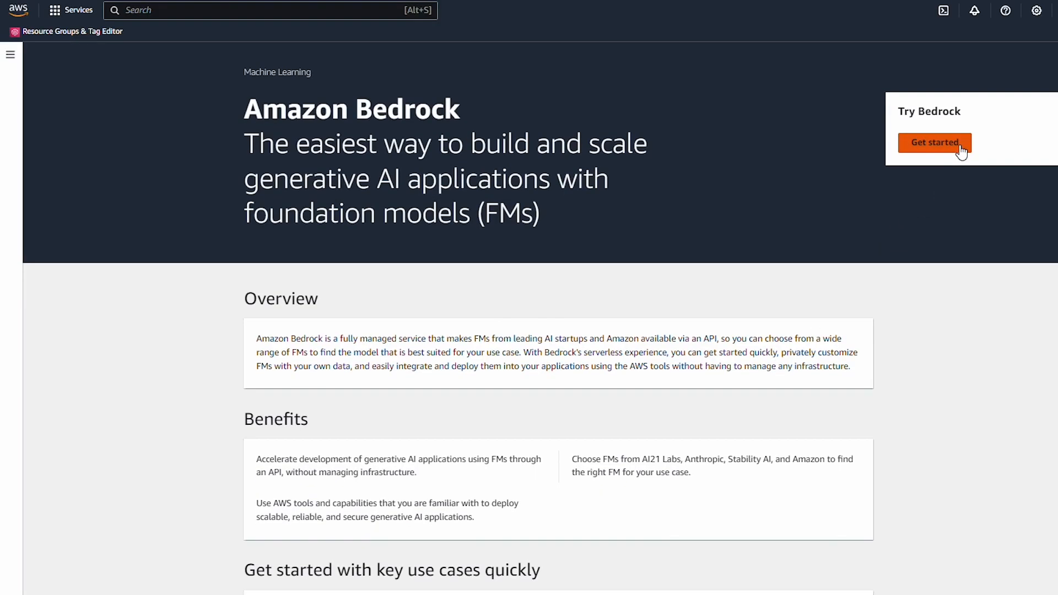
Get started with Bedrock and review the Model access list of granted foundation models.
click(934, 142)
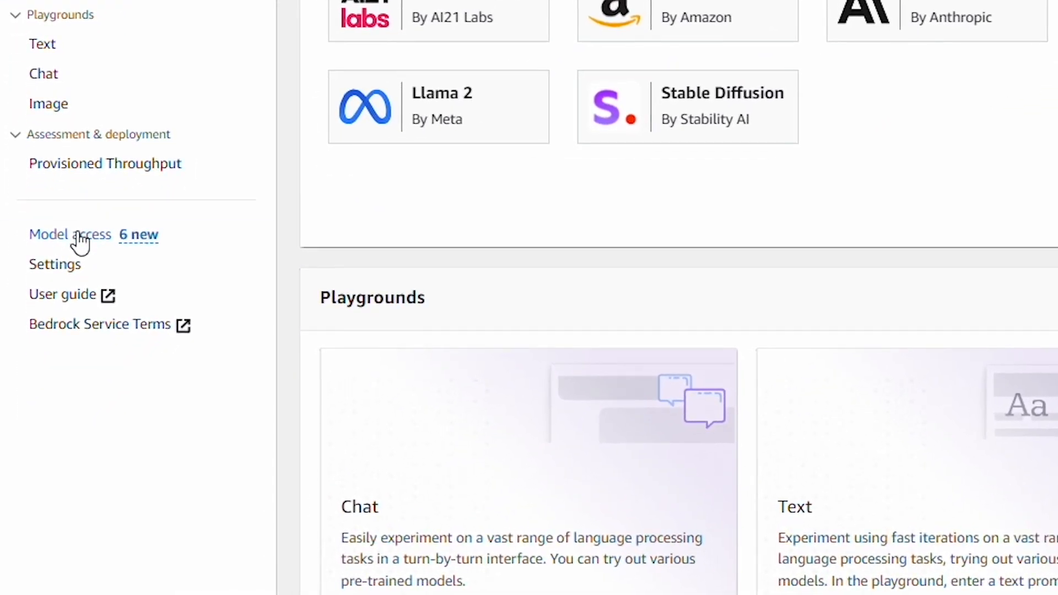
click(71, 234)
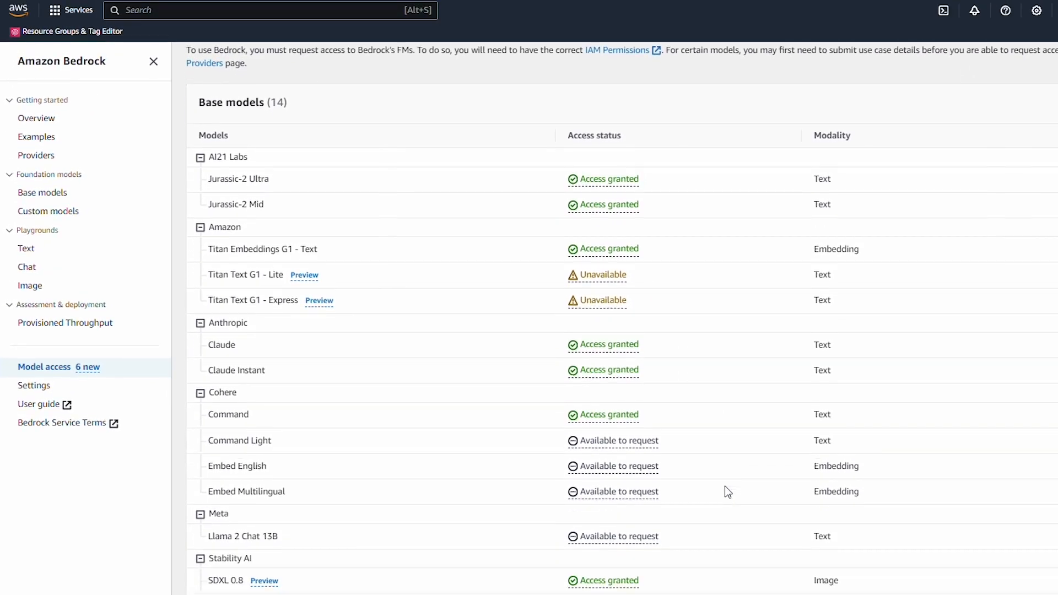
scroll(down, 3)
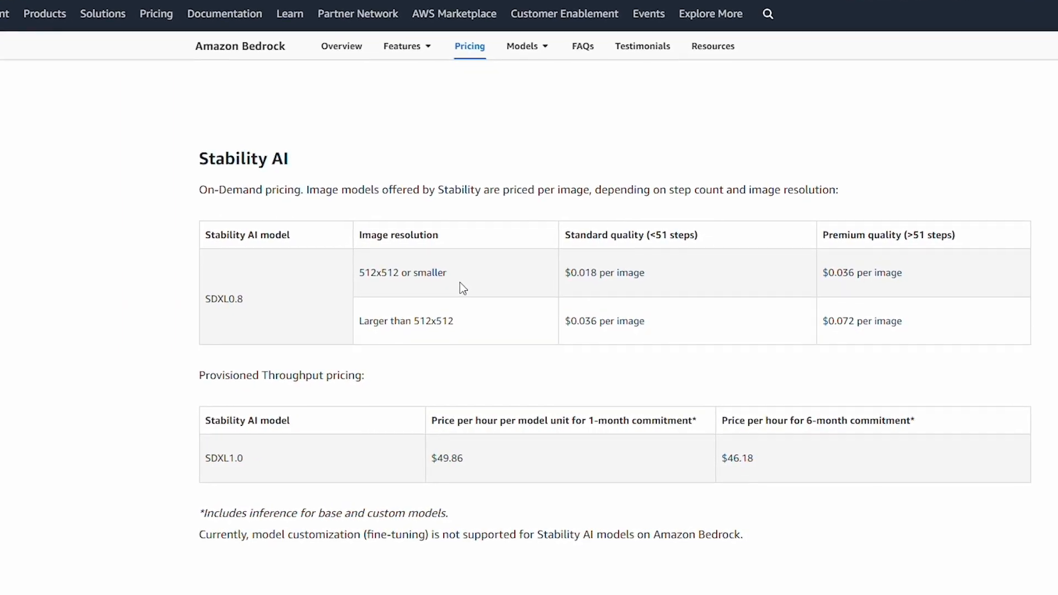
Scroll the Bedrock pricing page down to the Stability AI SDXL per-image pricing tables.
scroll(down, 3)
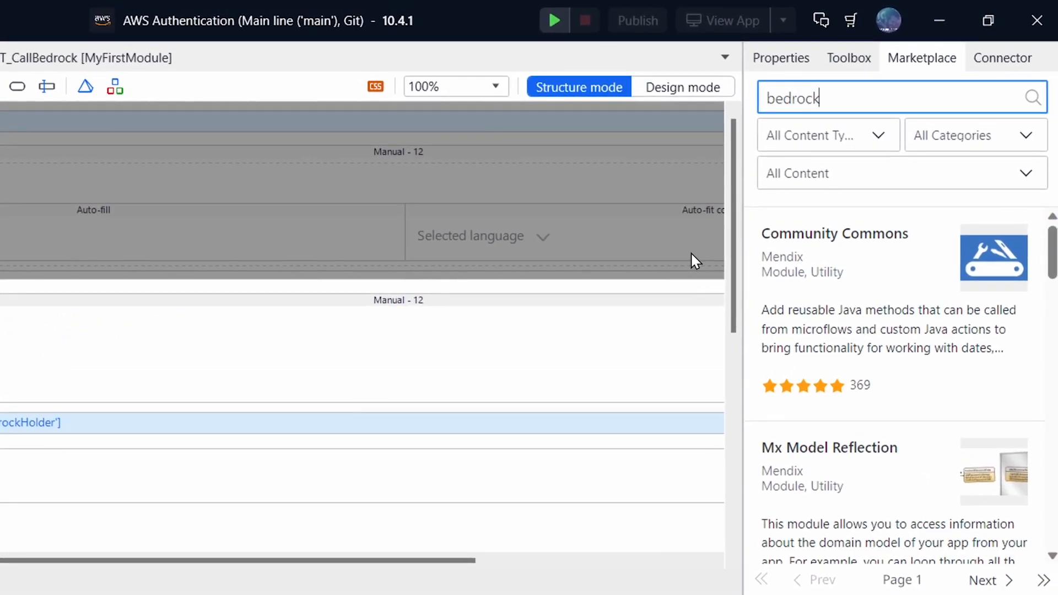
Search the Marketplace for 'bedrock' to list the Amazon Bedrock Connector and Example Implementation.
click(1032, 97)
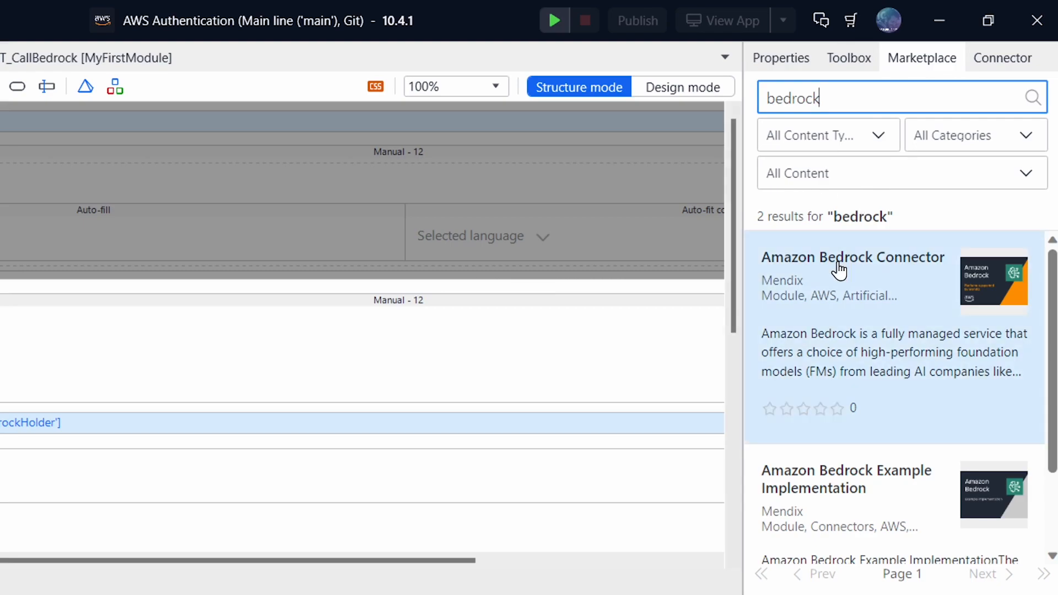
mouse_move(848, 260)
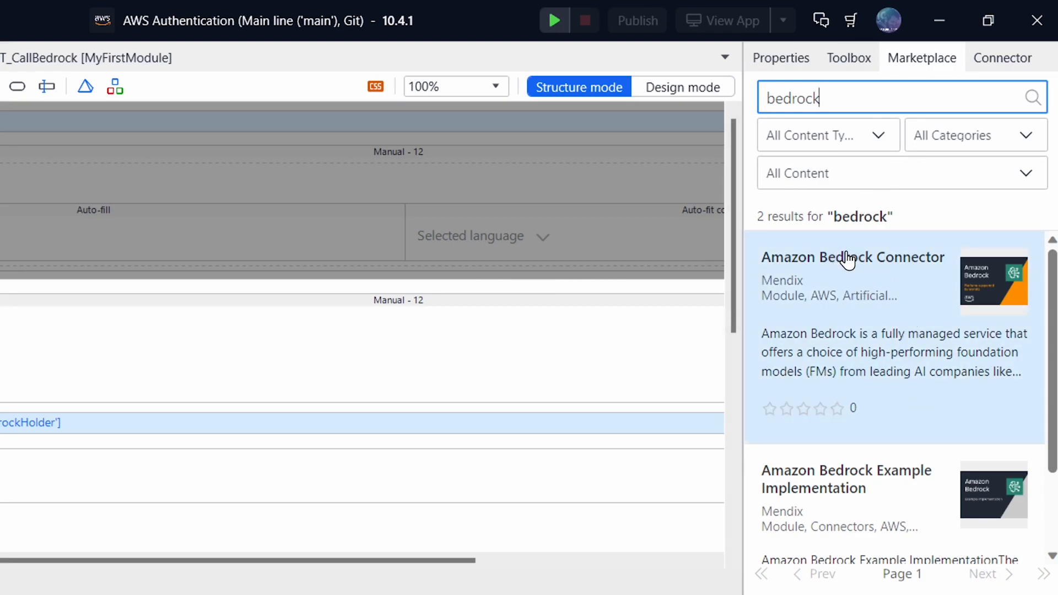
scroll(down, 3)
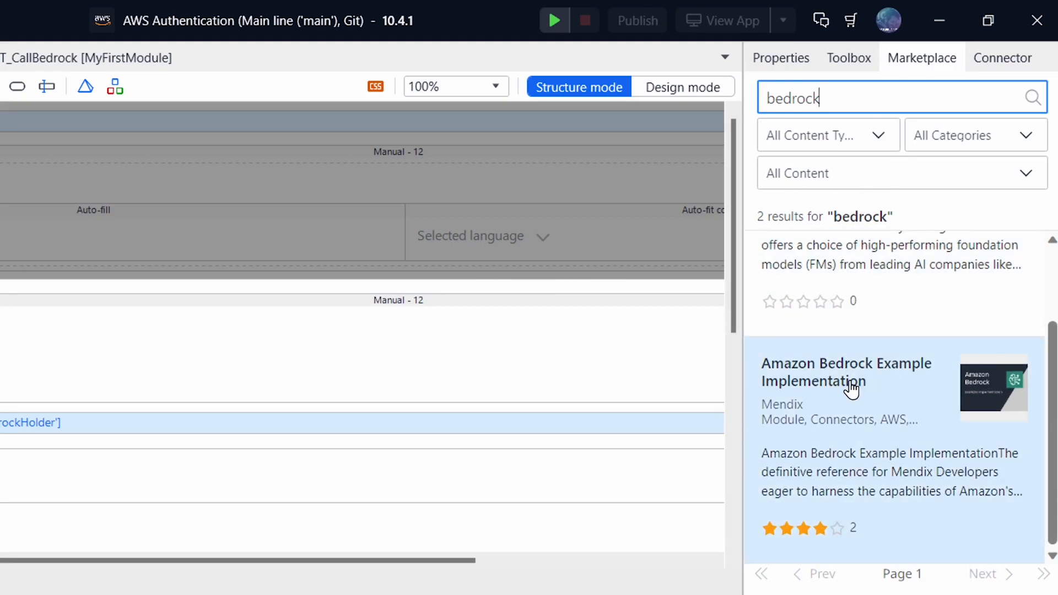
mouse_move(847, 388)
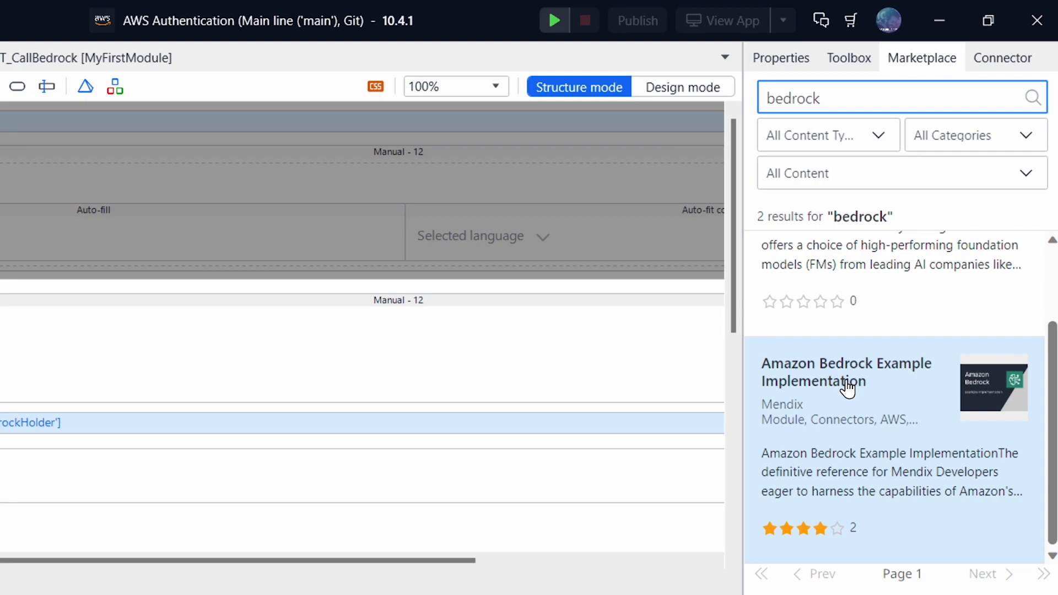
mouse_move(829, 384)
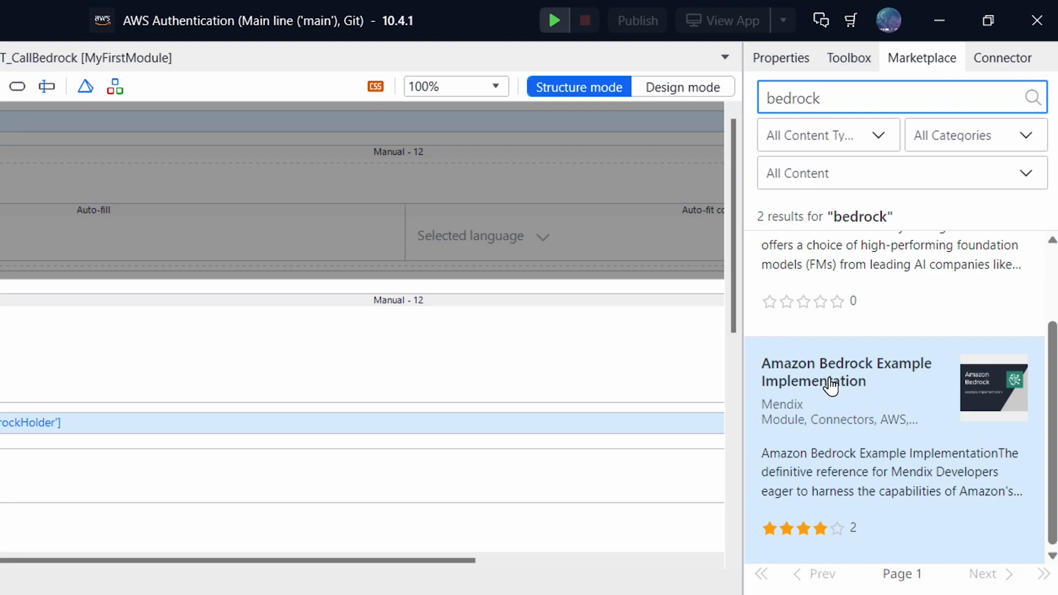
mouse_move(948, 381)
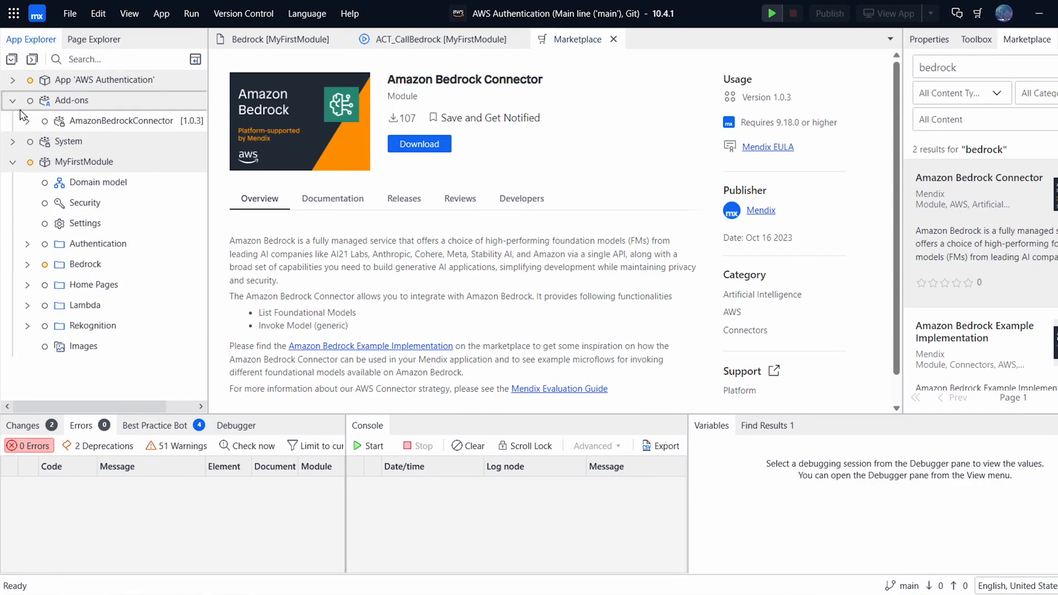
Expand App 'AWS Authentication' and the AmazonBedrockConnector add-on in App Explorer.
click(122, 121)
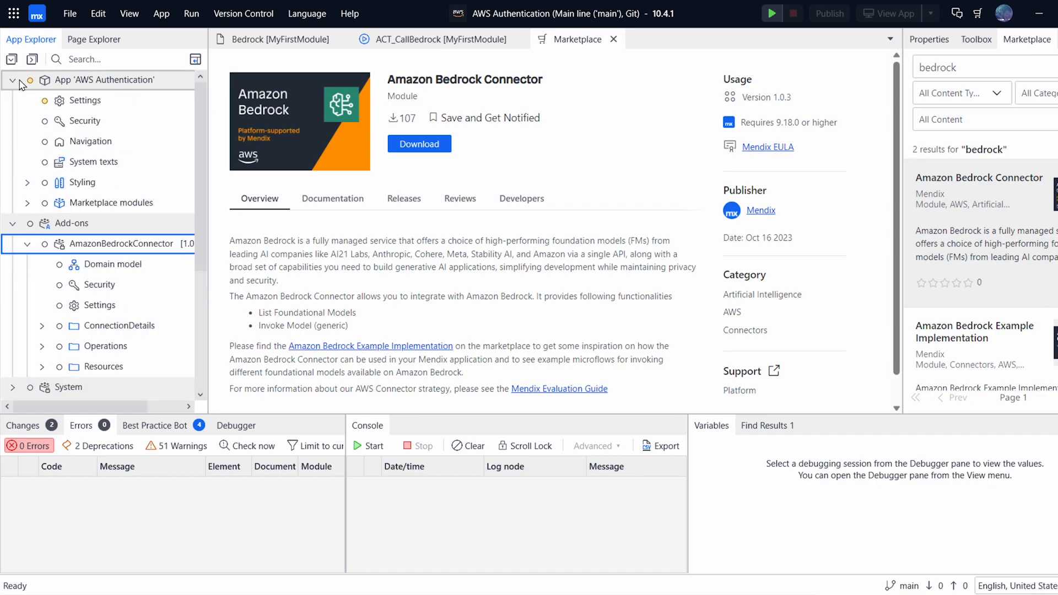
scroll(down, 3)
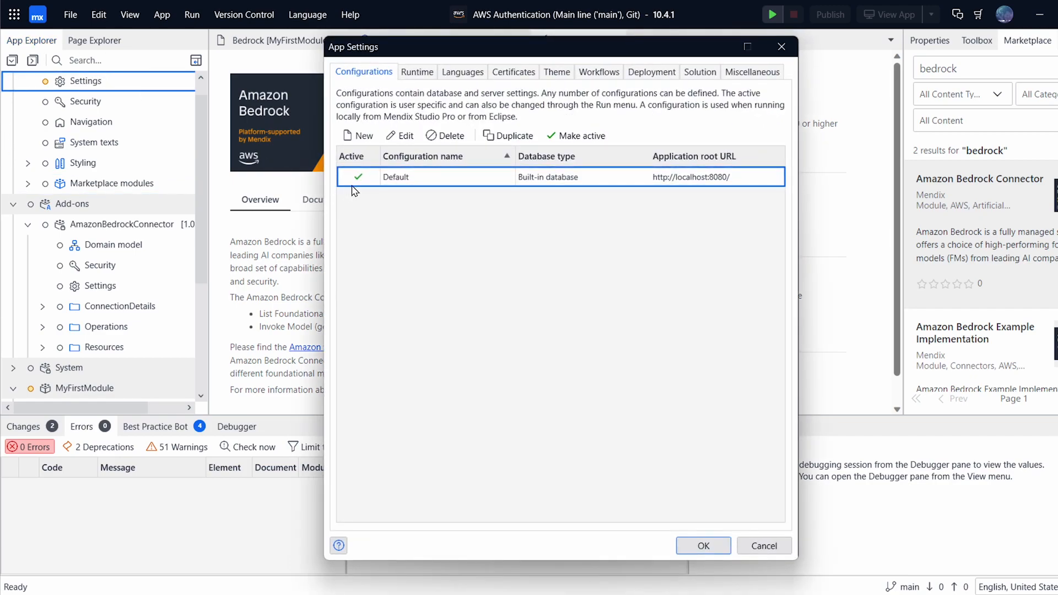
Add a ClientCertificateID constant override to the Default configuration, ready for its value.
click(399, 136)
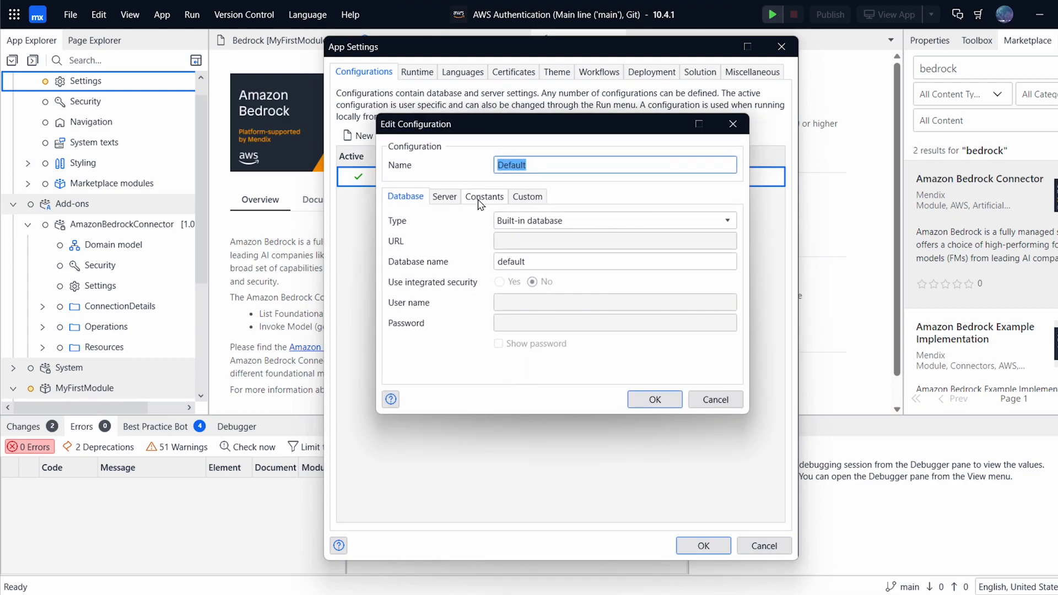
click(484, 196)
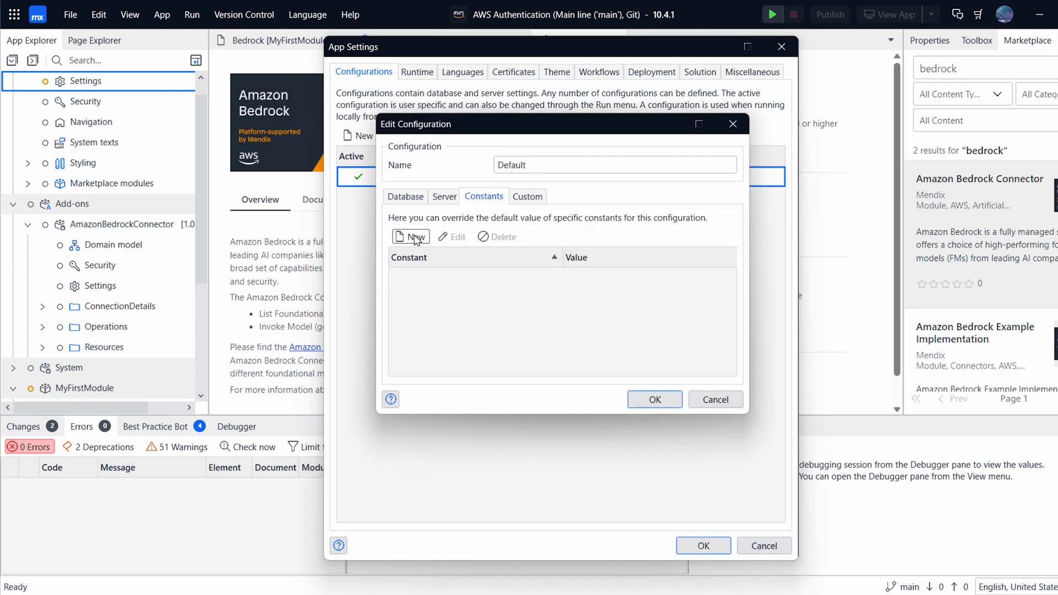
click(410, 237)
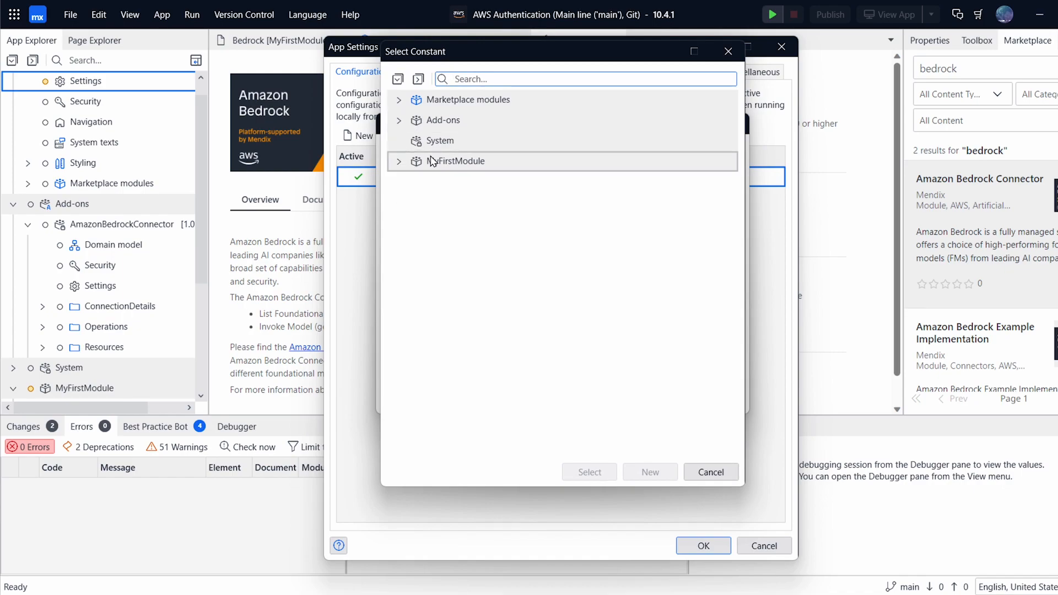
click(397, 120)
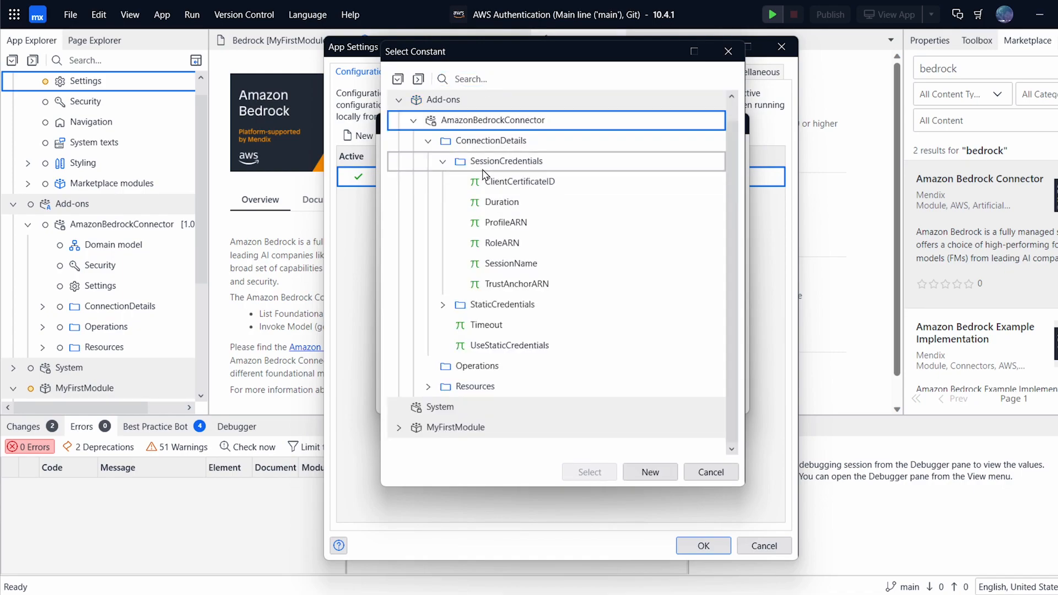
click(519, 180)
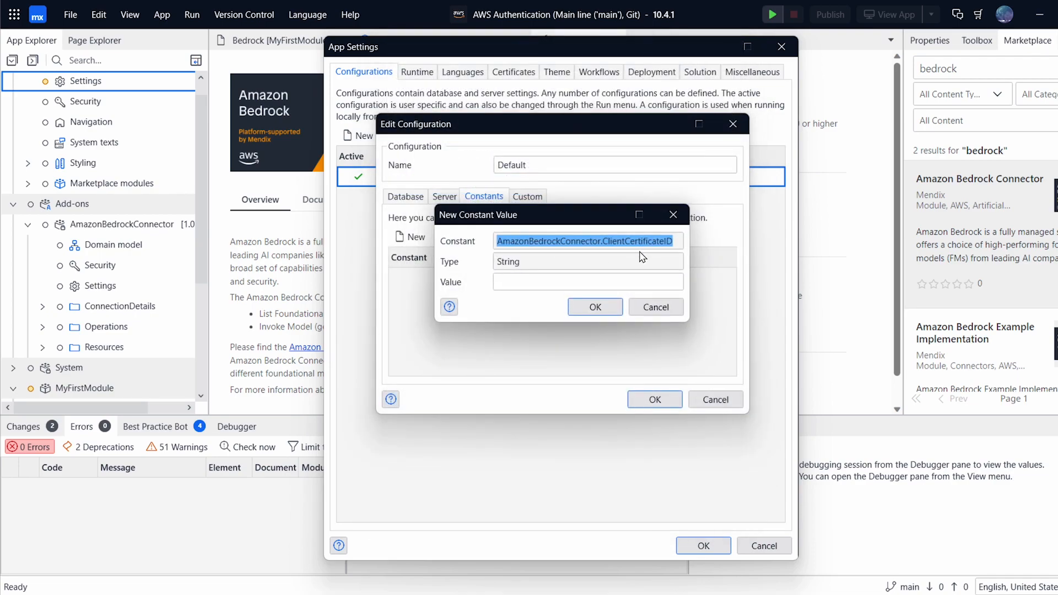
click(588, 282)
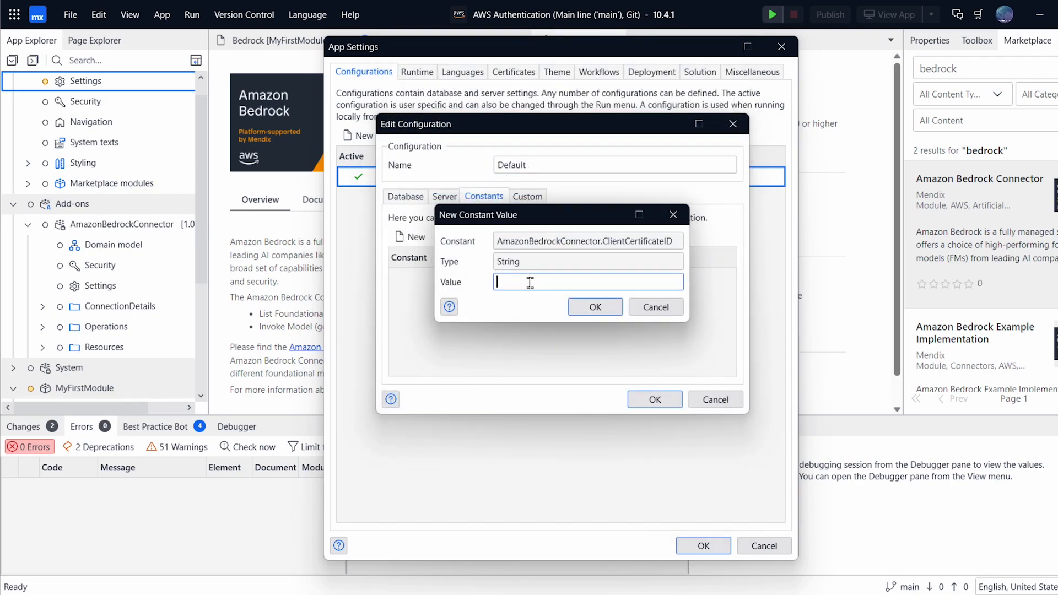
click(595, 306)
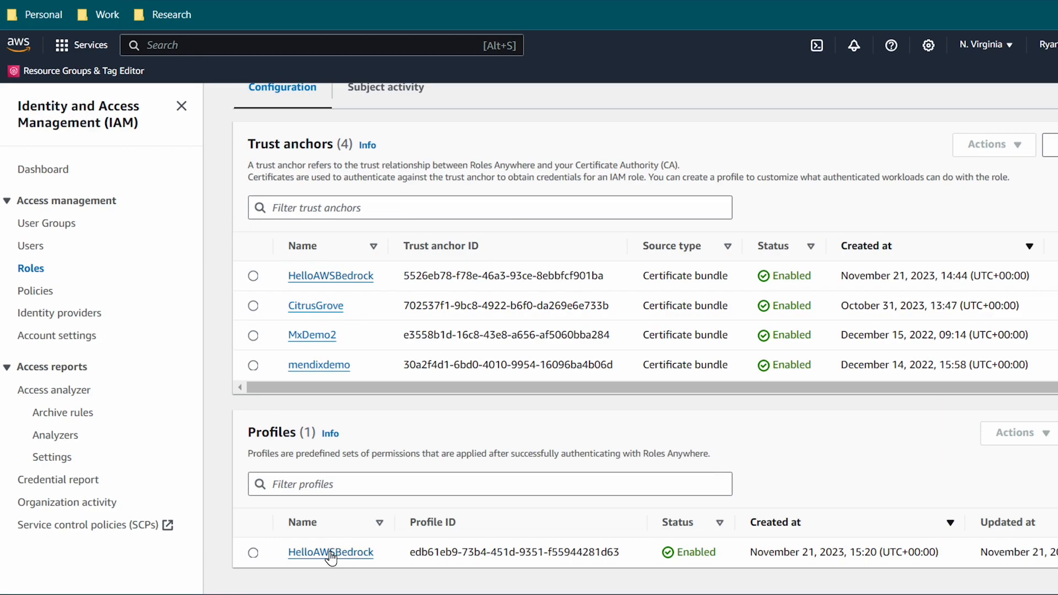
From the HelloAWSBedrock Roles Anywhere profile, reach its IAM role's permissions policy JSON.
click(330, 552)
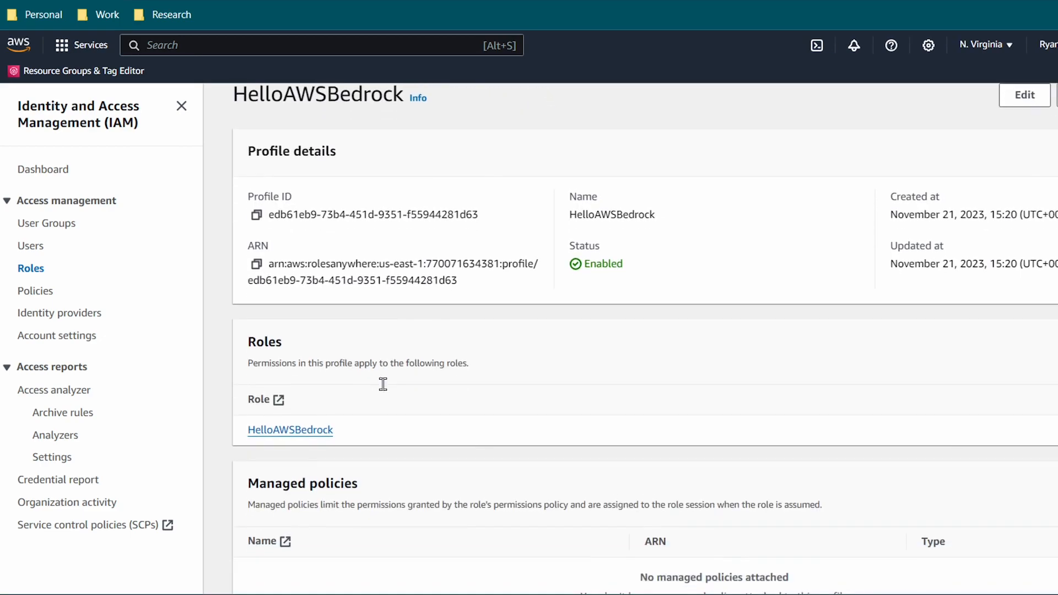
scroll(down, 3)
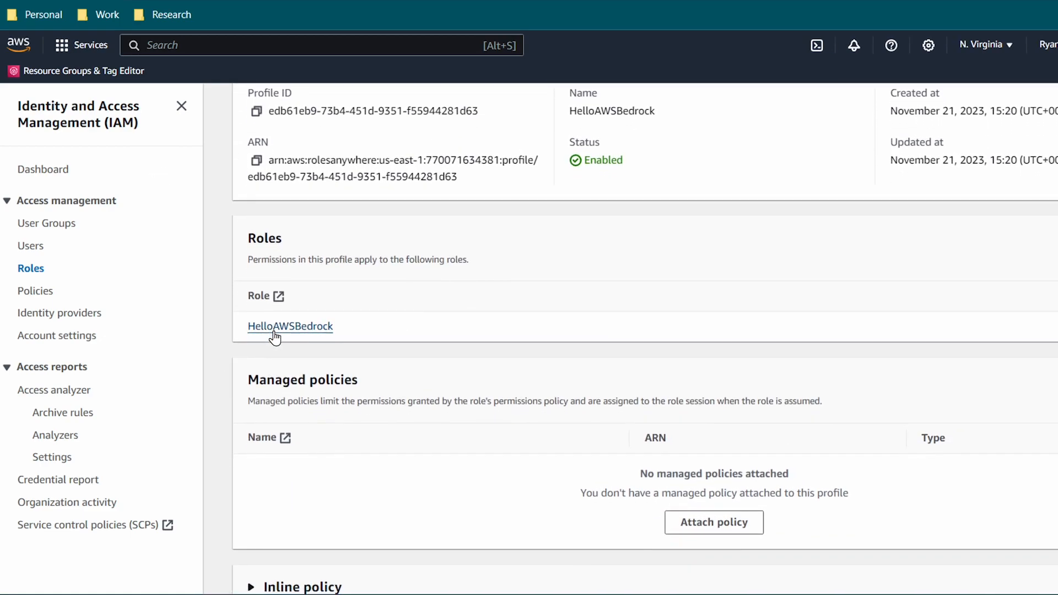
click(289, 326)
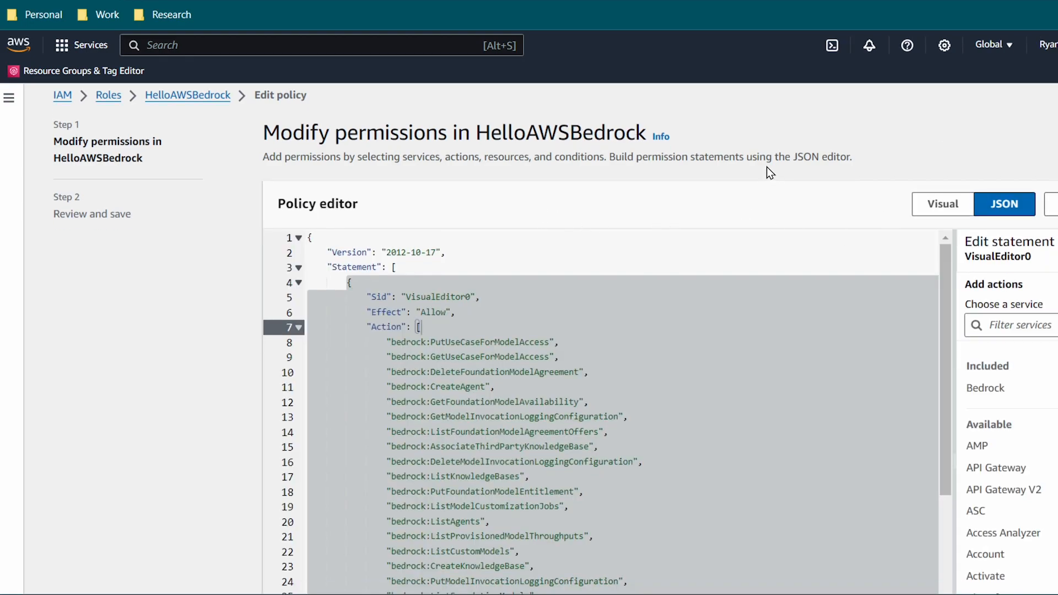
scroll(down, 3)
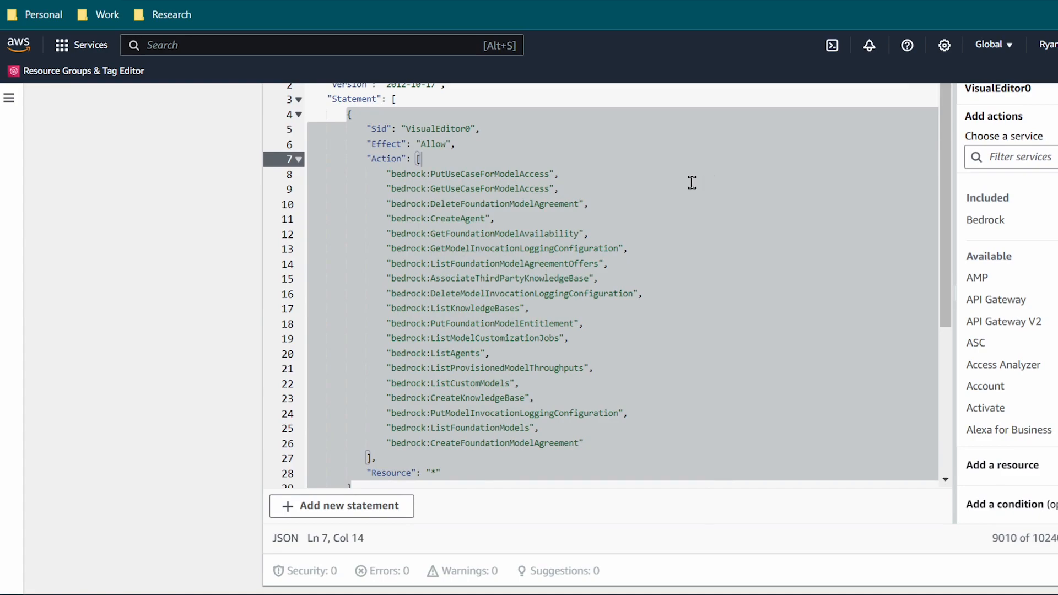
mouse_move(642, 218)
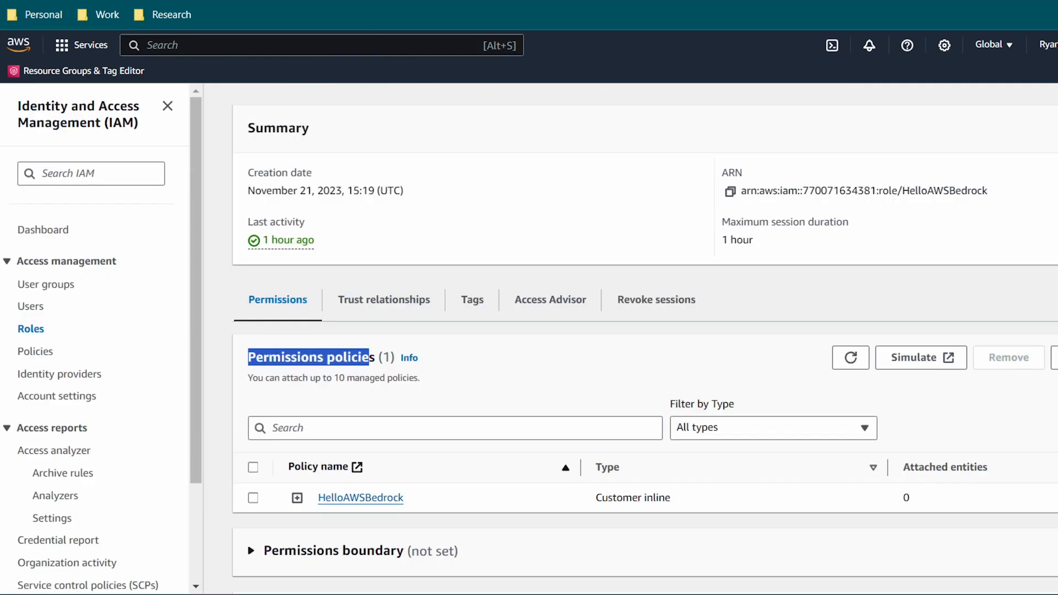
mouse_move(361, 303)
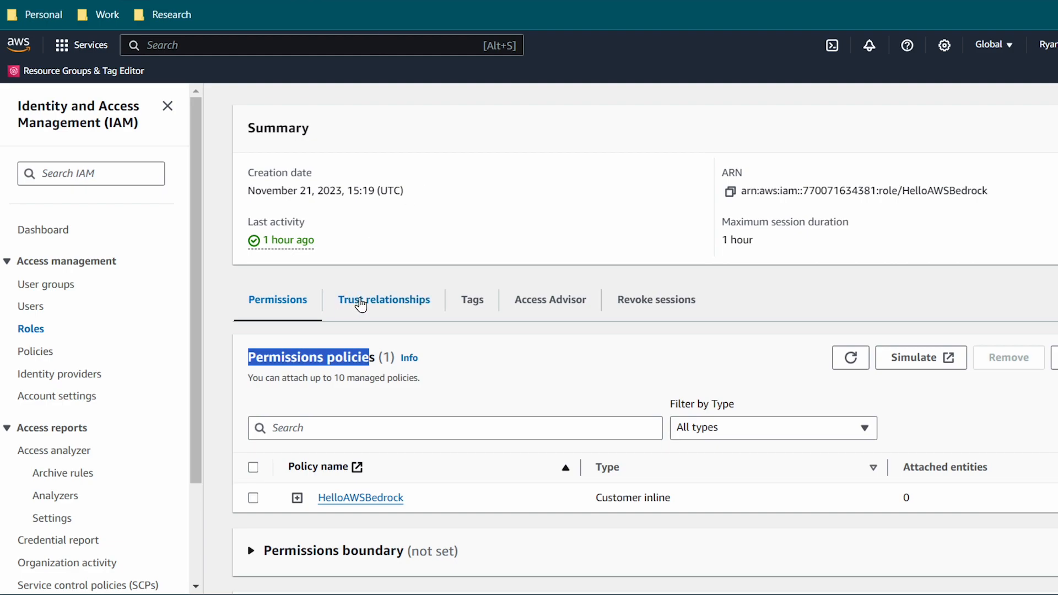
View the HelloAWSBedrock role's Trust relationships policy trusting Roles Anywhere and Bedrock.
click(384, 300)
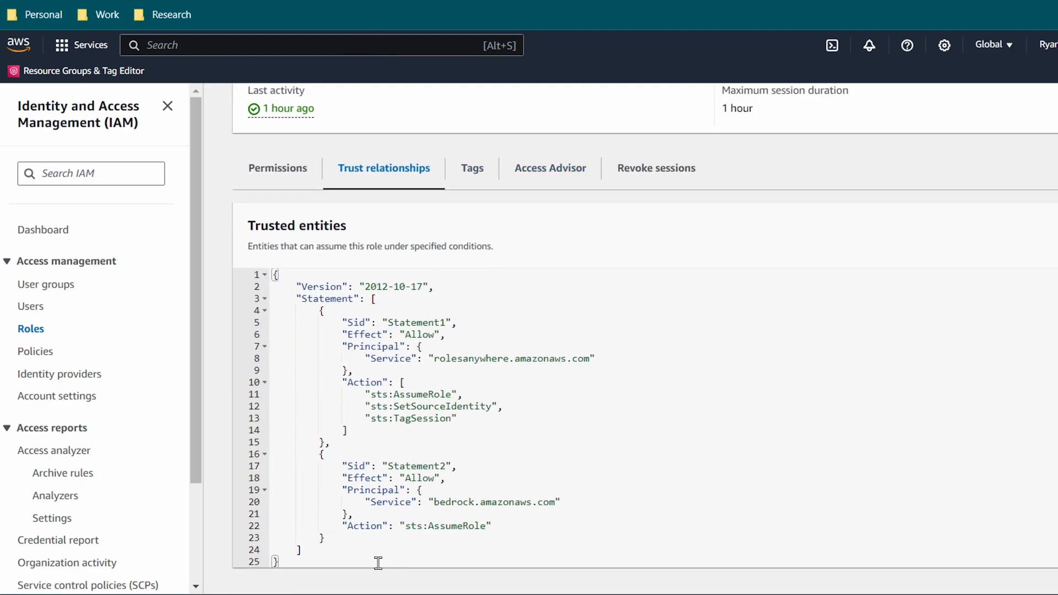
mouse_move(298, 549)
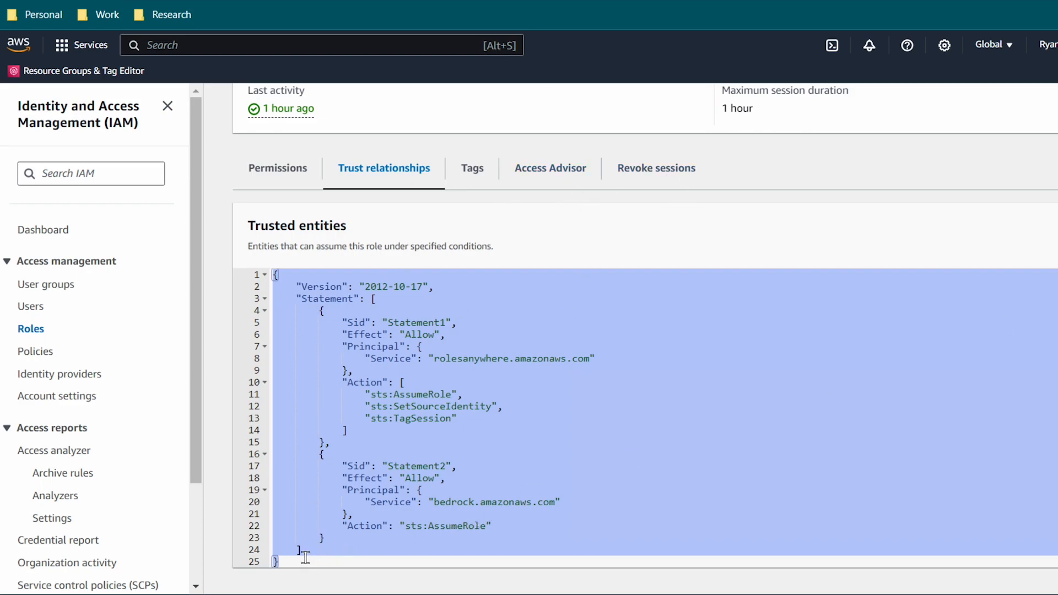
mouse_move(327, 408)
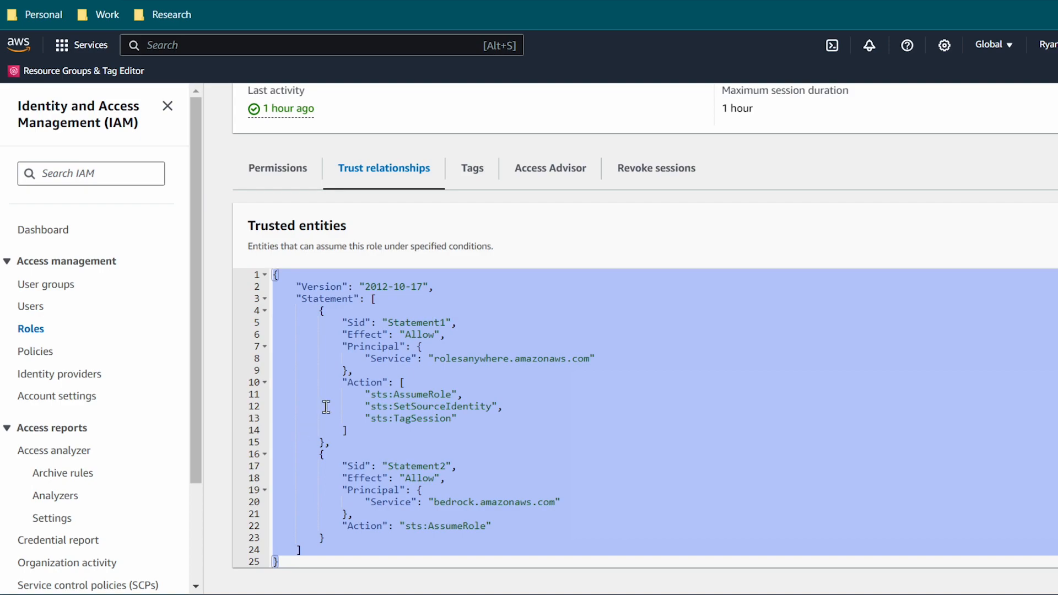
click(542, 364)
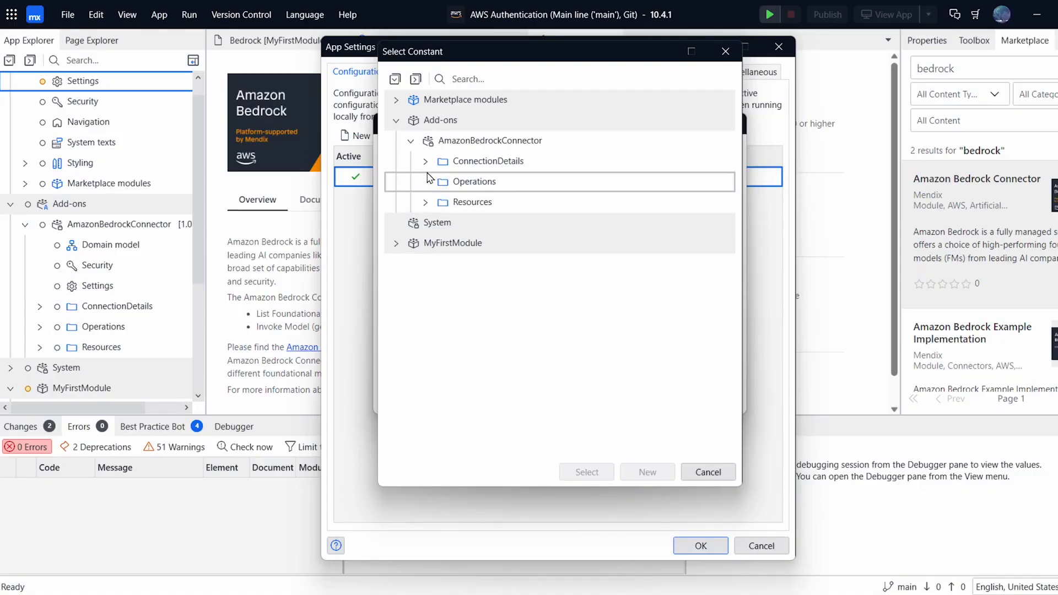
Override Duration with 3600 and add a ProfileARN override for the Bedrock connector.
click(425, 161)
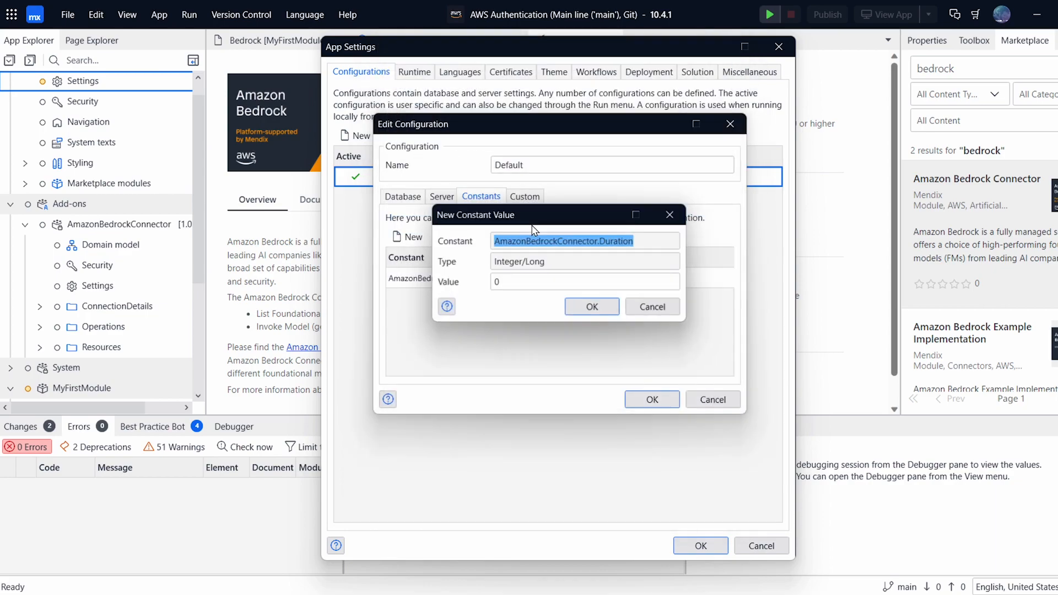
click(584, 282)
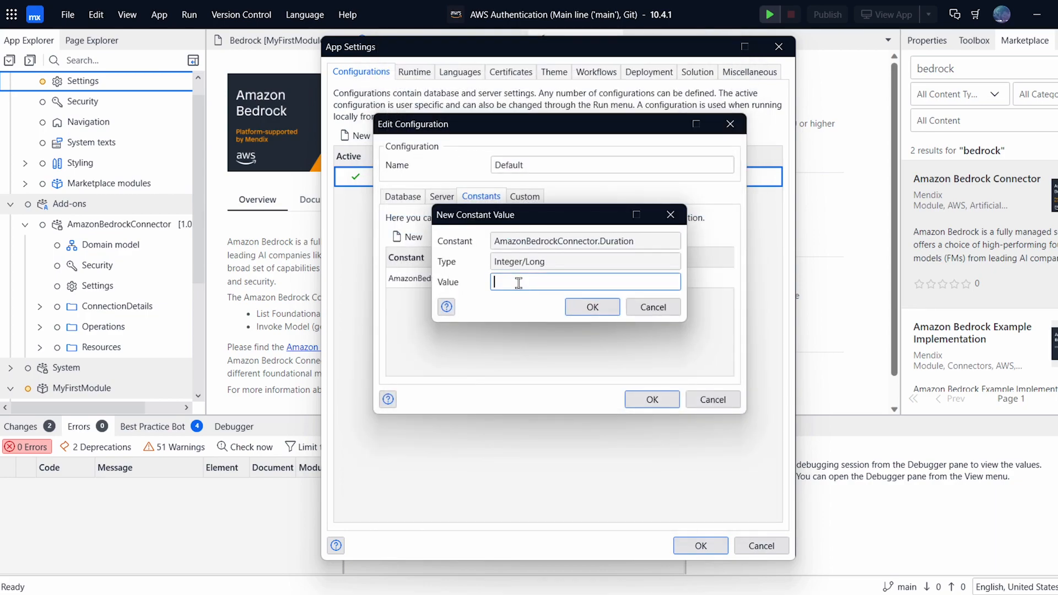
text(3600)
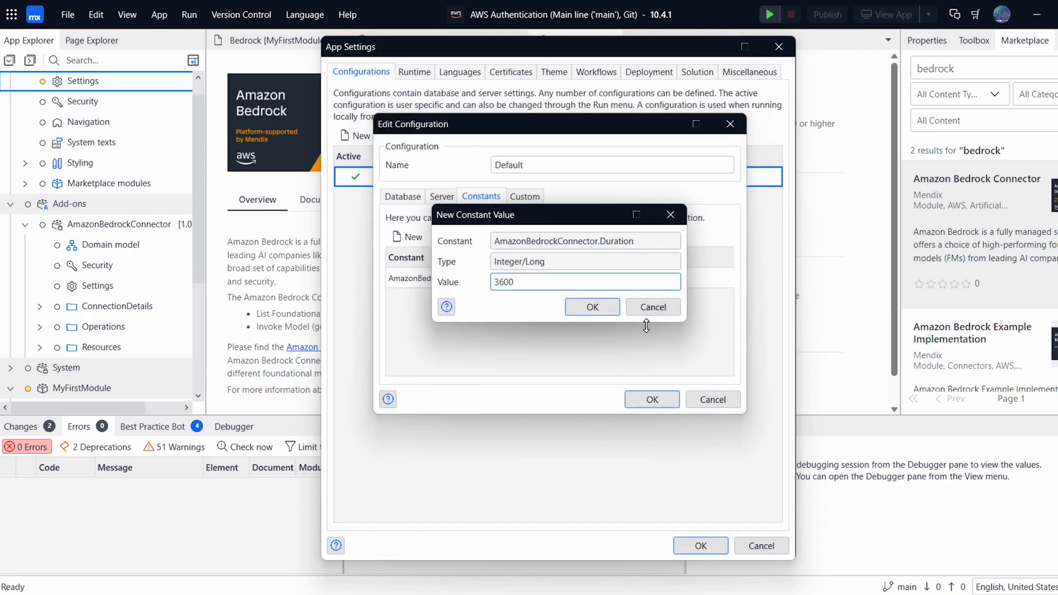
click(592, 306)
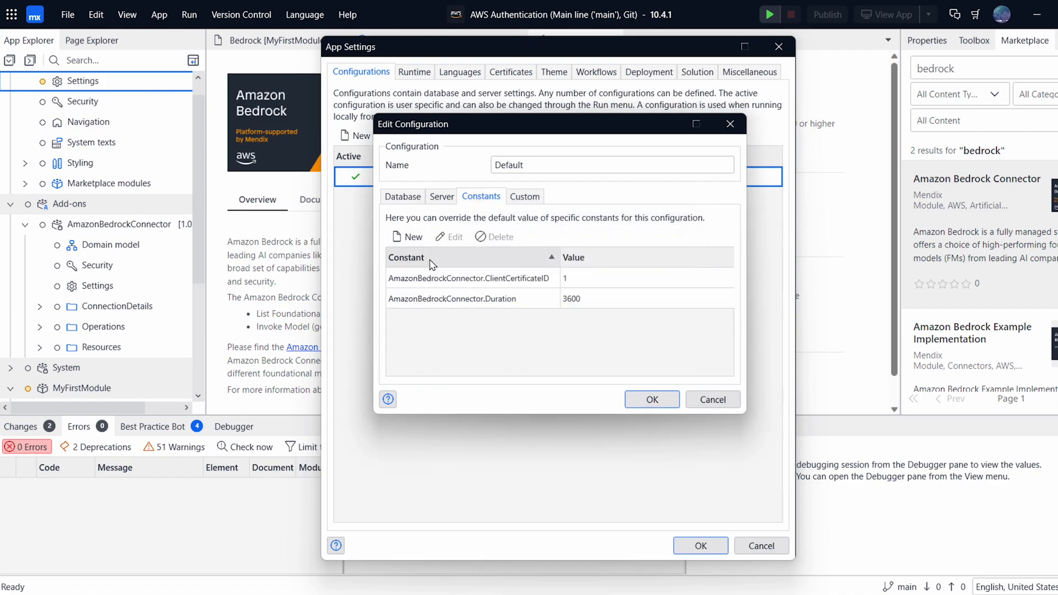
click(405, 235)
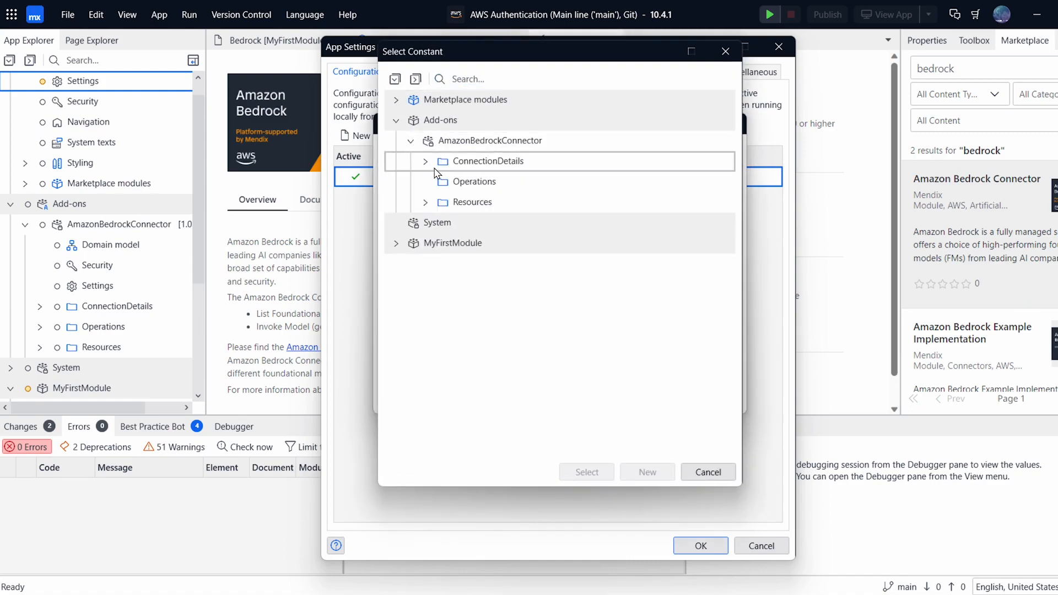
click(425, 161)
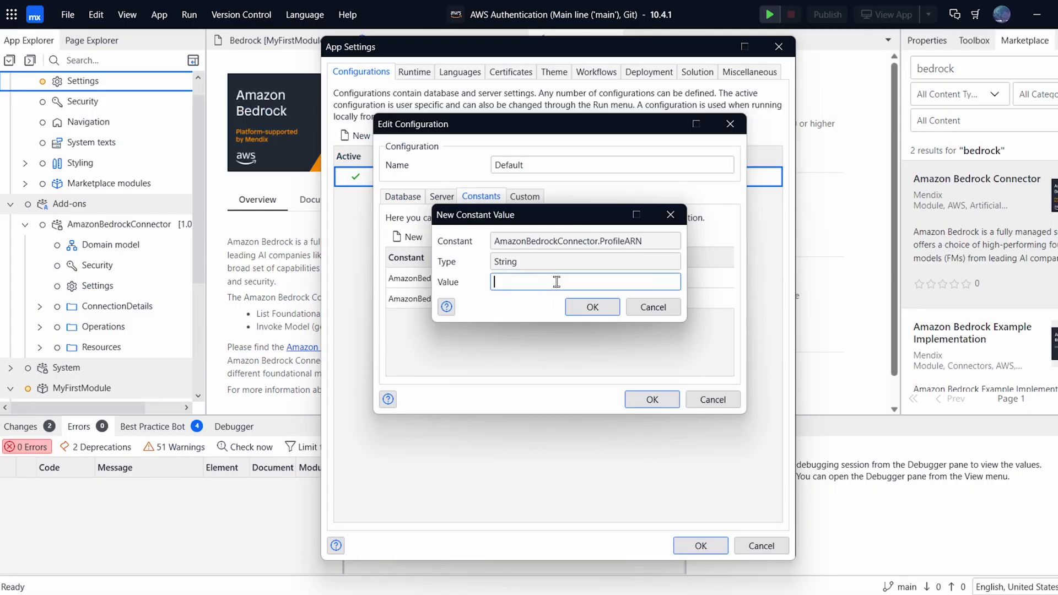
click(591, 307)
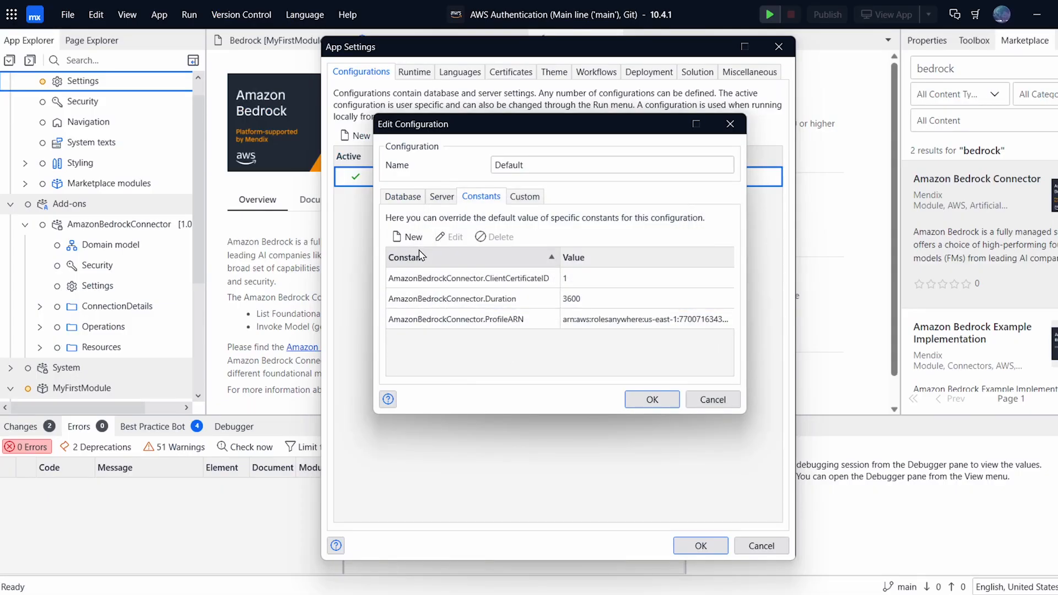
Add RoleARN and SessionName ('HelloAWSBedro') overrides and browse ConnectionDetails for the next constant.
click(406, 236)
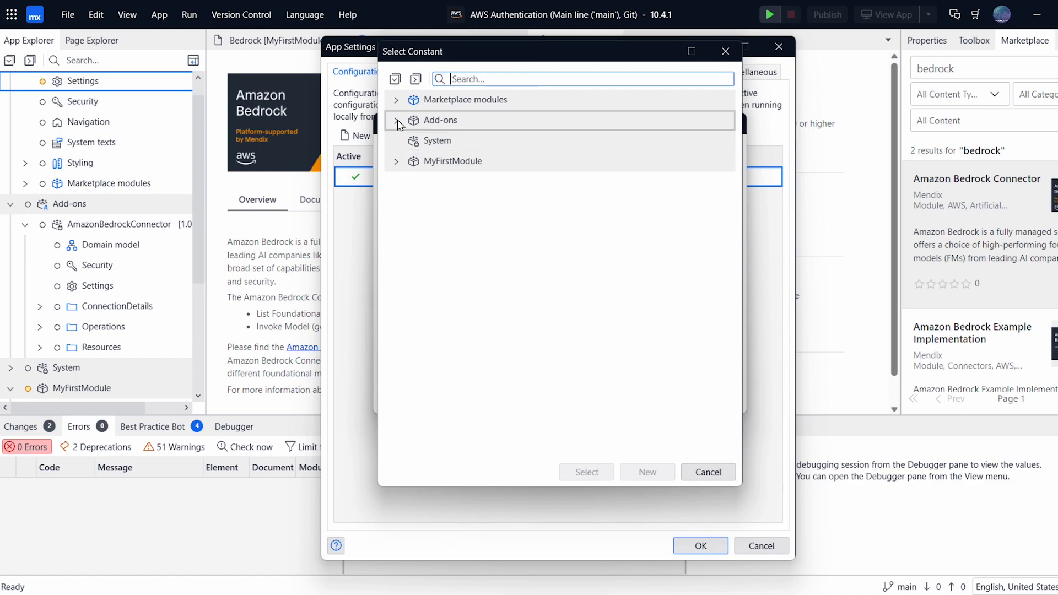
click(396, 120)
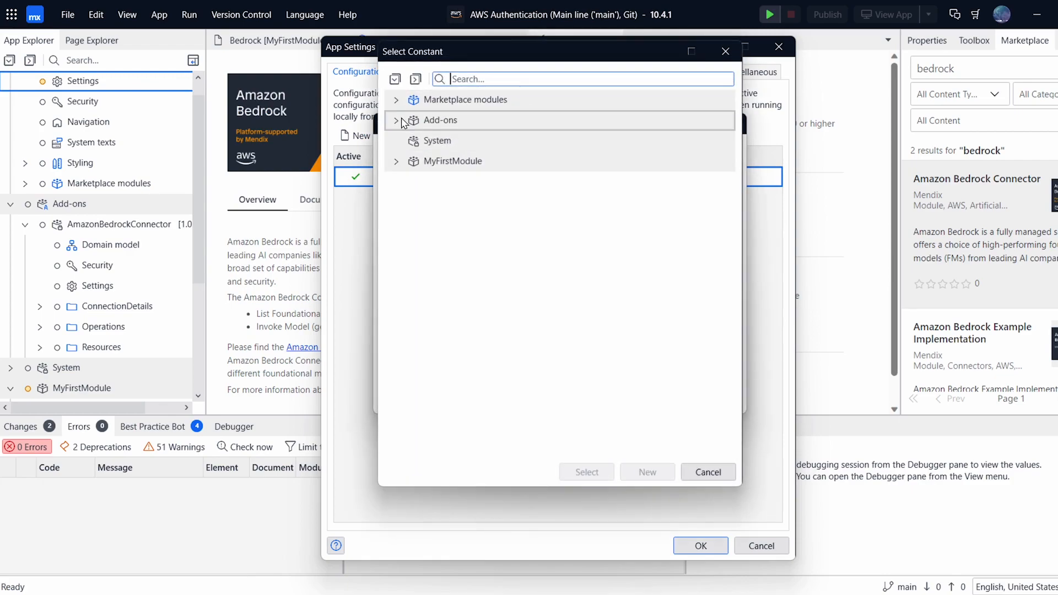
click(397, 120)
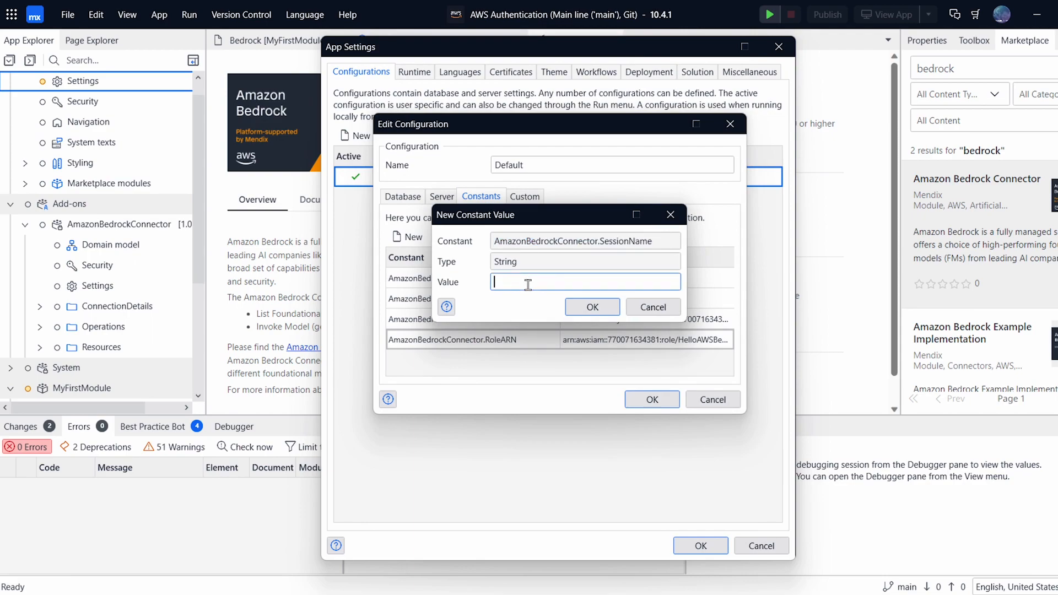
text(Hello)
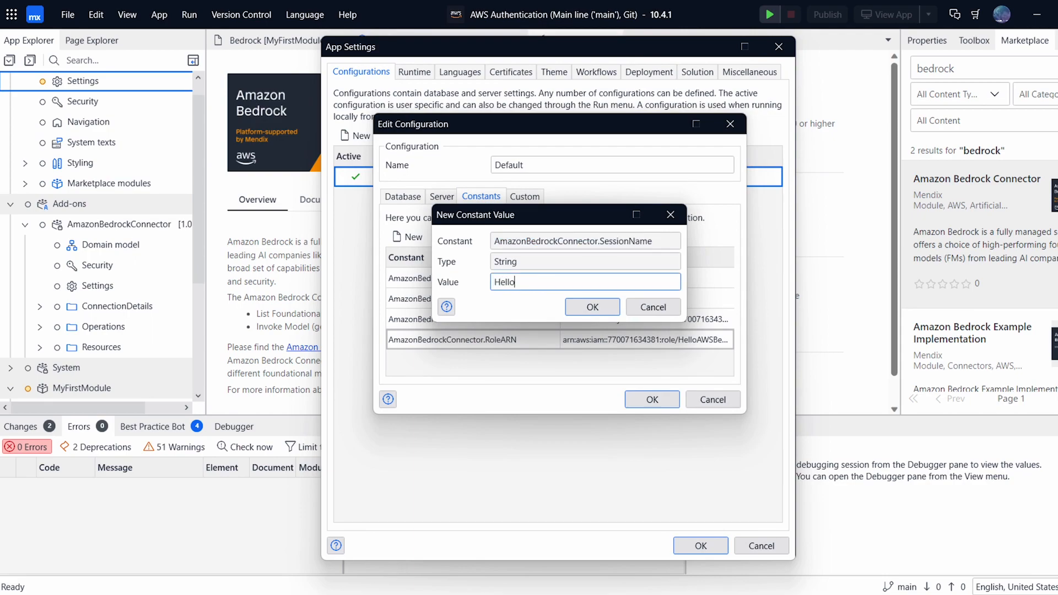
text(AWSBedro)
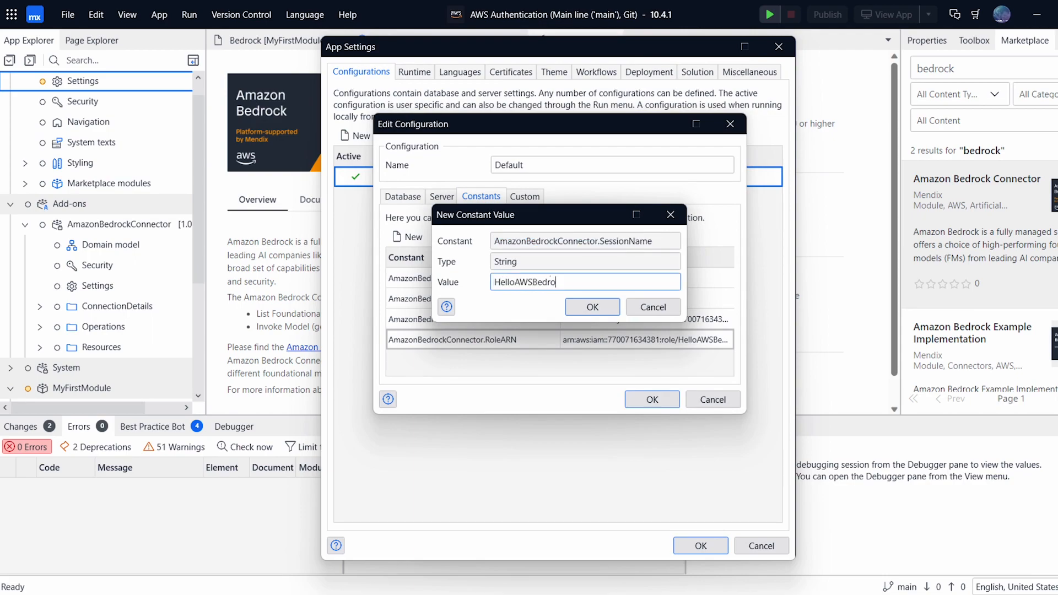
click(592, 306)
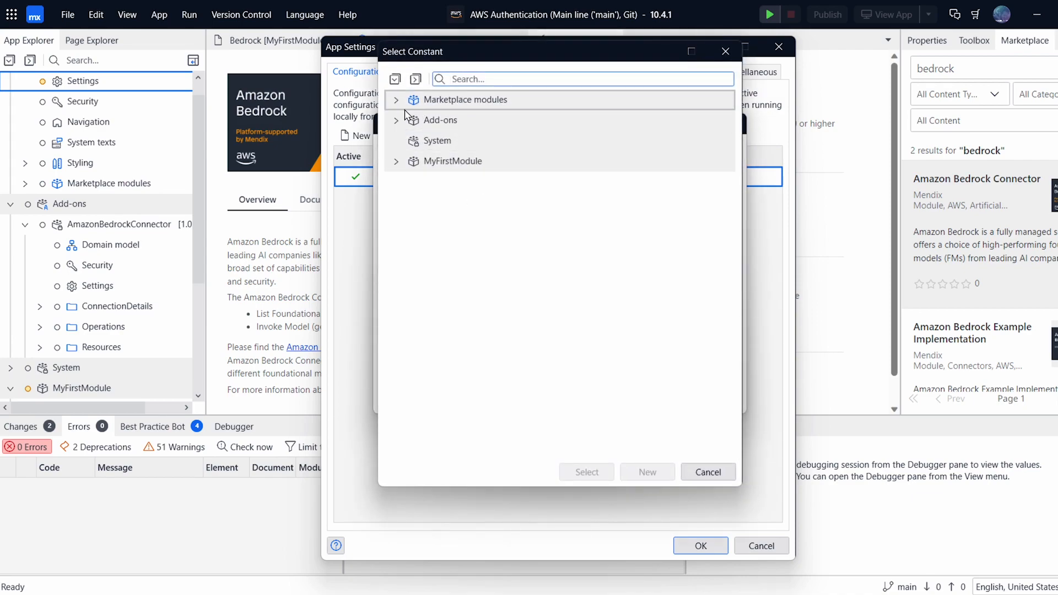
click(395, 120)
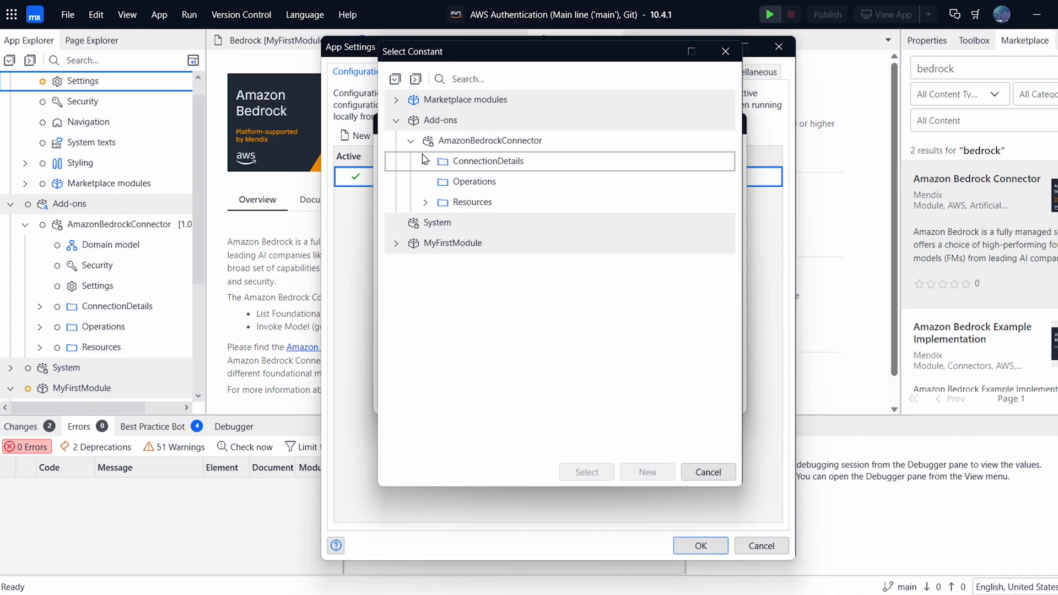
click(425, 161)
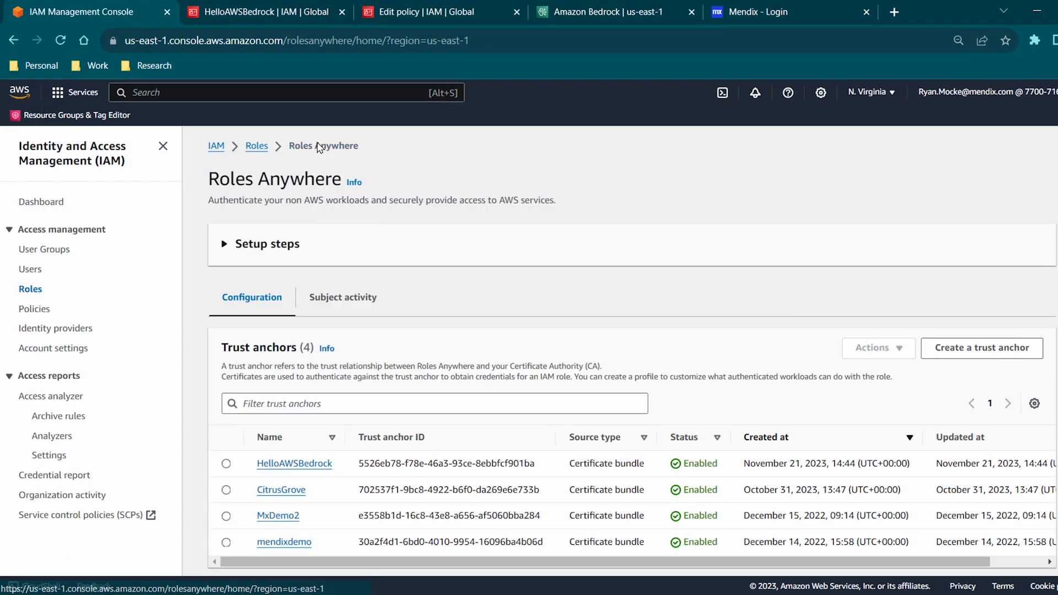
Copy the HelloAWSBedrock trust anchor's ARN from its Roles Anywhere details page.
scroll(down, 3)
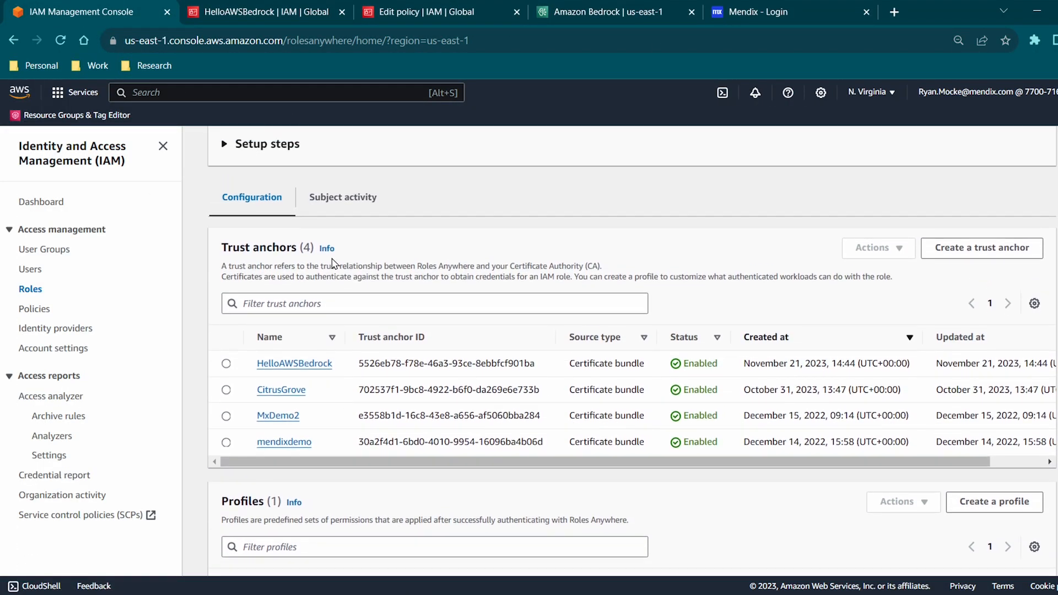
click(294, 364)
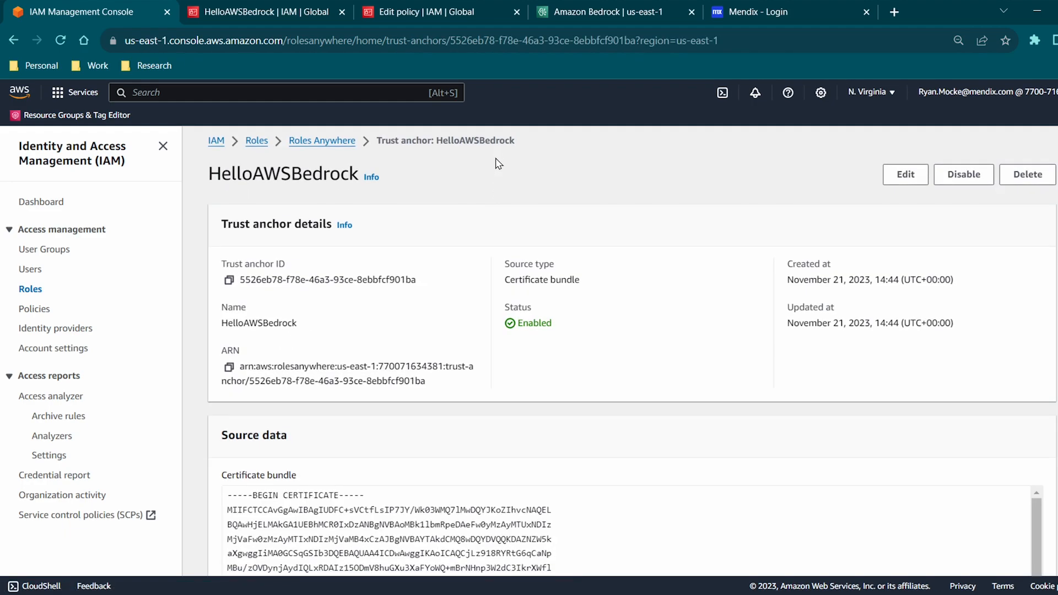
mouse_move(229, 367)
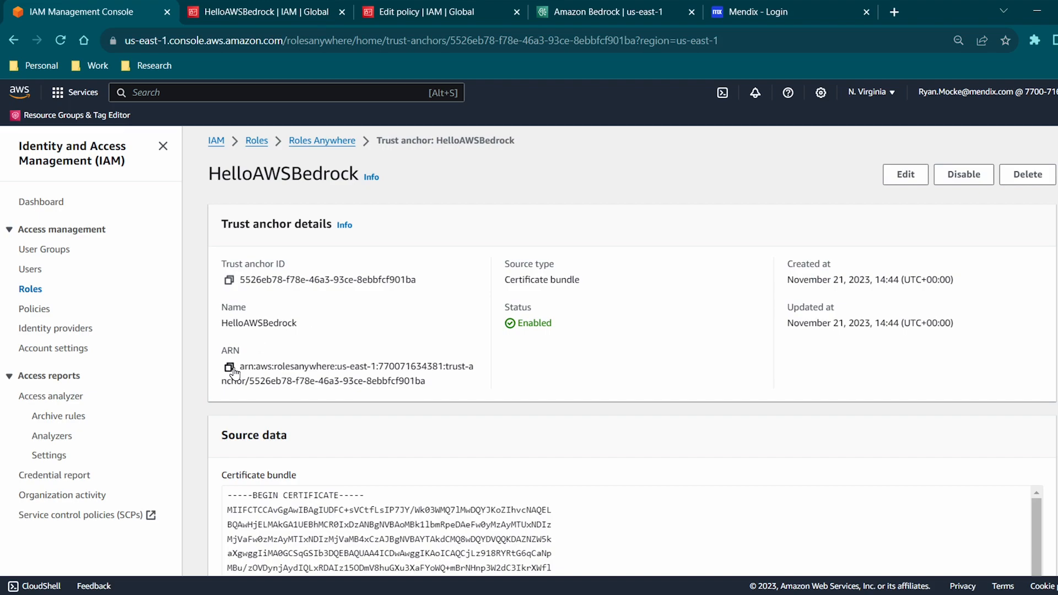
mouse_move(608, 351)
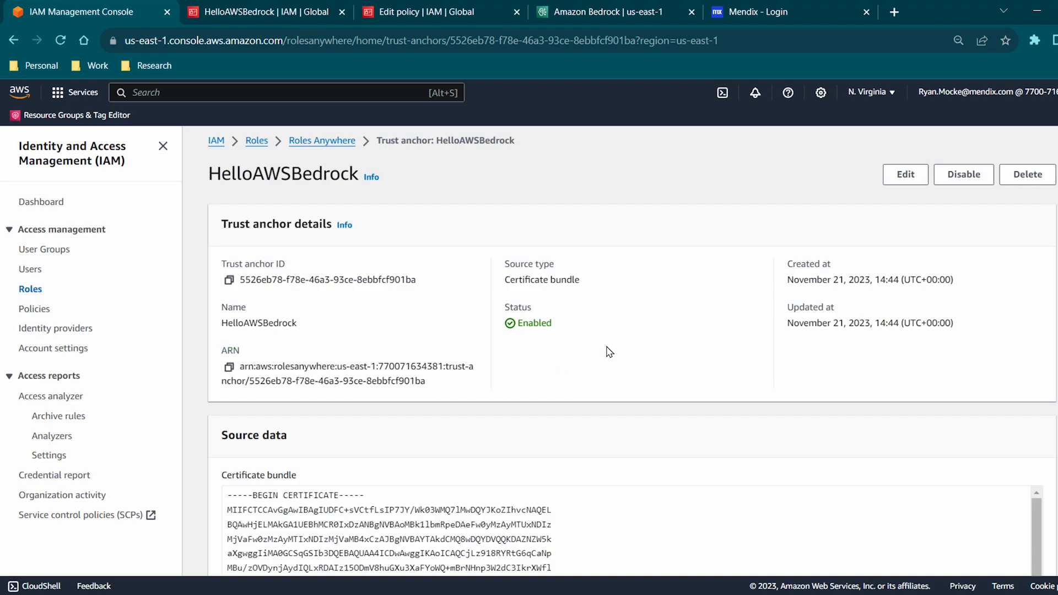
mouse_move(582, 108)
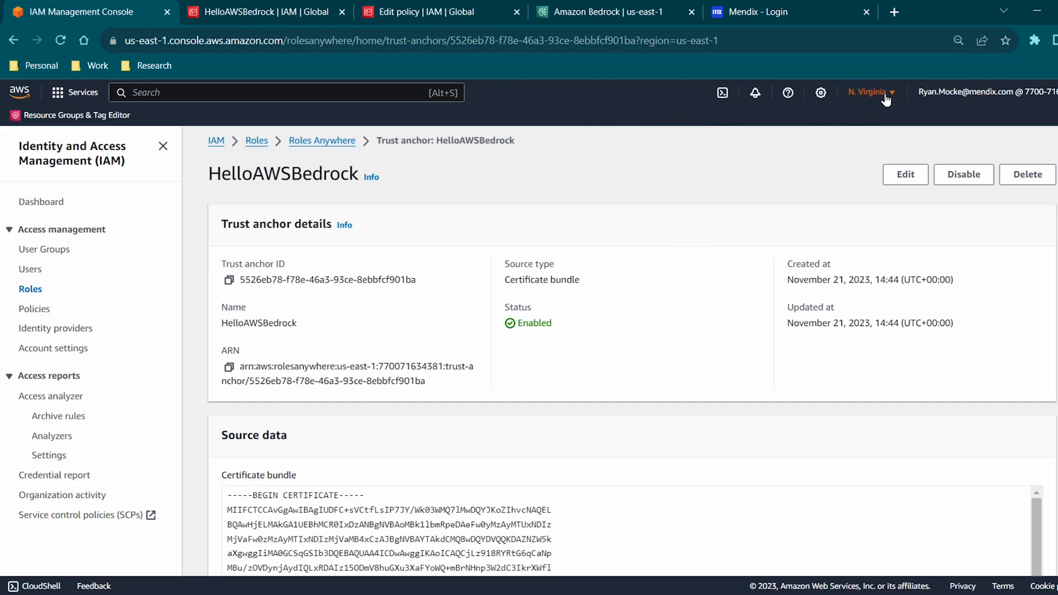
click(872, 93)
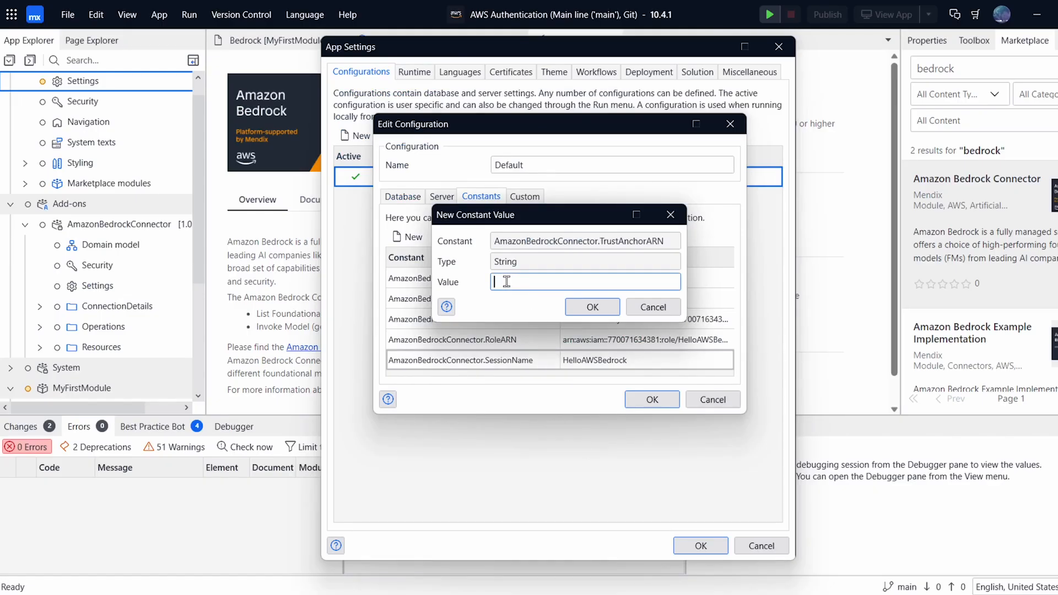
Add the TrustAnchorARN override and set UseStaticCredentials to False in the Default configuration.
click(592, 307)
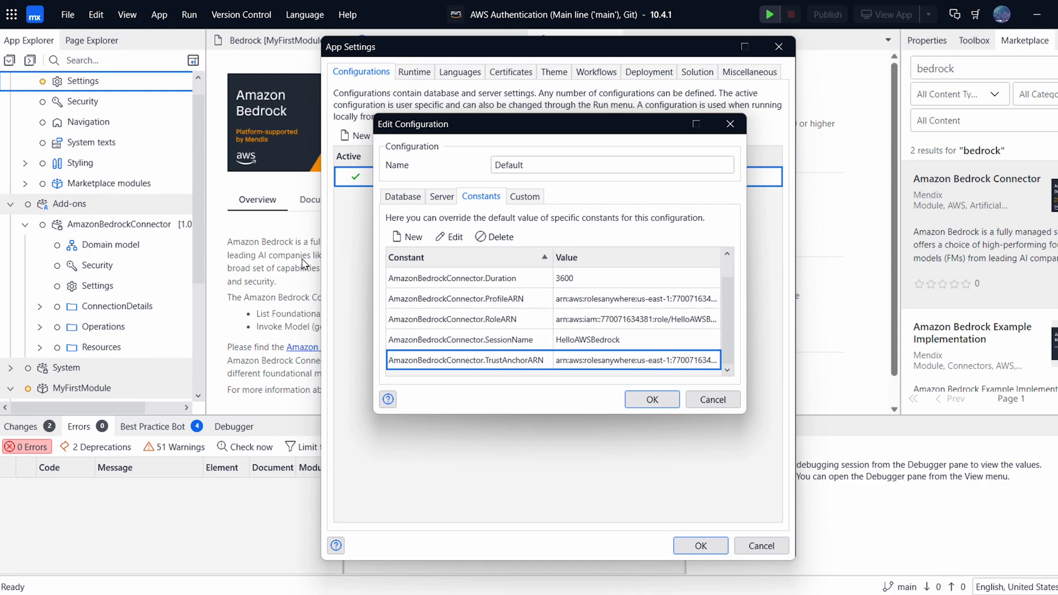
mouse_move(452, 243)
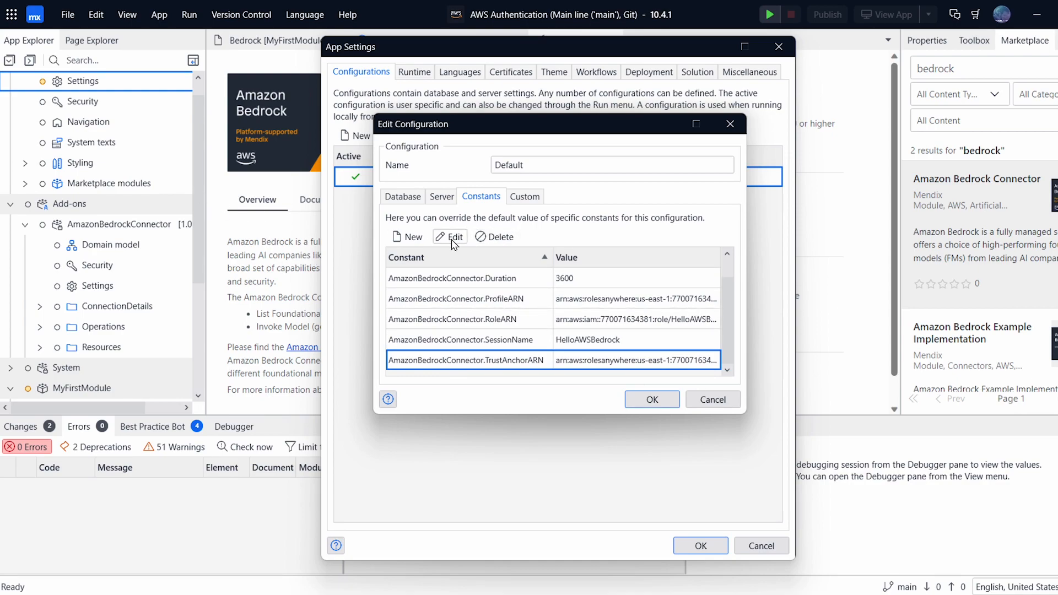
click(450, 236)
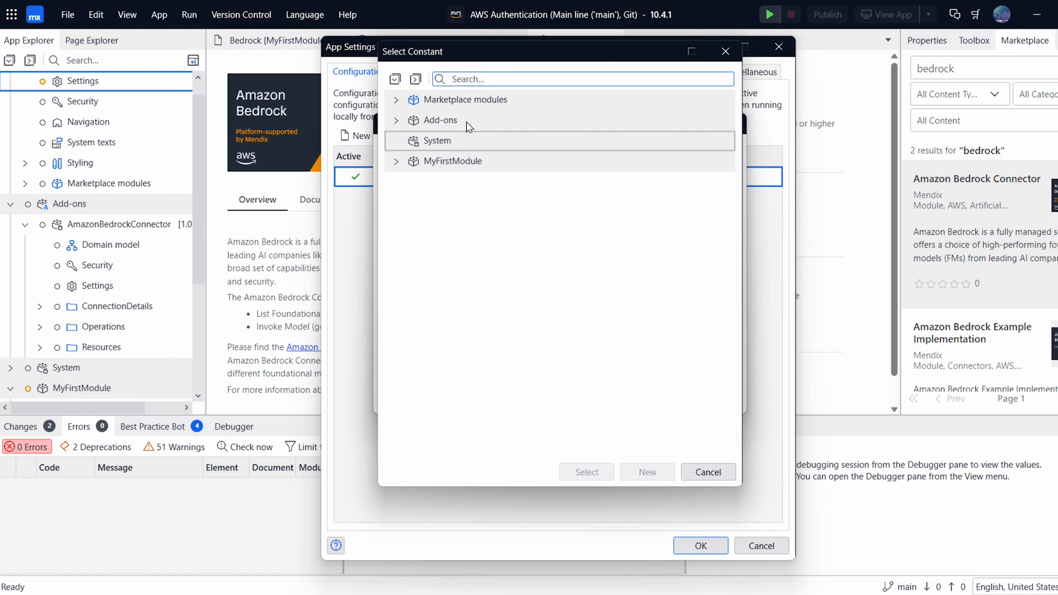
click(396, 120)
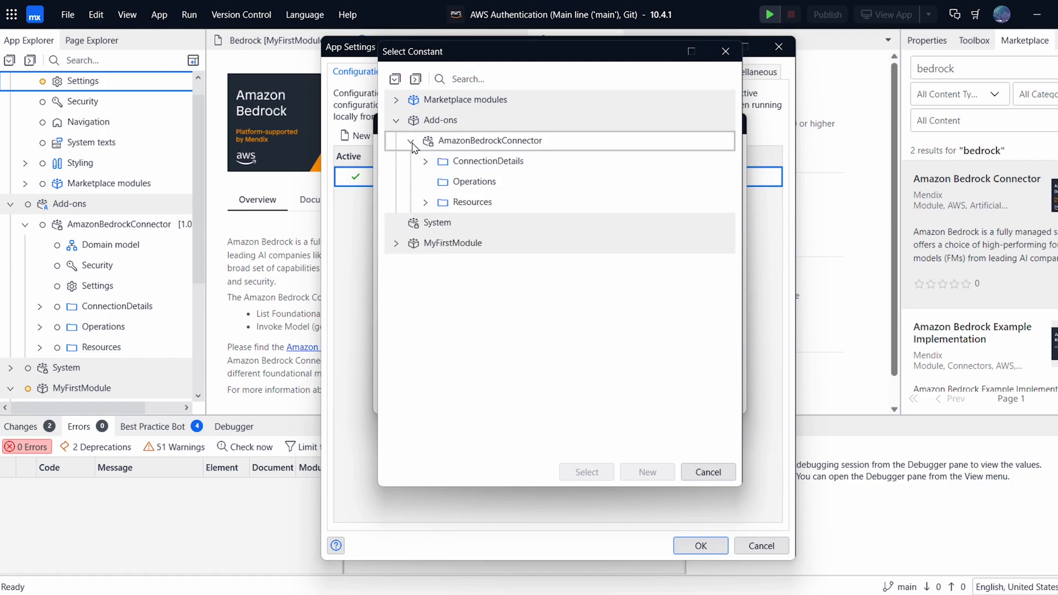
click(425, 161)
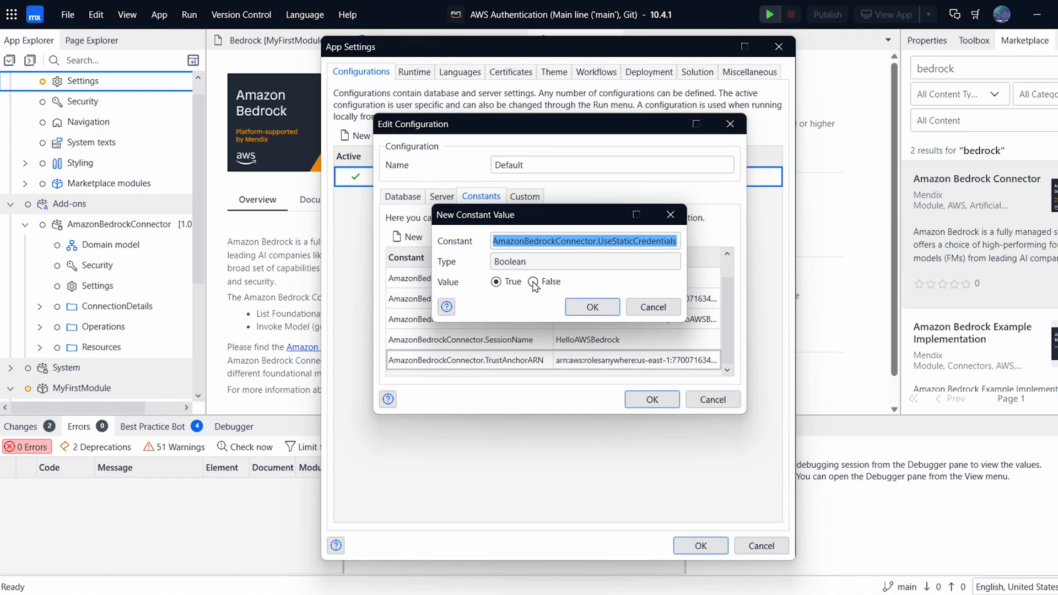
click(592, 307)
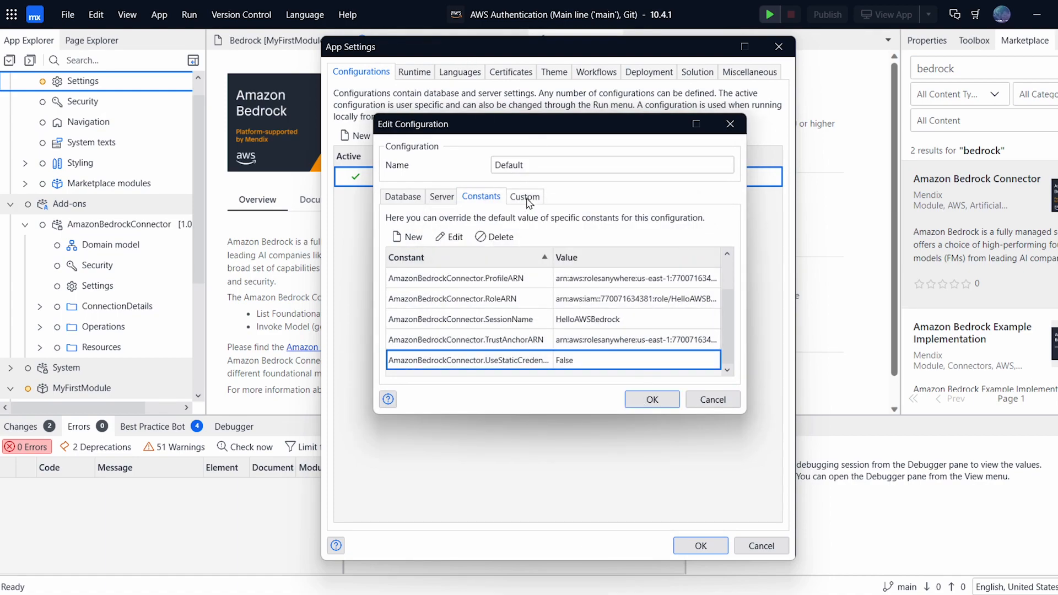
Review the Custom runtime settings ClientCertificatePasswords and ClientCertificates, then close the configuration with OK.
click(524, 196)
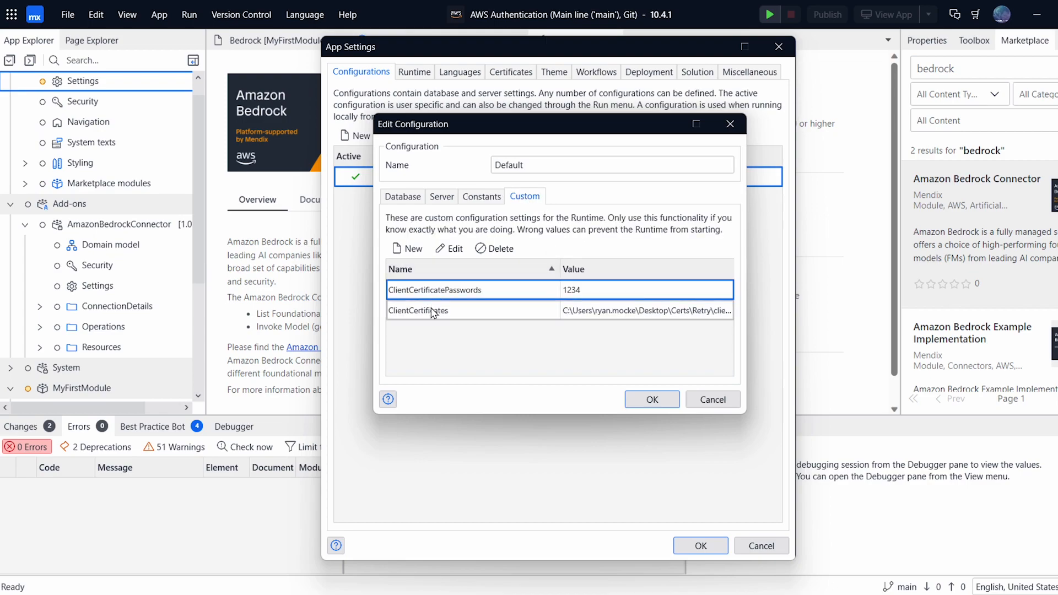
click(419, 311)
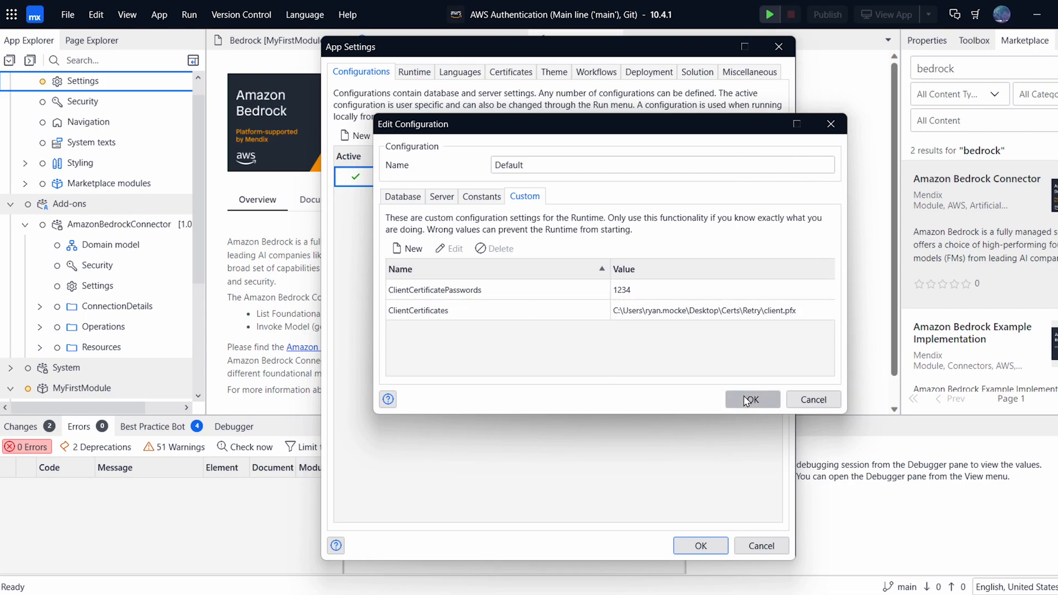
click(752, 400)
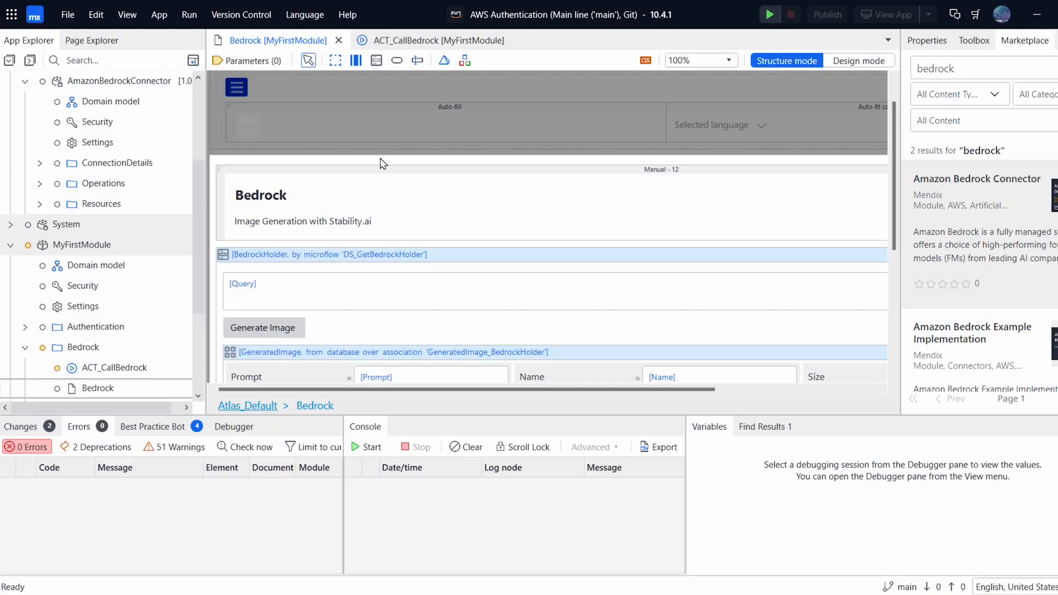
scroll(down, 3)
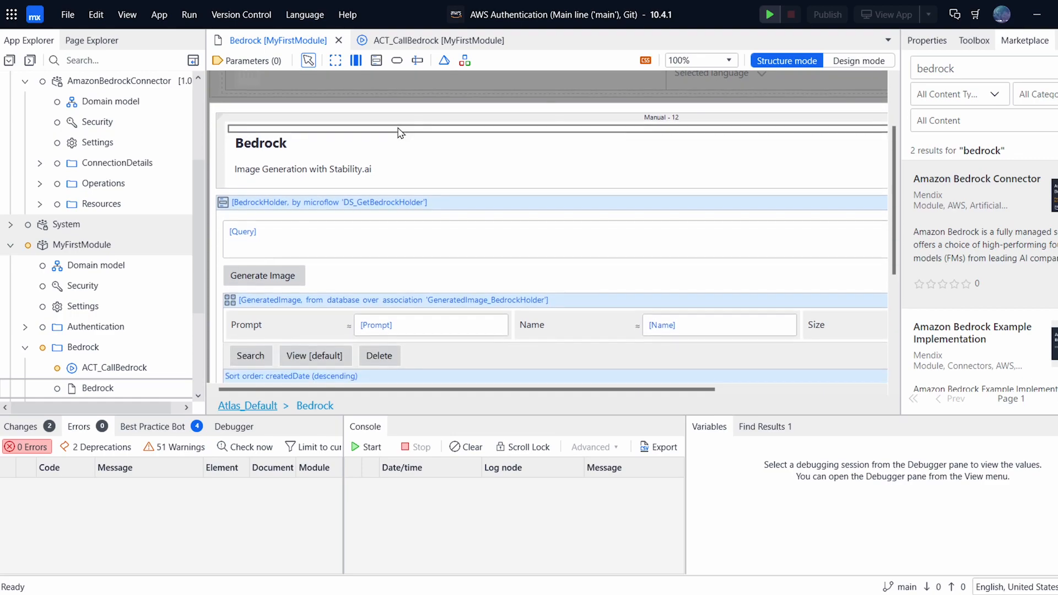
double_click(242, 231)
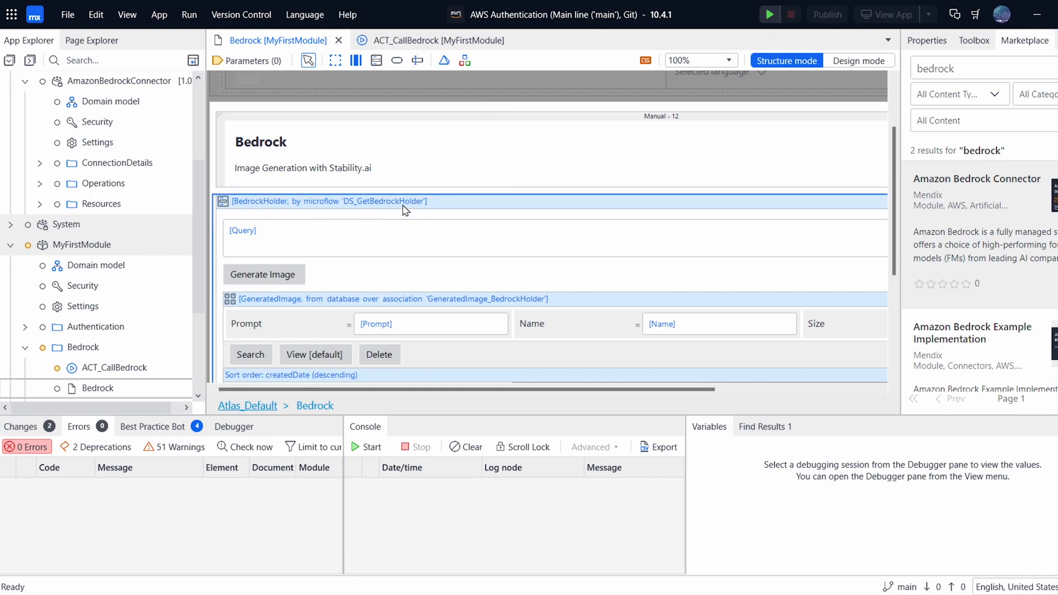
scroll(down, 3)
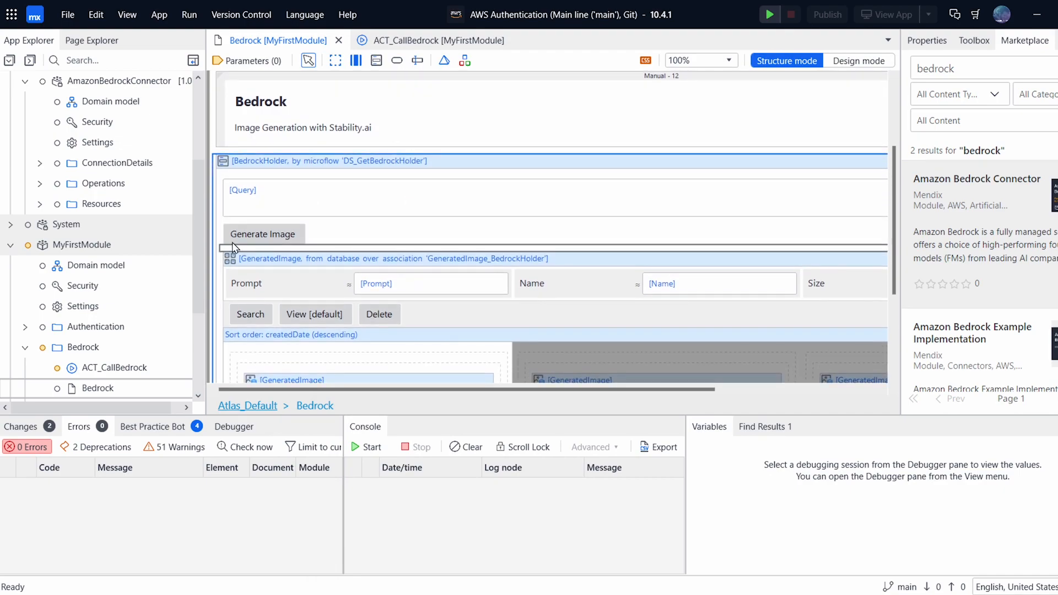
click(264, 233)
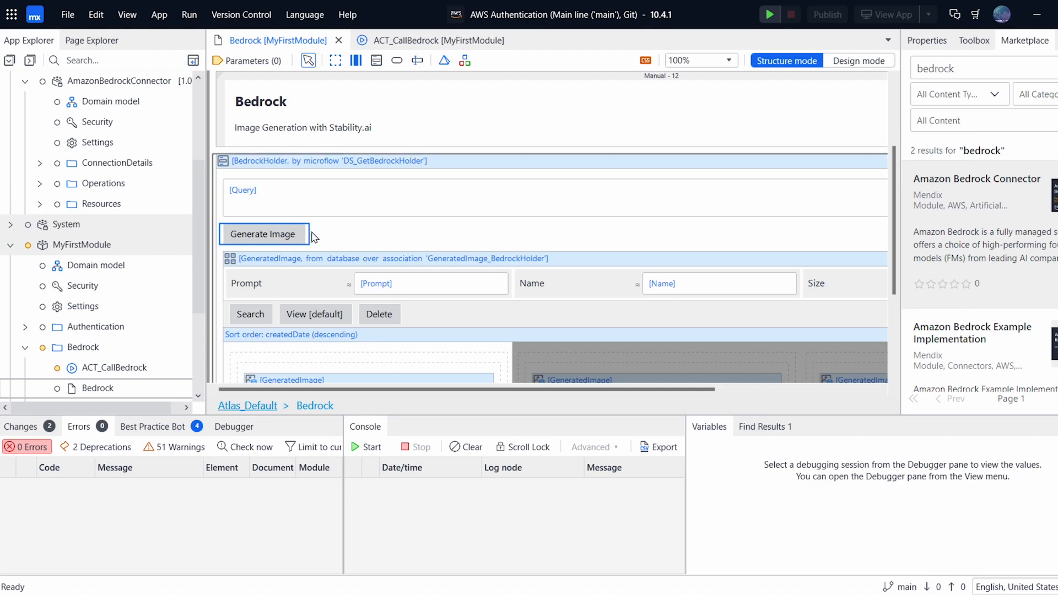
mouse_move(243, 234)
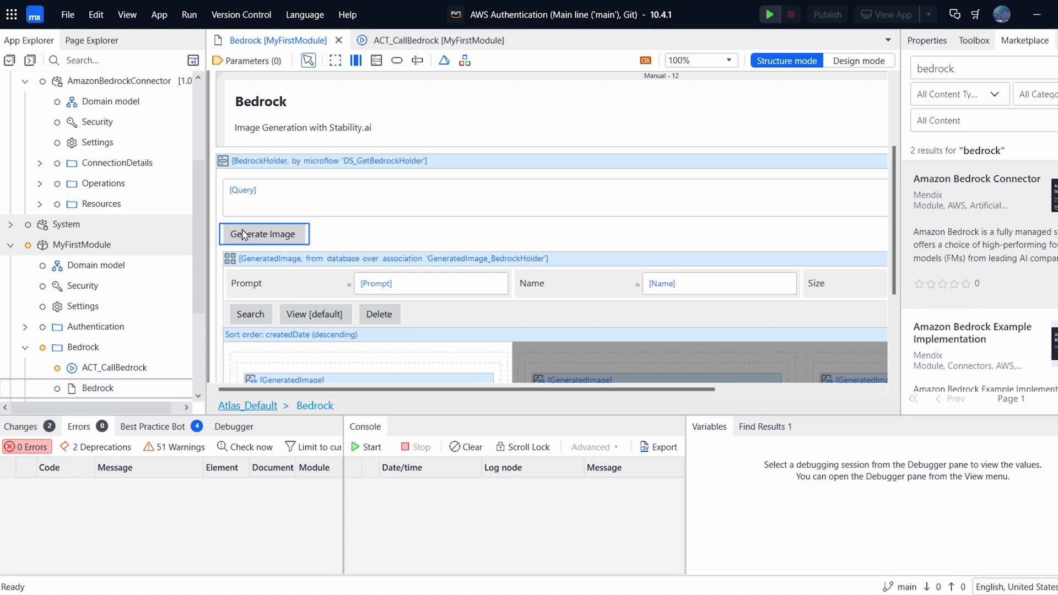
scroll(down, 3)
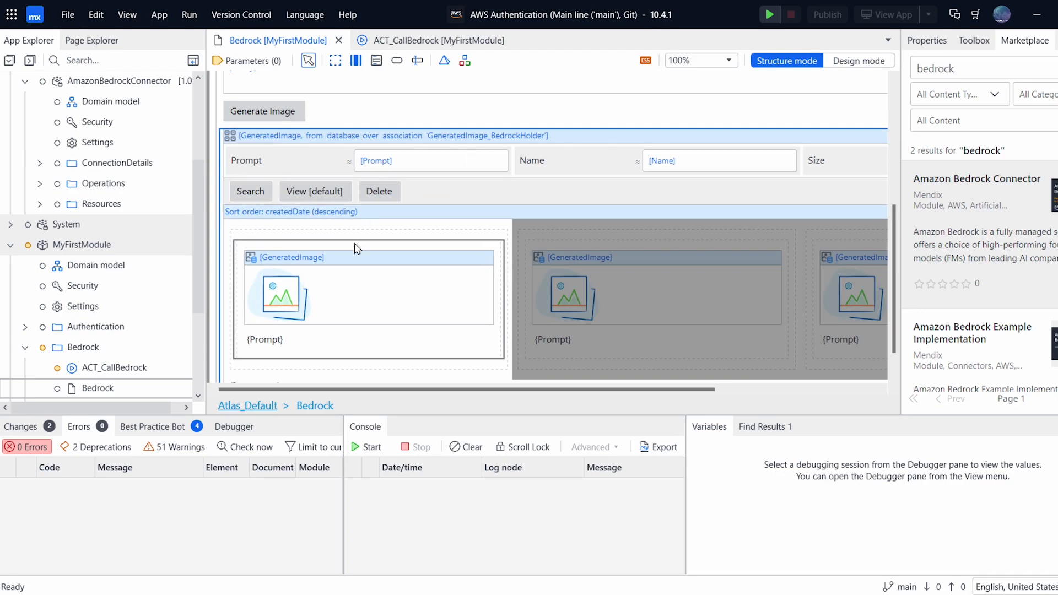
click(368, 299)
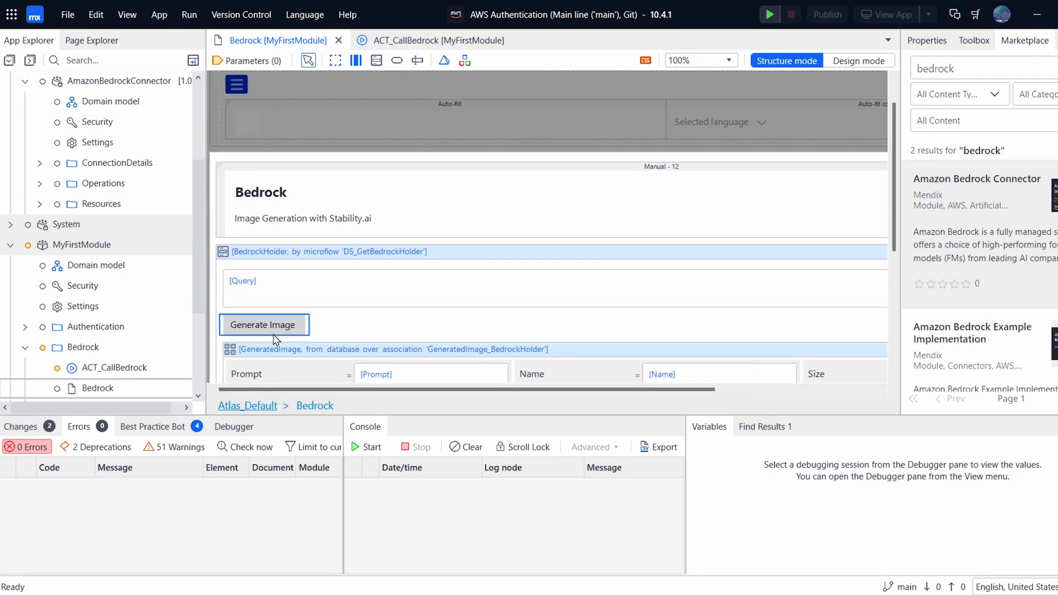
double_click(265, 324)
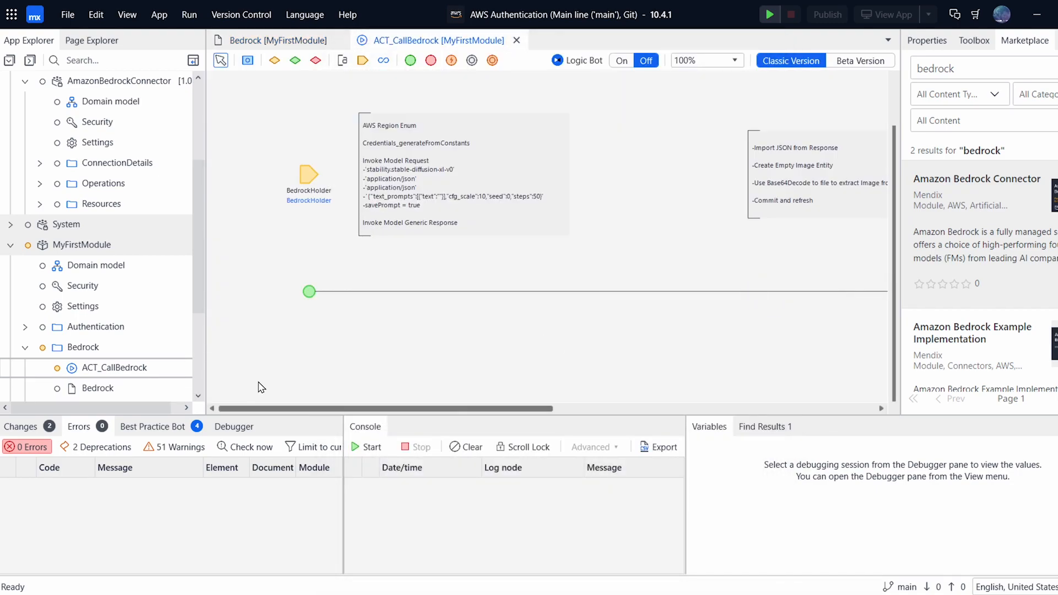
Select the planned-steps annotation and zoom the ACT_CallBedrock microflow to 150%.
click(453, 190)
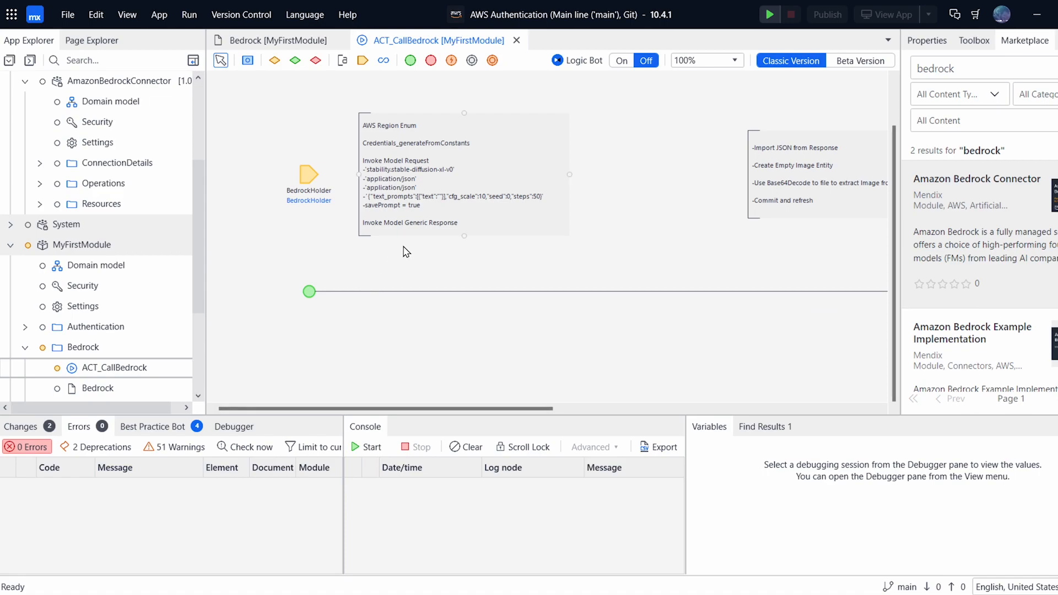
click(730, 60)
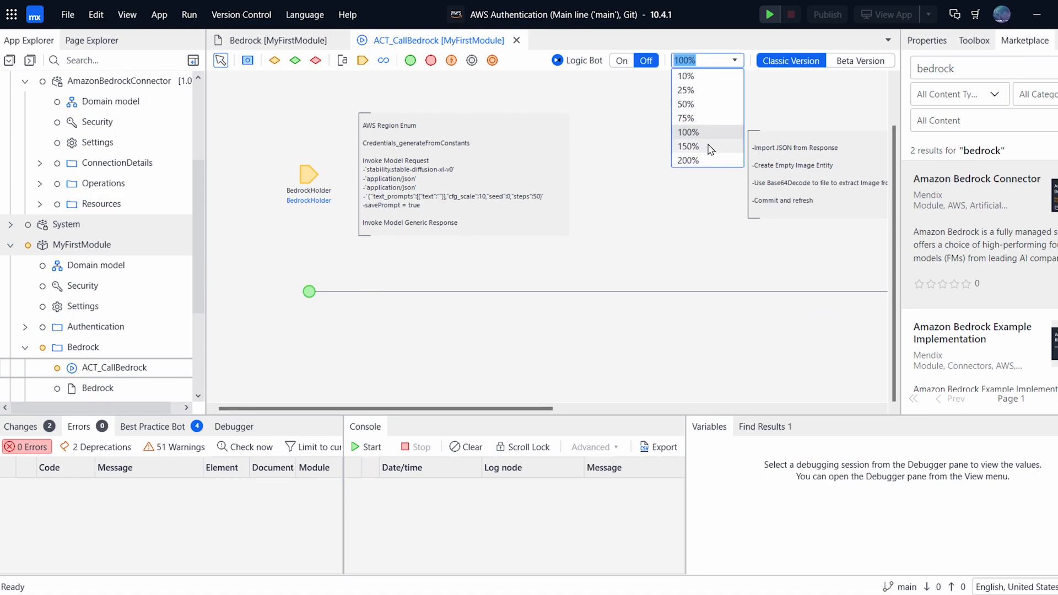
click(687, 146)
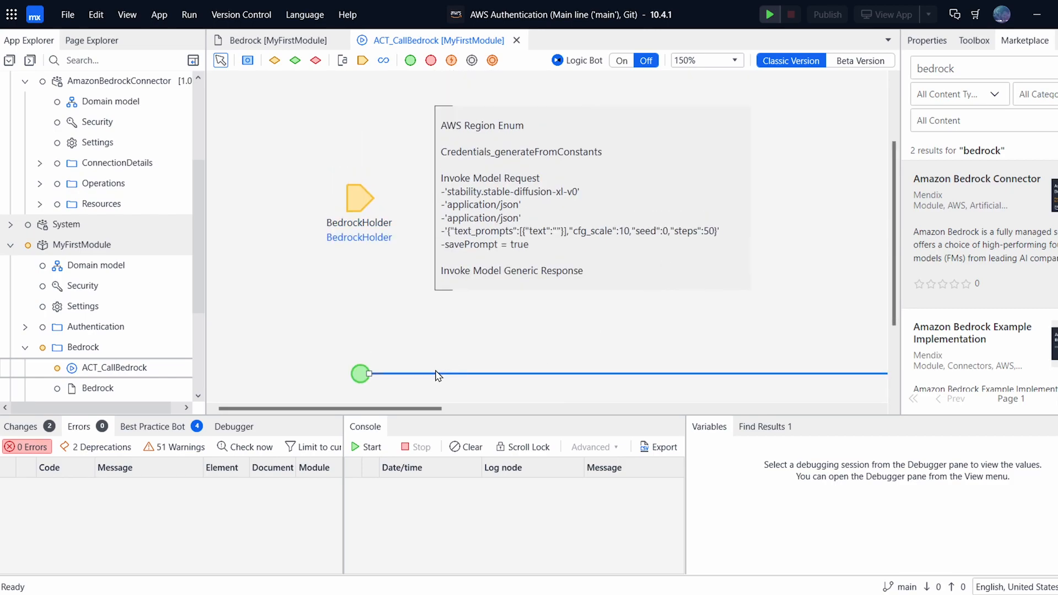
Insert an empty activity on the flow right after the start event.
right_click(436, 374)
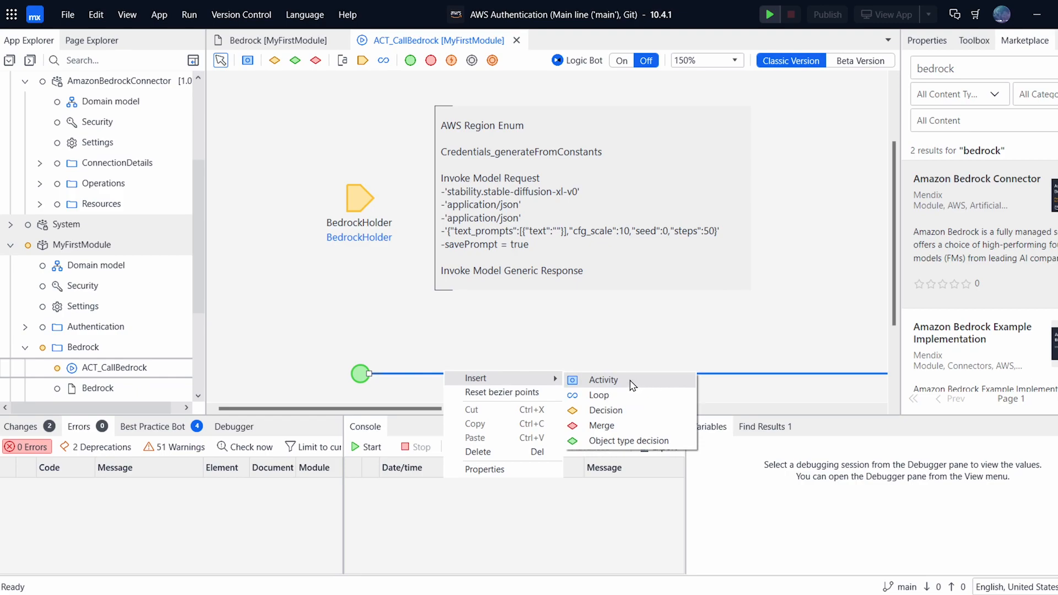
click(603, 380)
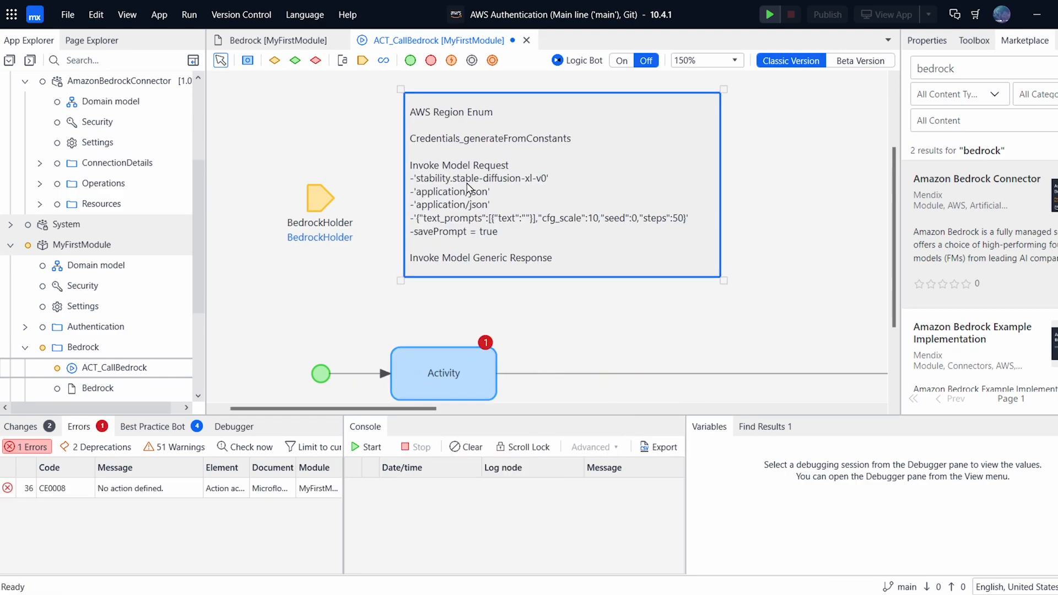
Make the activity a Create variable of enumeration type using the Bedrock connector's ENUM_Region.
double_click(443, 372)
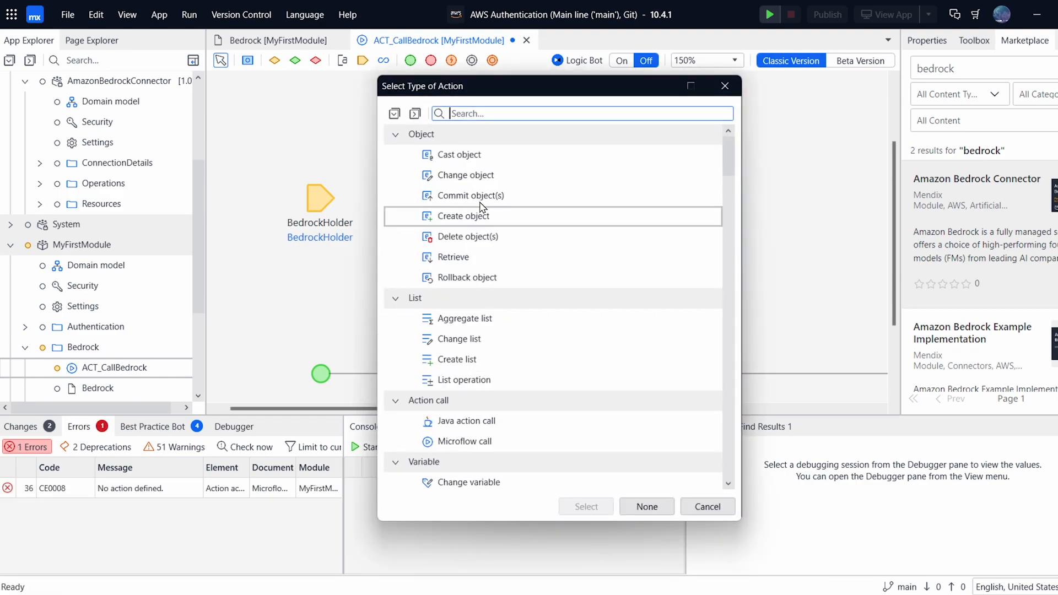
scroll(down, 3)
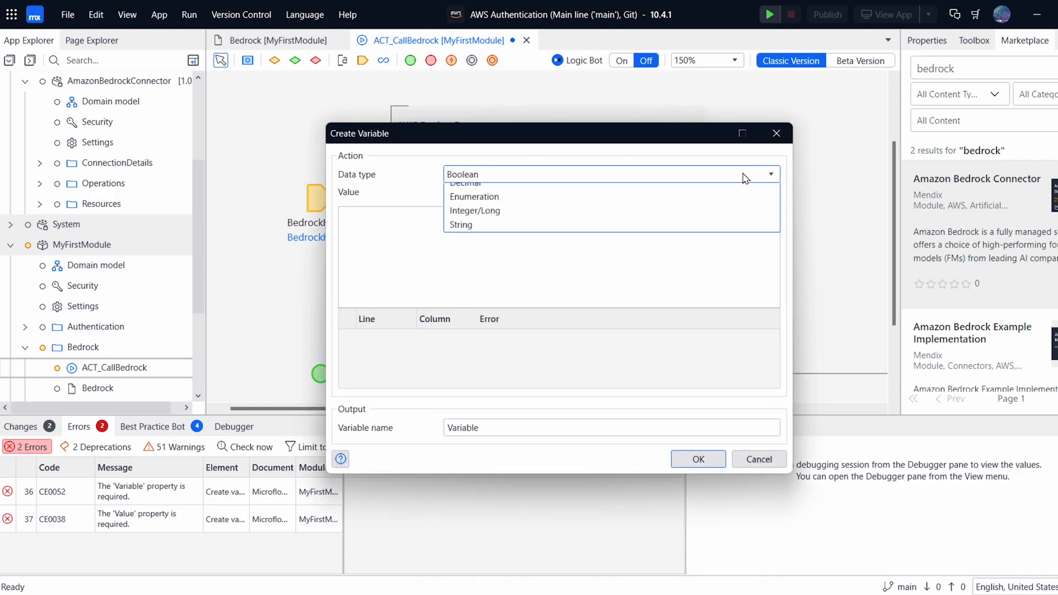
click(474, 196)
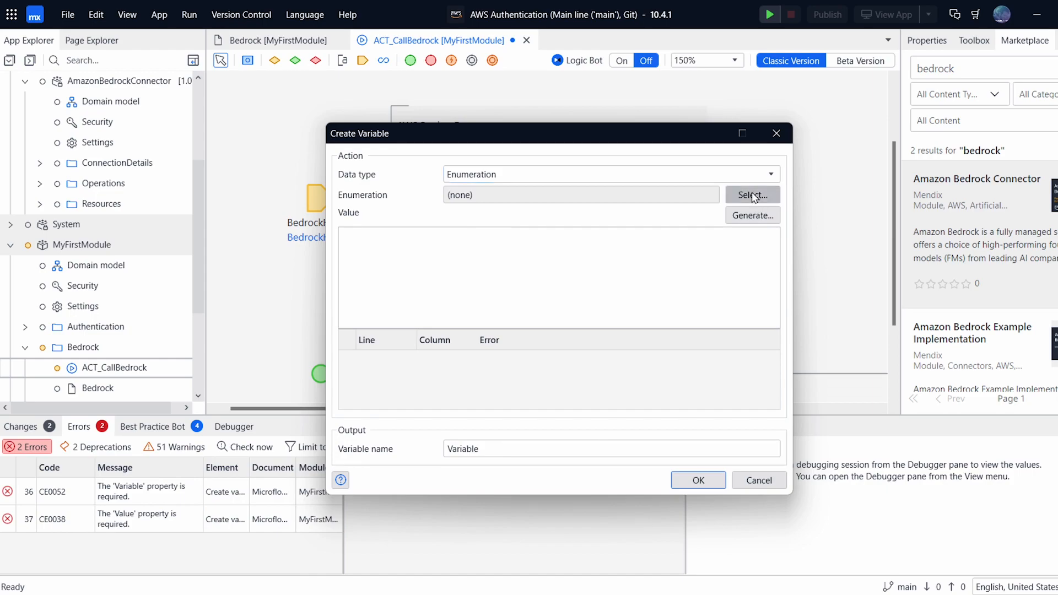
click(752, 194)
text(region)
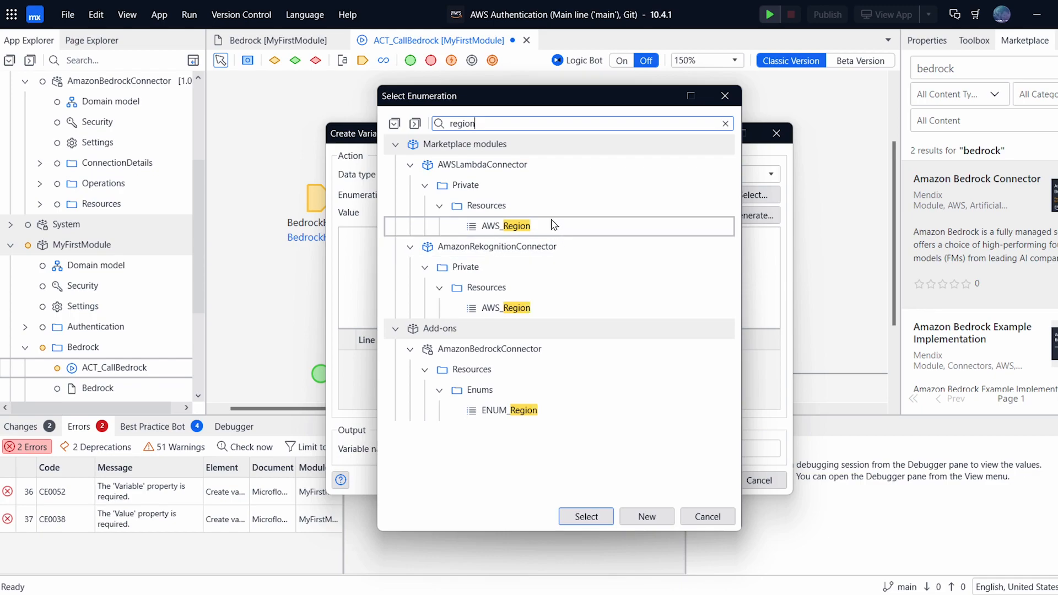
click(509, 410)
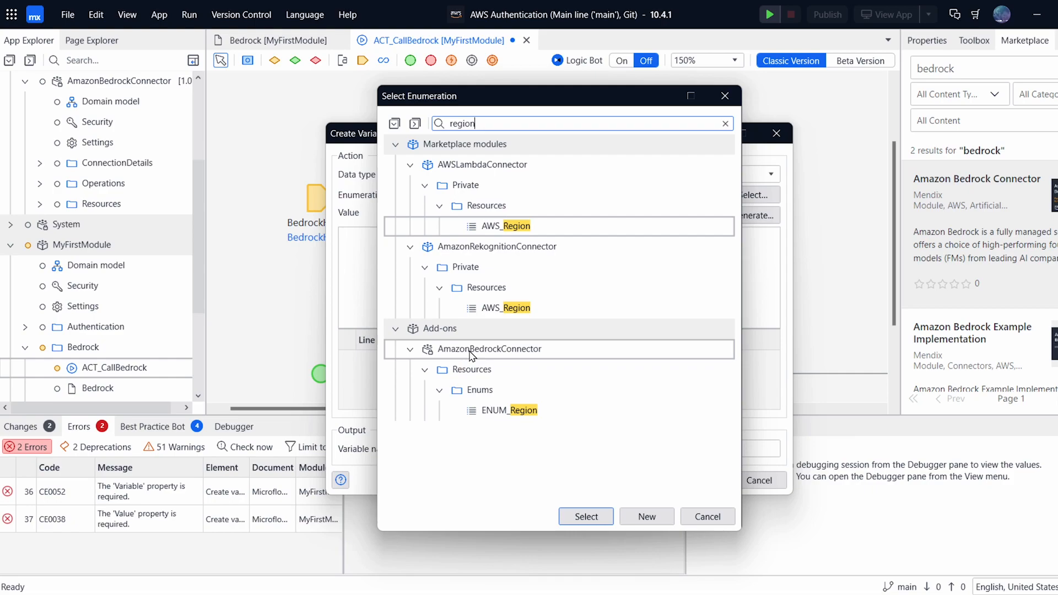
click(505, 309)
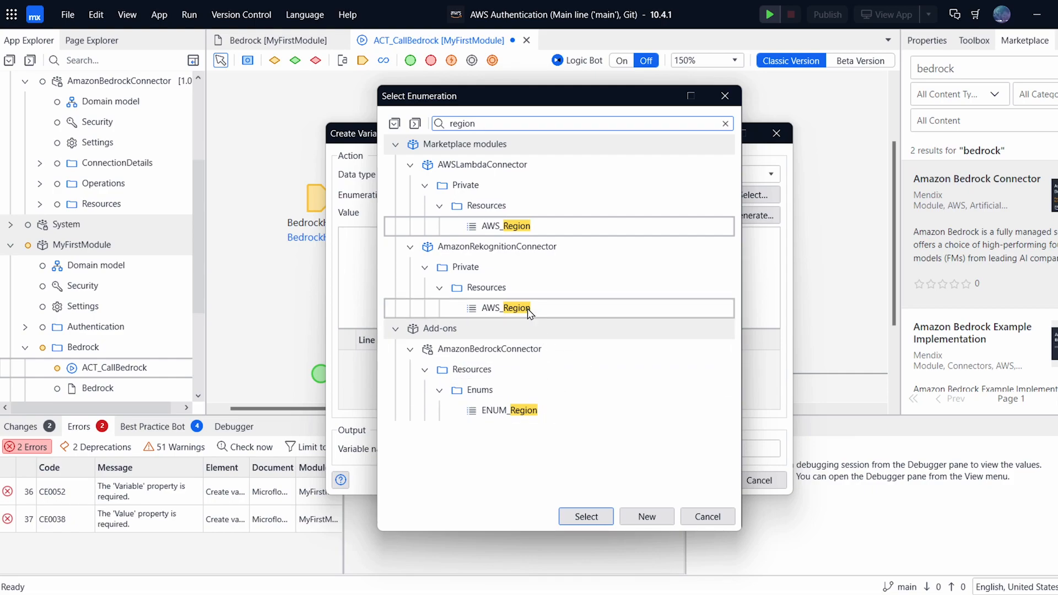
click(510, 410)
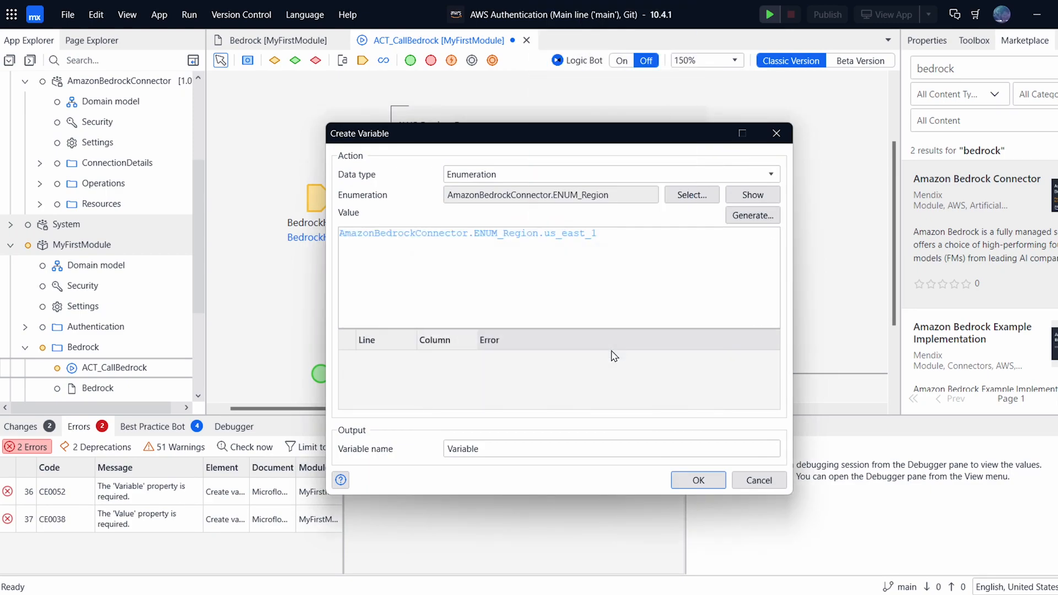
Name the us_east_1 variable AWSRegion, confirm it, and insert another activity after it.
text(AWS)
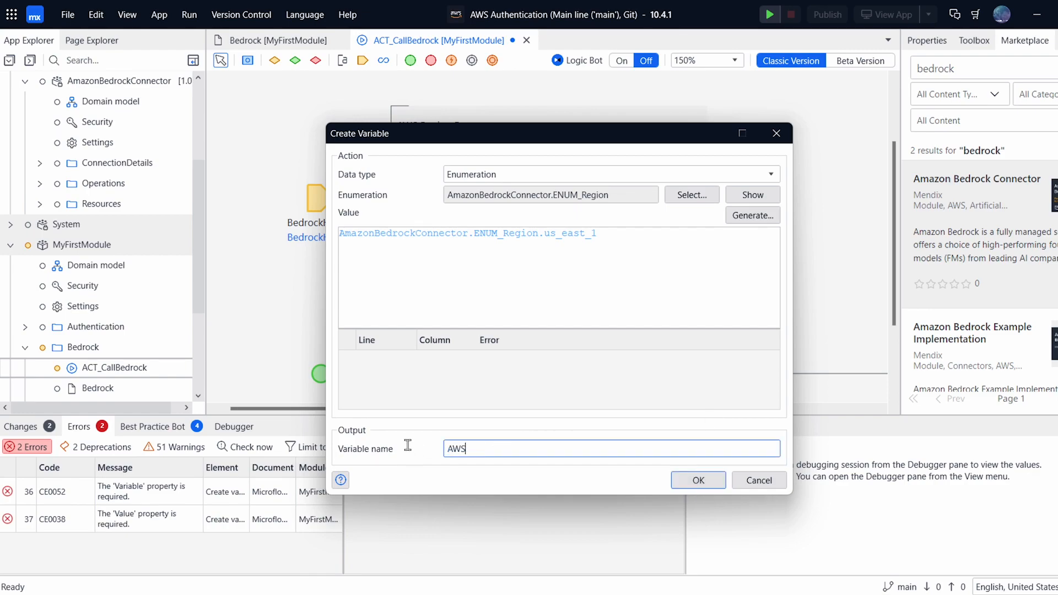
text(Region)
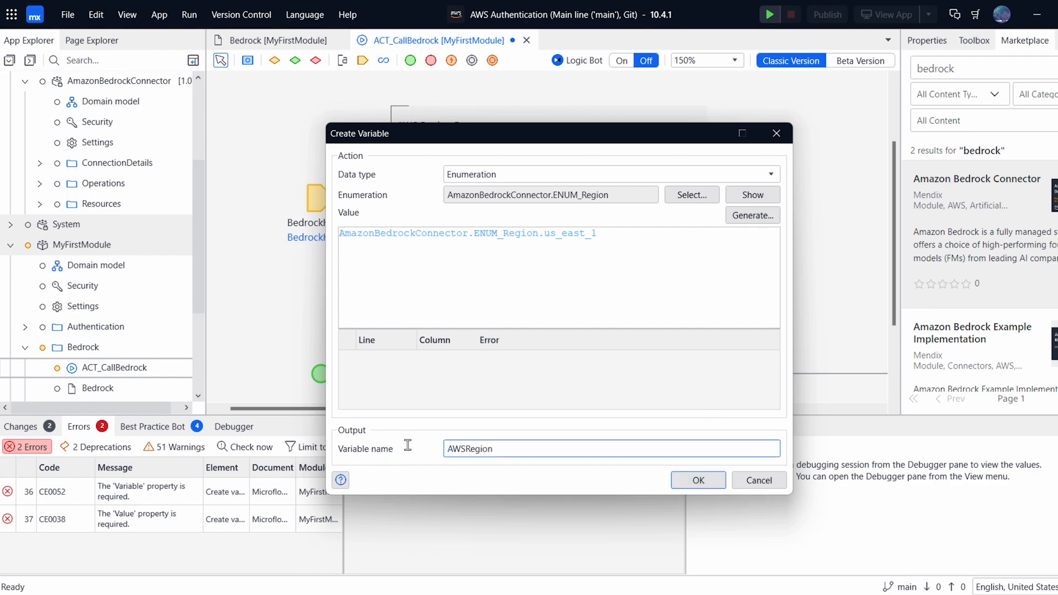
click(698, 480)
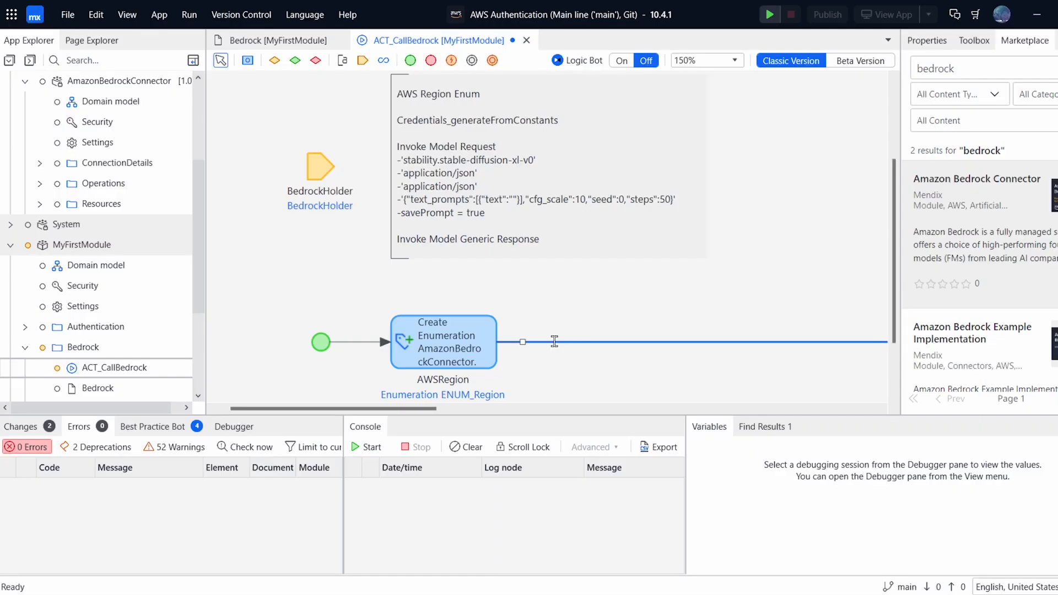
right_click(555, 341)
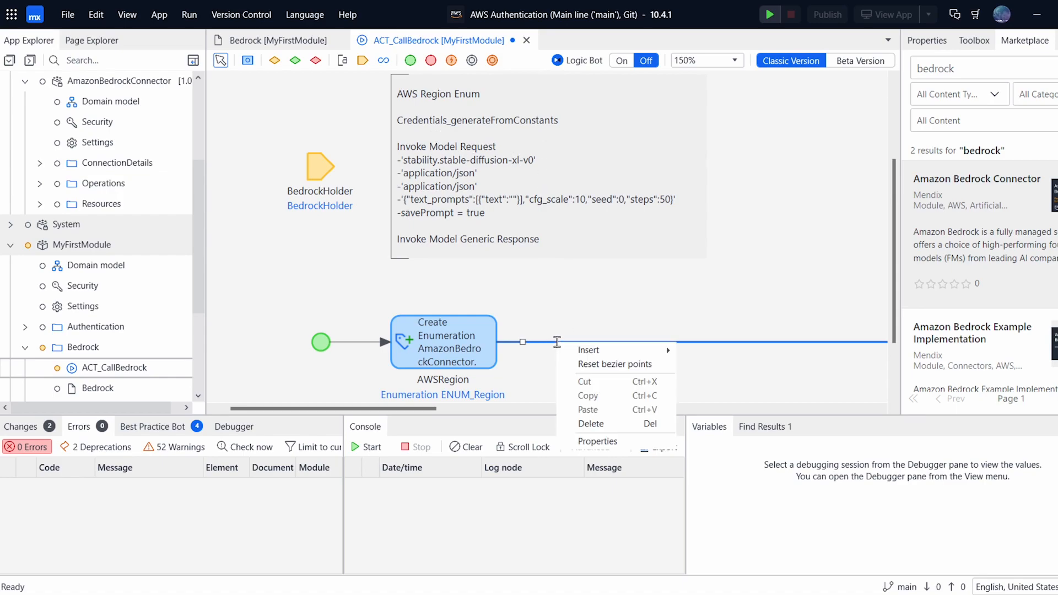
click(589, 351)
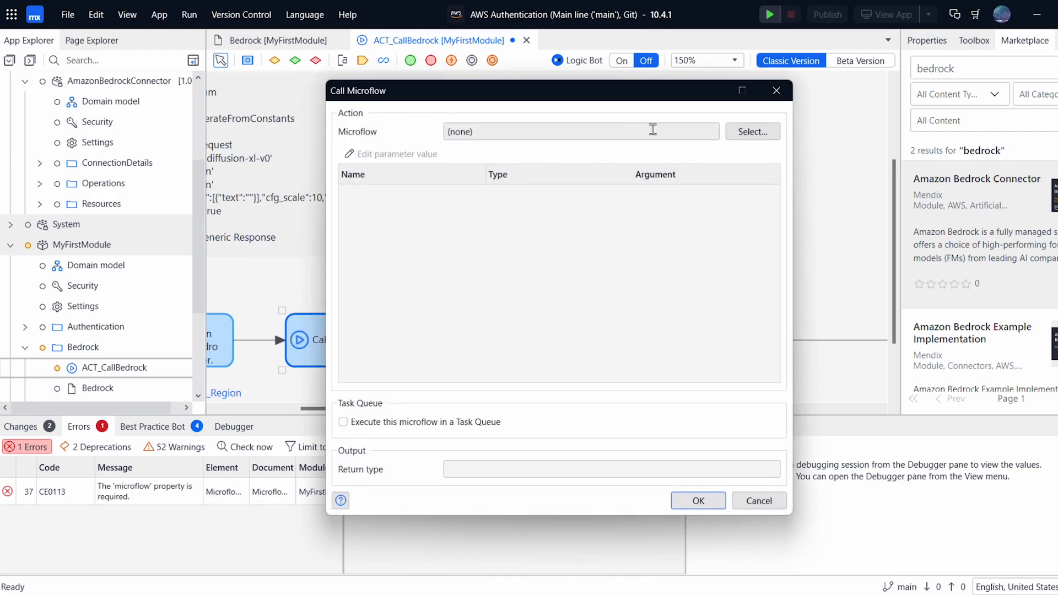
Call Credentials_GenerateFromConstants with $AWSRegion, returning the Credentials variable.
click(751, 131)
text(fromcons)
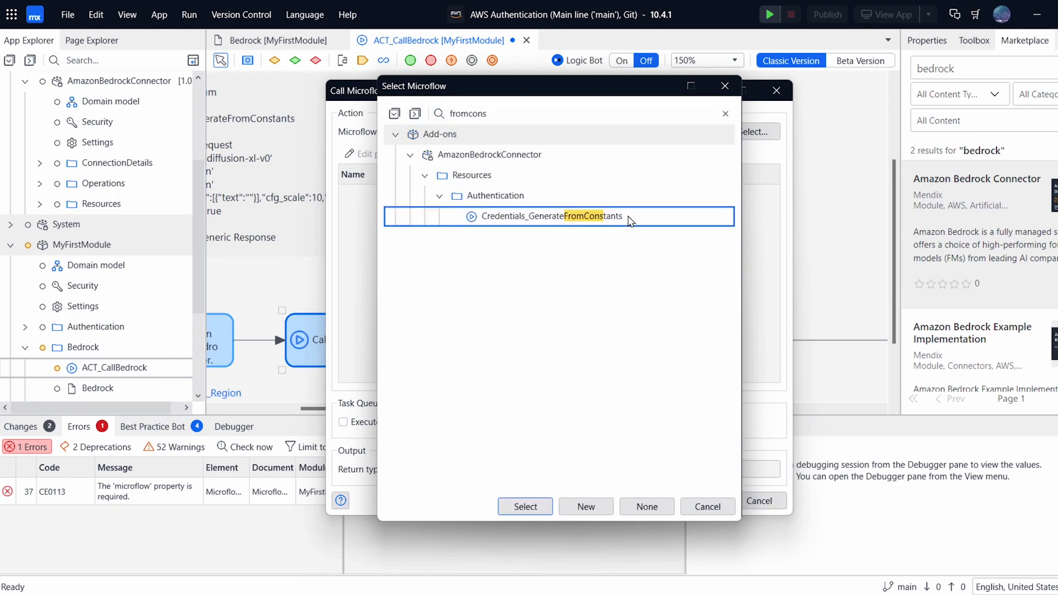
click(524, 505)
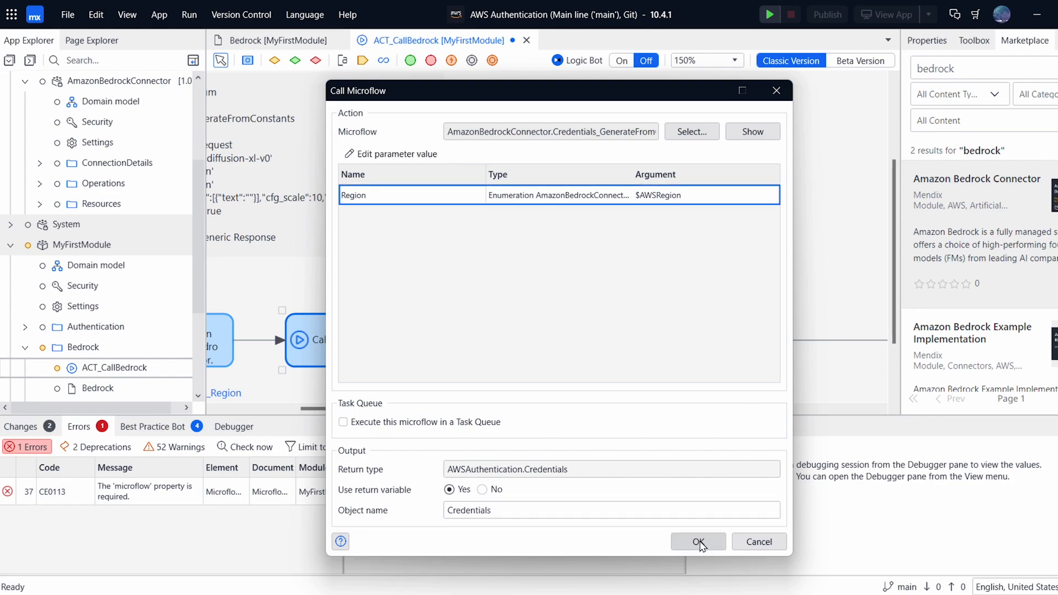
click(698, 541)
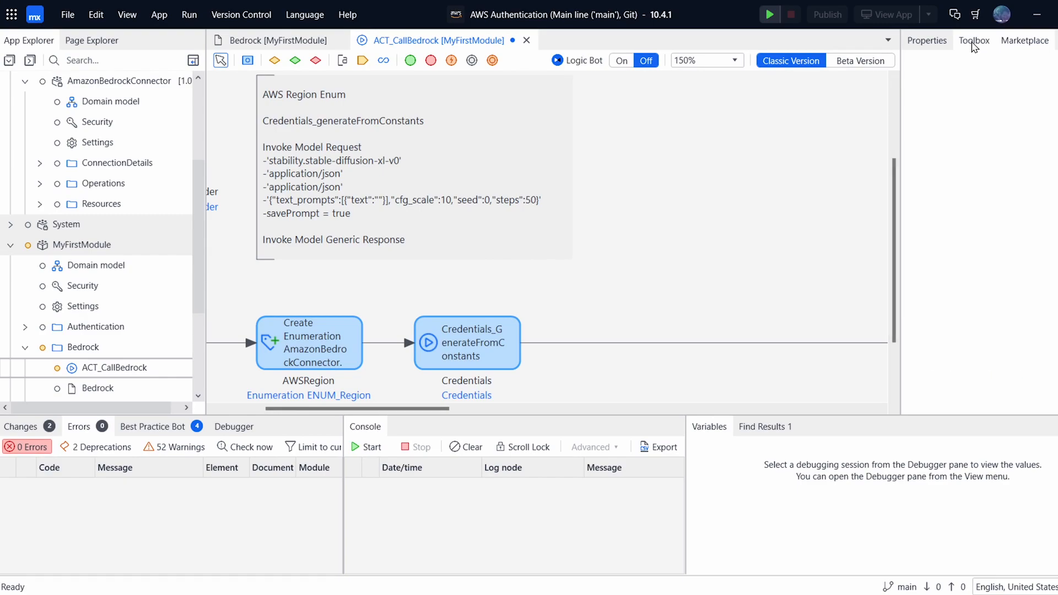
Find the Invoke Model Generic activity in the toolbox and drop it into the flow.
click(974, 39)
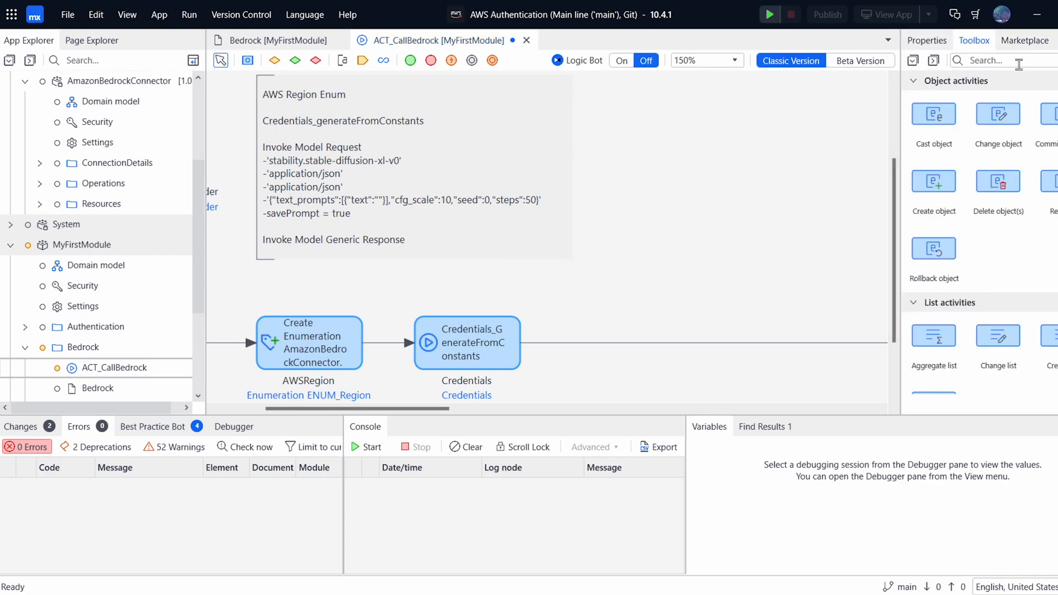
text(invoke)
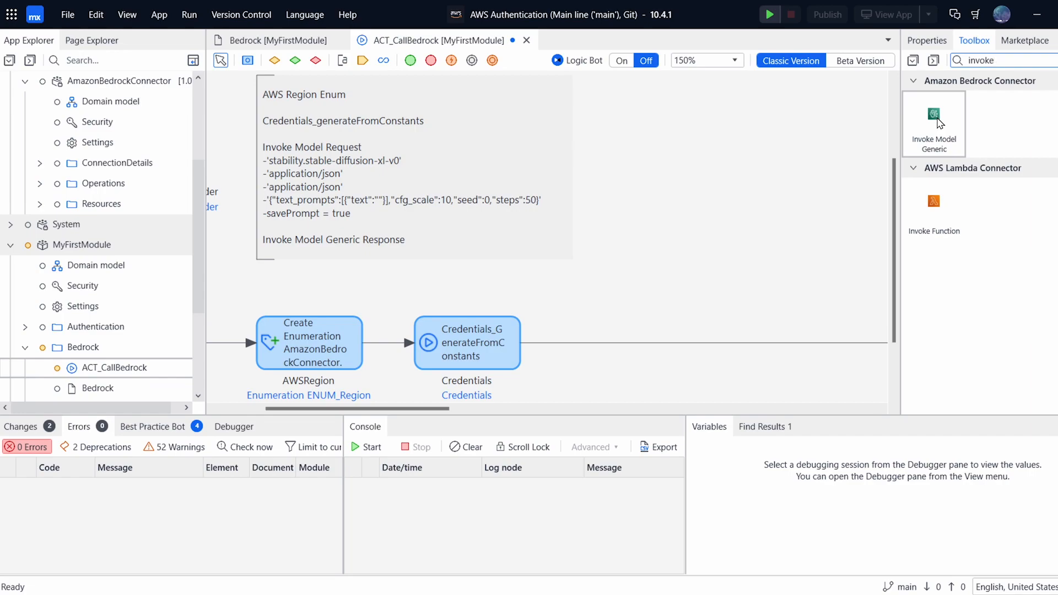
drag(933, 113, 668, 324)
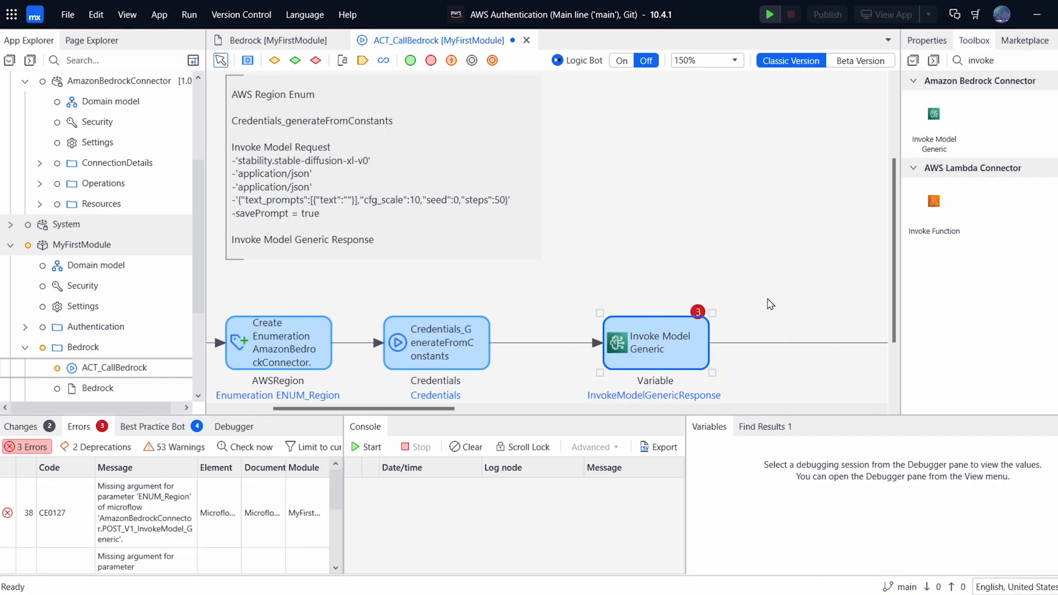
Map the call's ENUM_Region to $AWSRegion and Credentials to $Credentials and save.
double_click(655, 341)
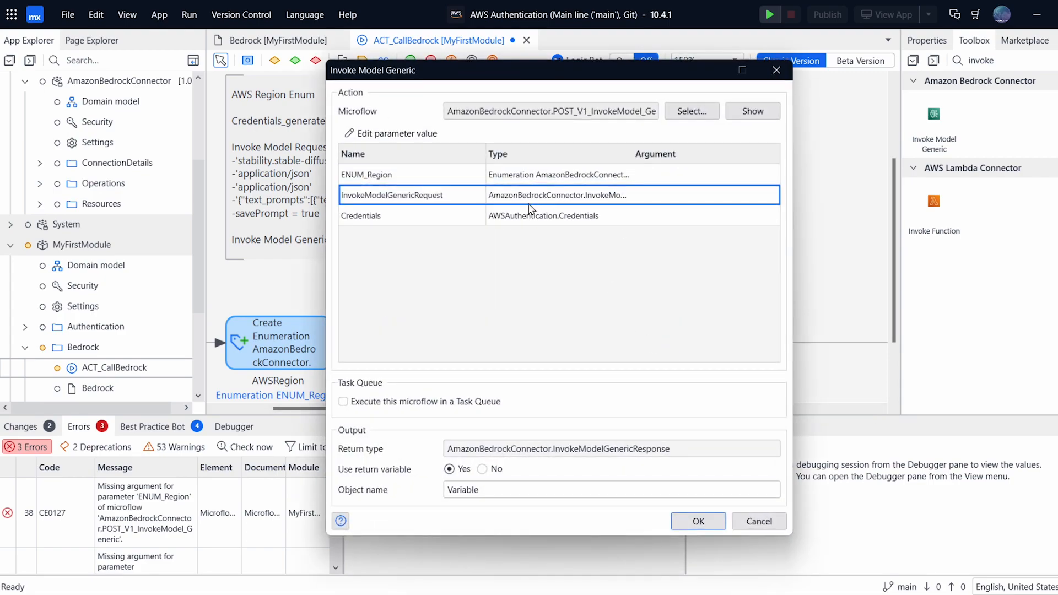
double_click(388, 175)
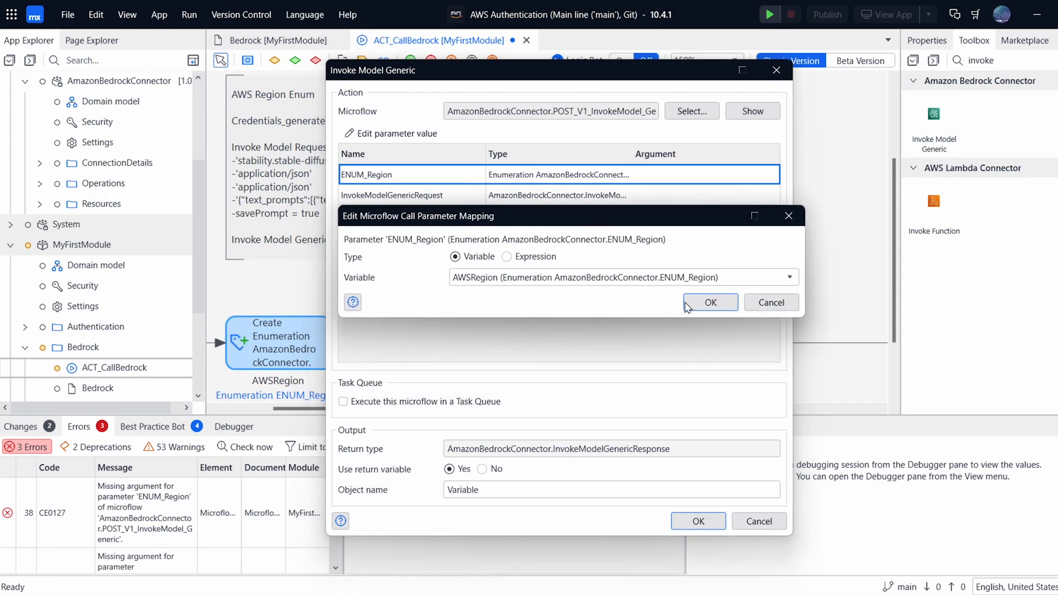
click(709, 302)
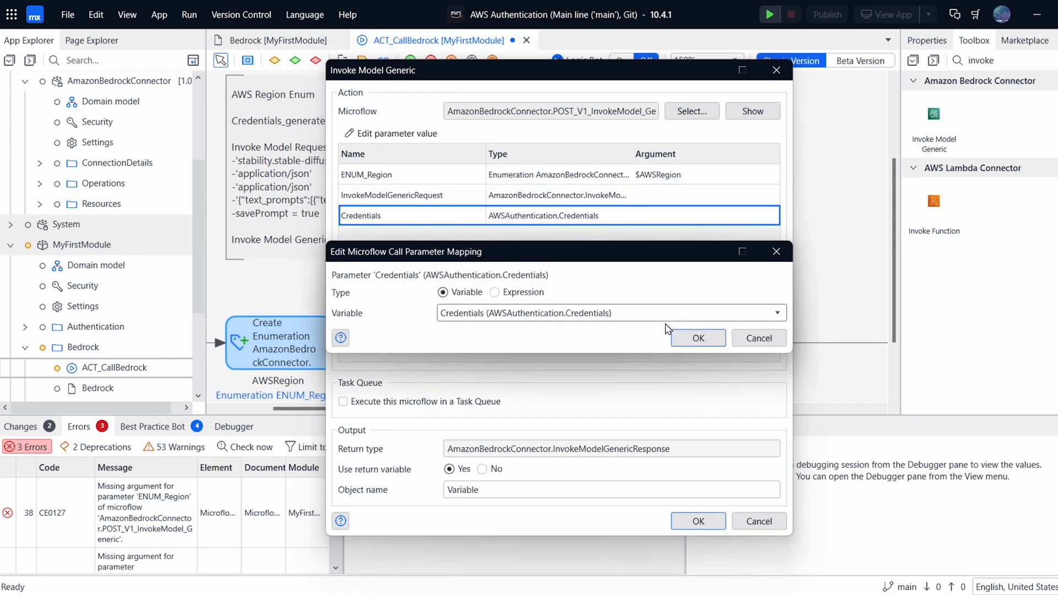
click(698, 338)
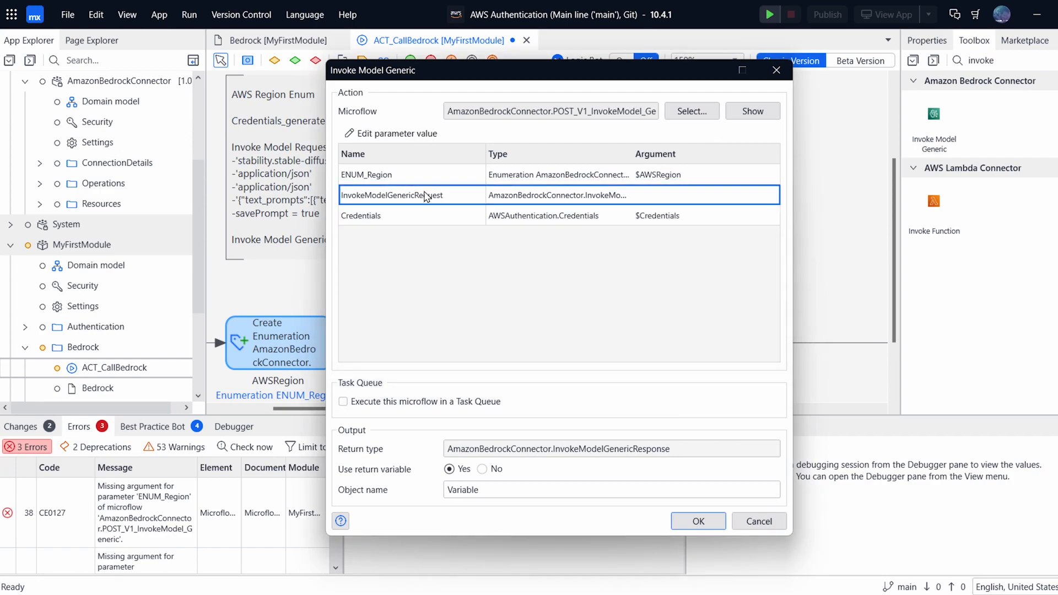
mouse_move(430, 202)
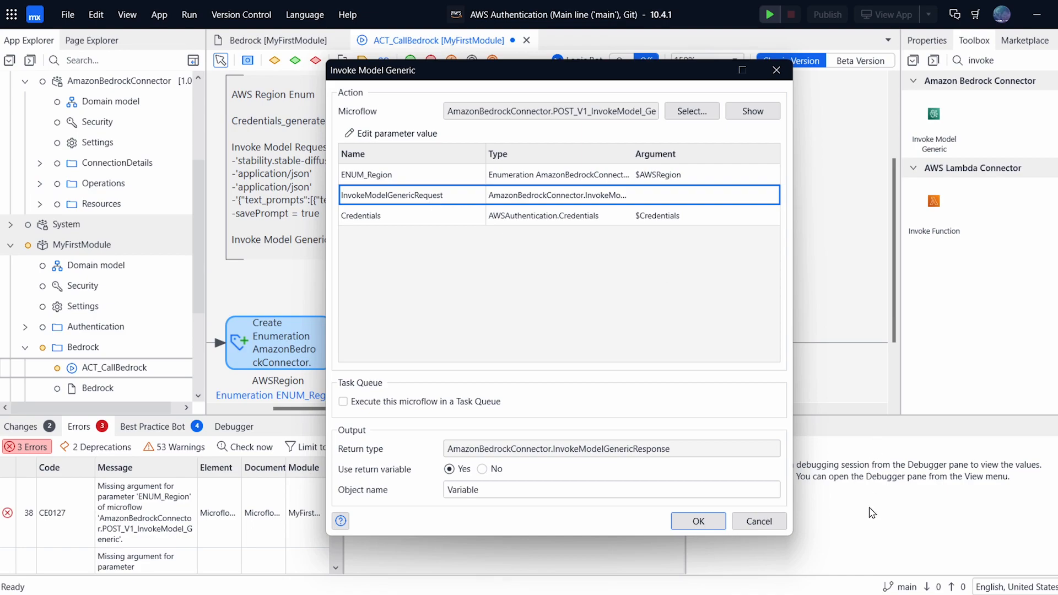
click(699, 520)
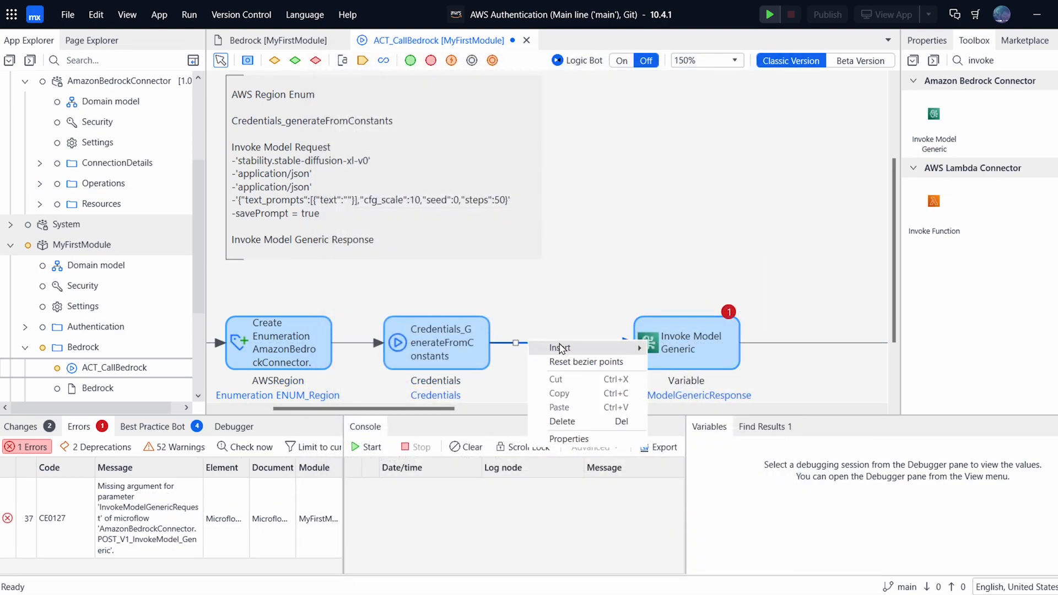
Insert a Create Object activity before the model call using entity InvokeModelGenericRequest.
click(558, 347)
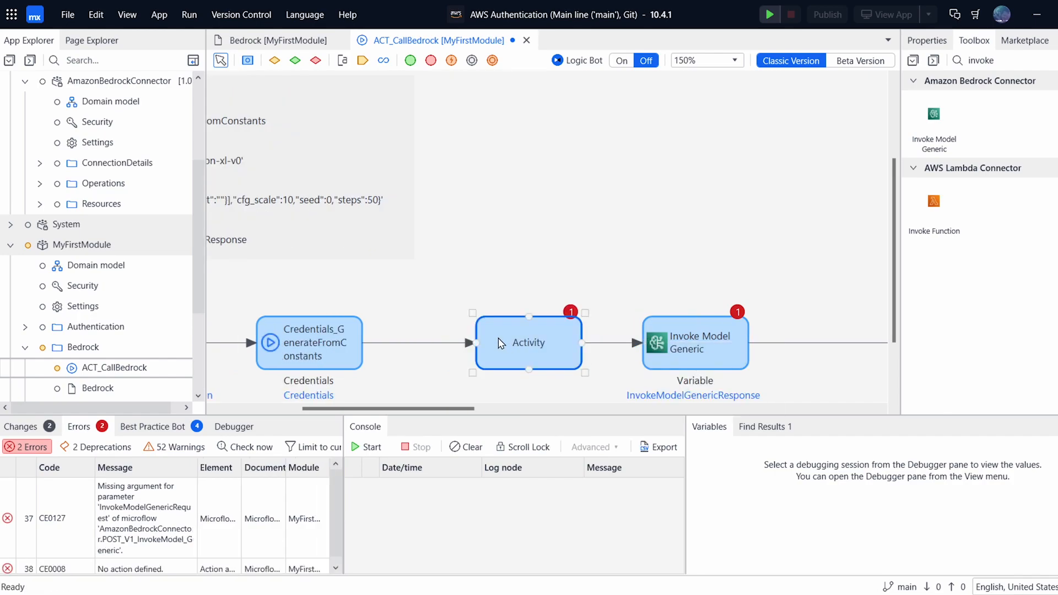
double_click(529, 343)
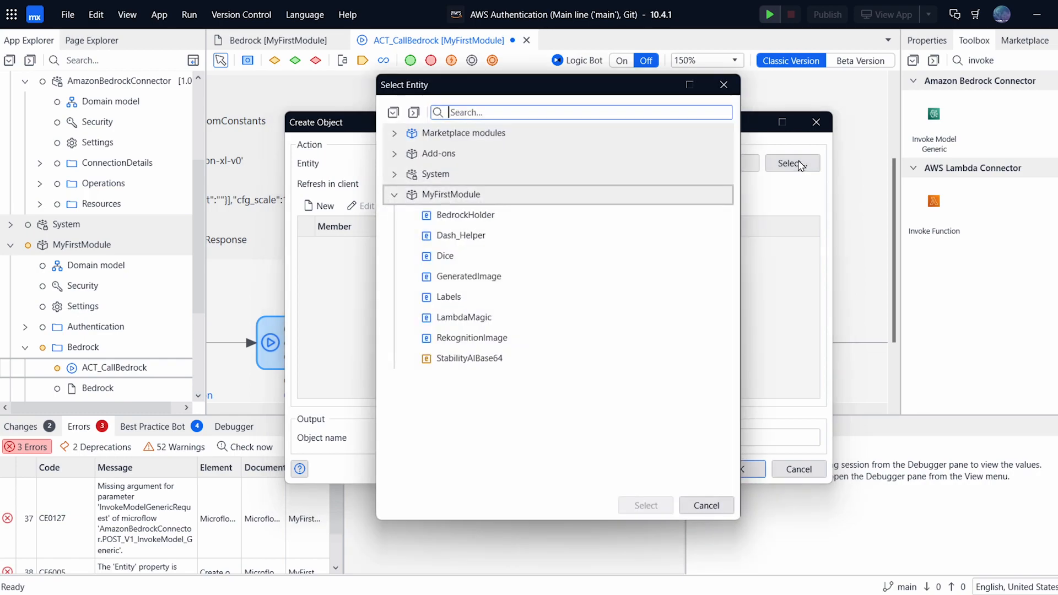
text(invoke)
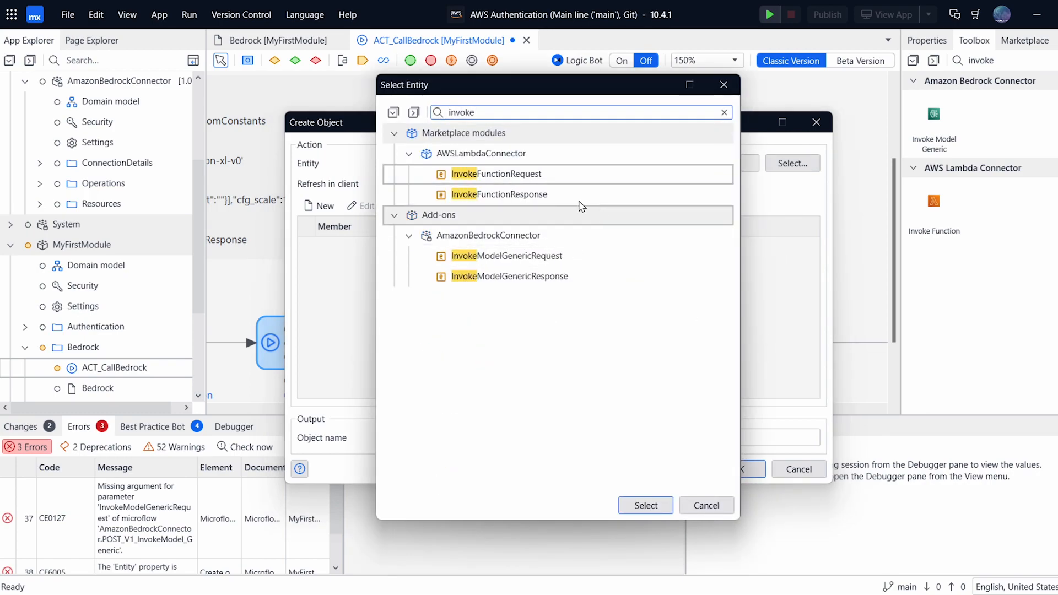
click(507, 256)
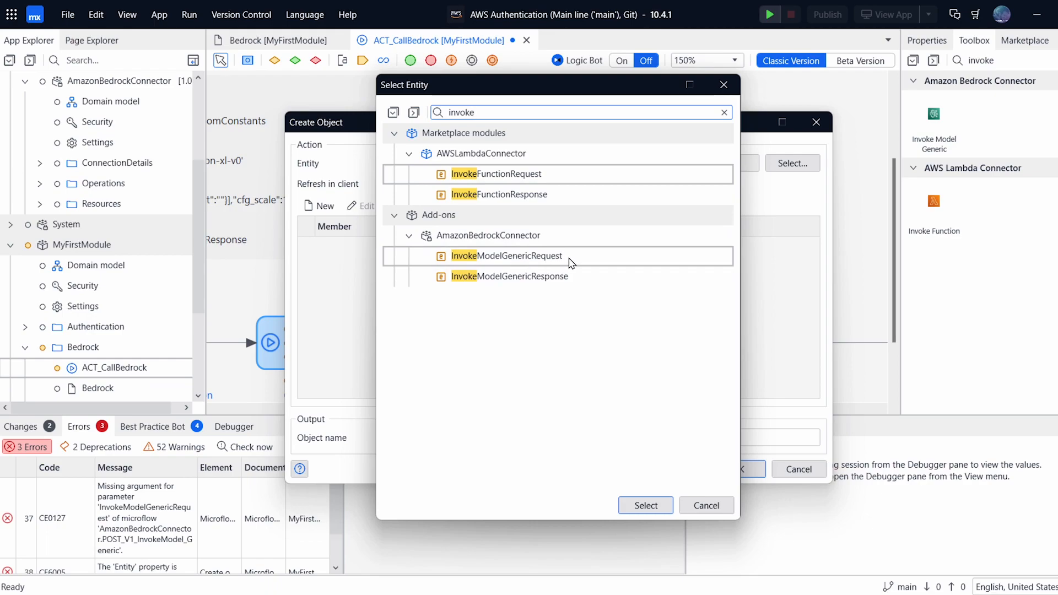
click(646, 505)
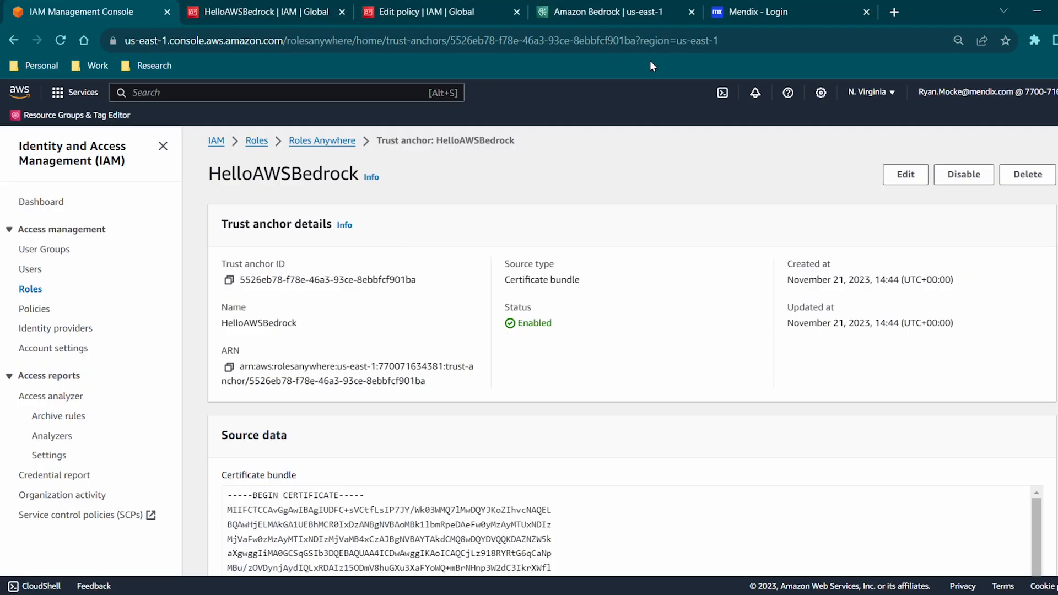
Open Bedrock's Stable Diffusion provider details and scroll to the SDXL API request sample.
click(608, 11)
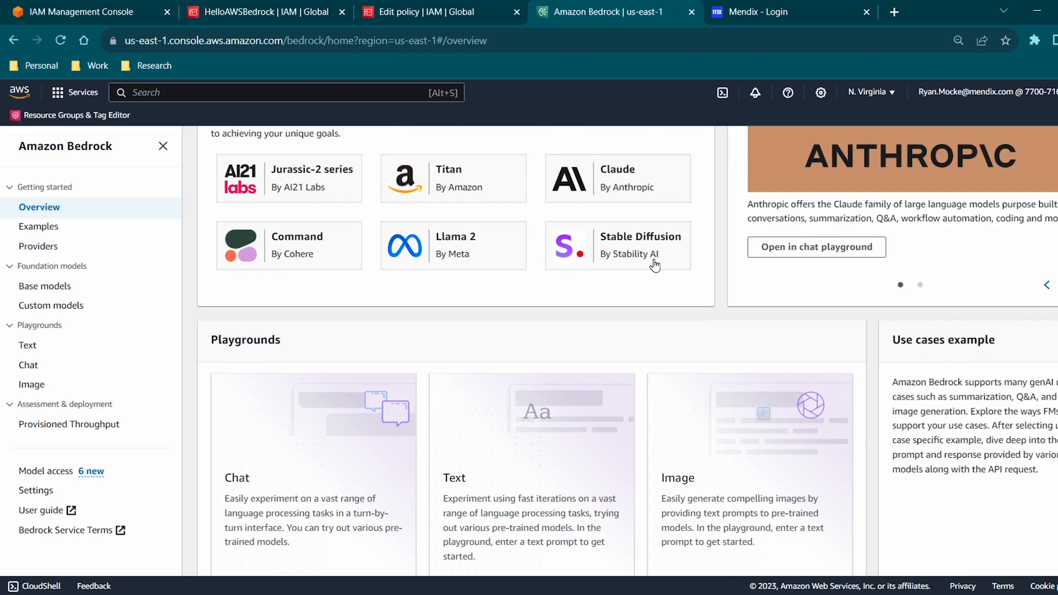
click(640, 245)
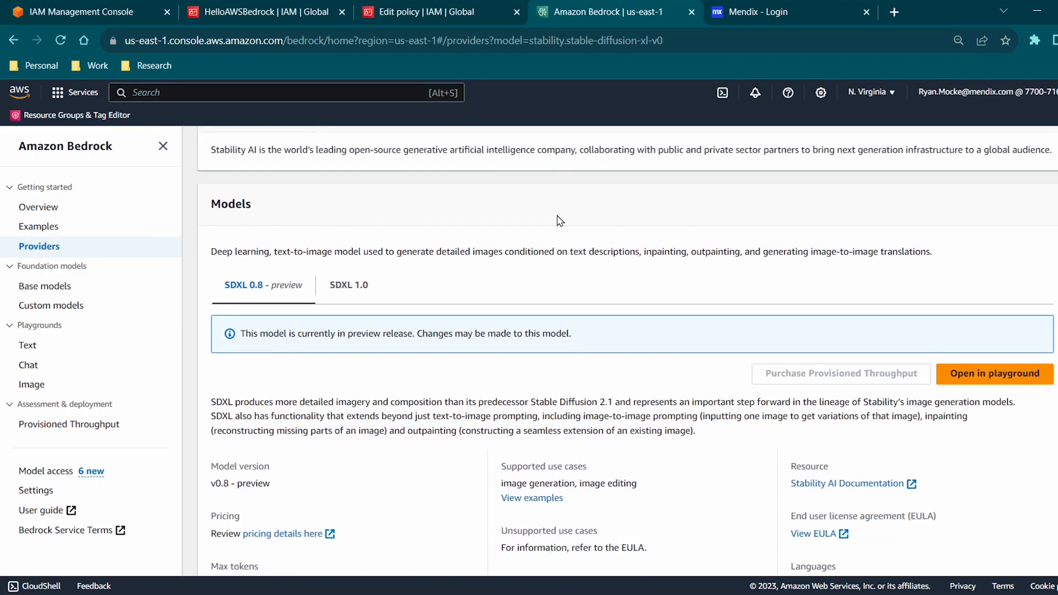
scroll(down, 3)
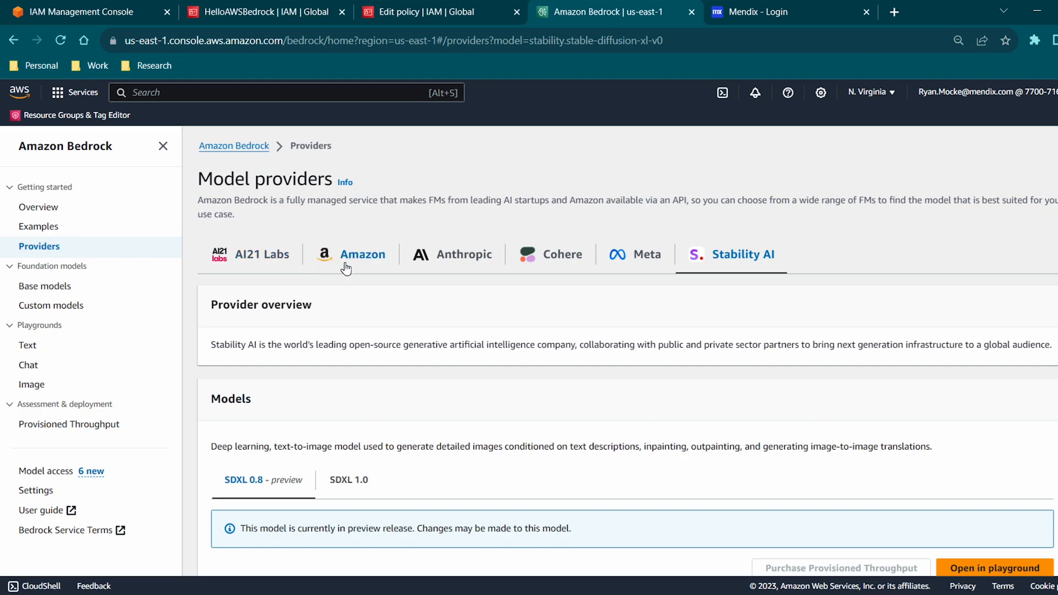
scroll(down, 3)
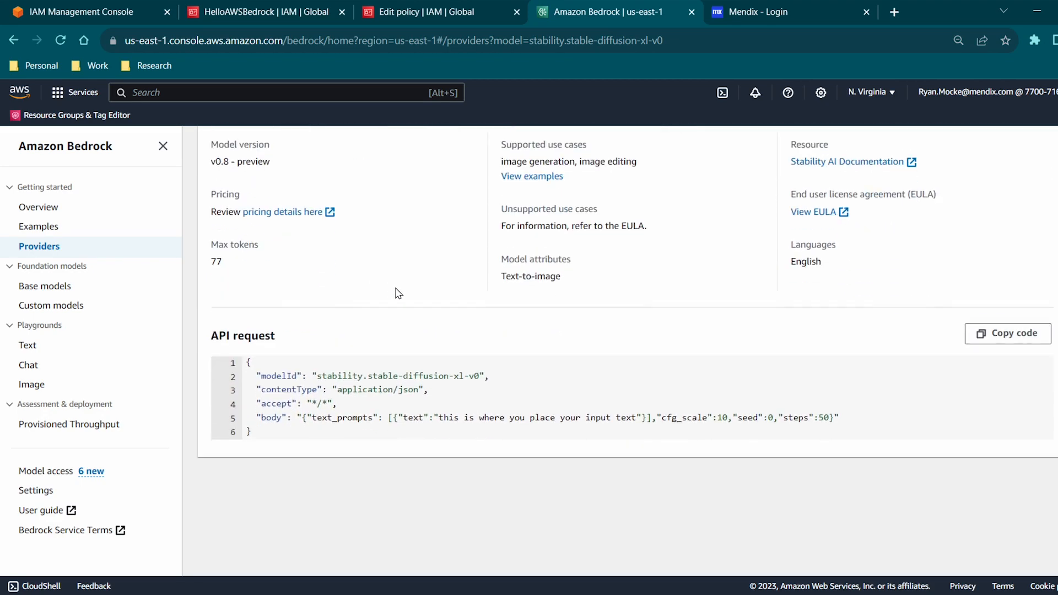
scroll(down, 3)
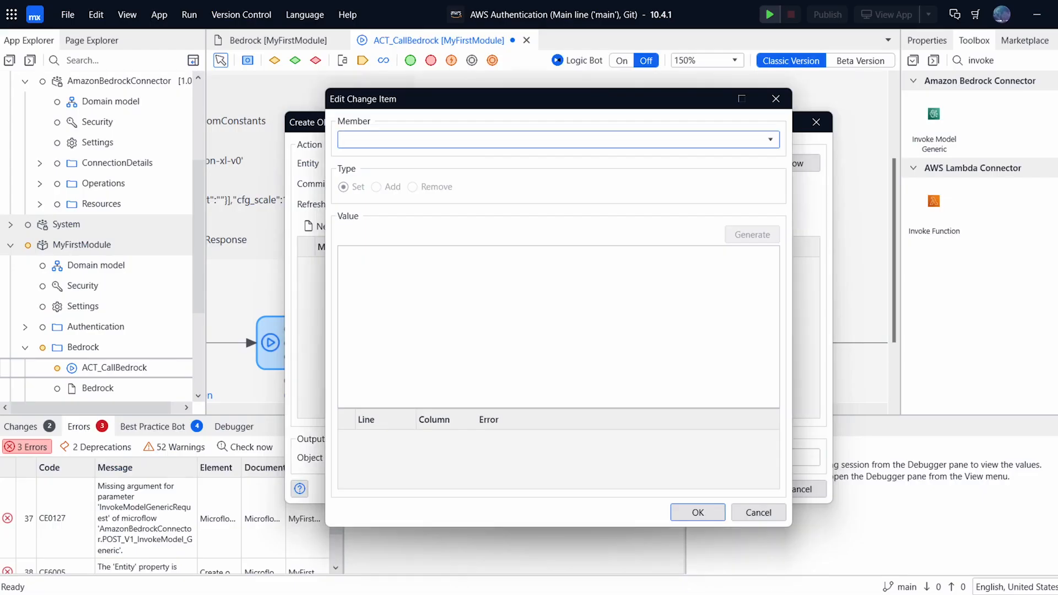
mouse_move(769, 513)
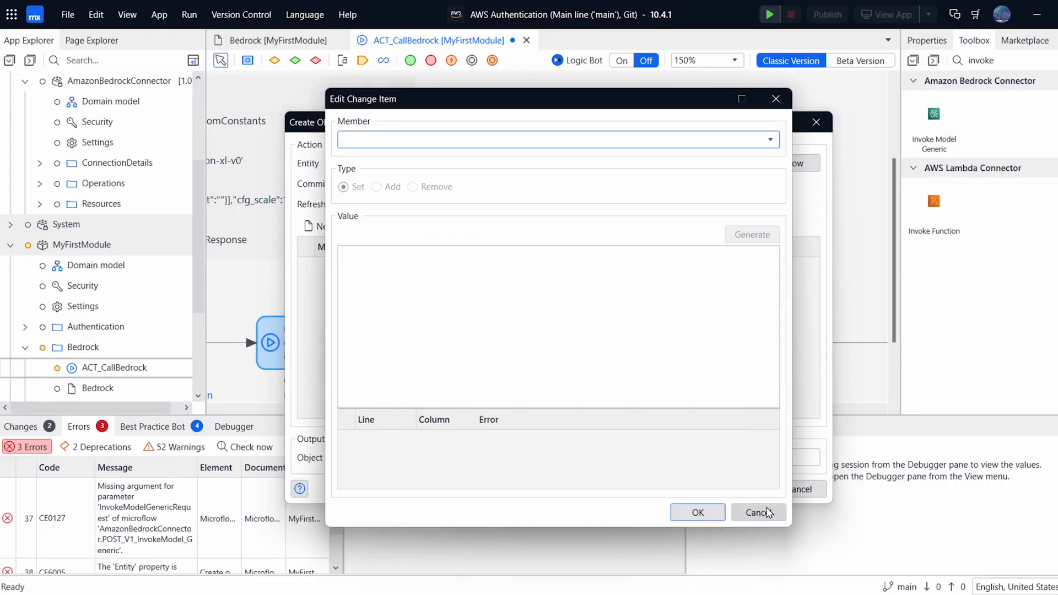
Discard the empty change item and set ModelId to 'stability.stable-diffusion-xl-v0'.
click(758, 512)
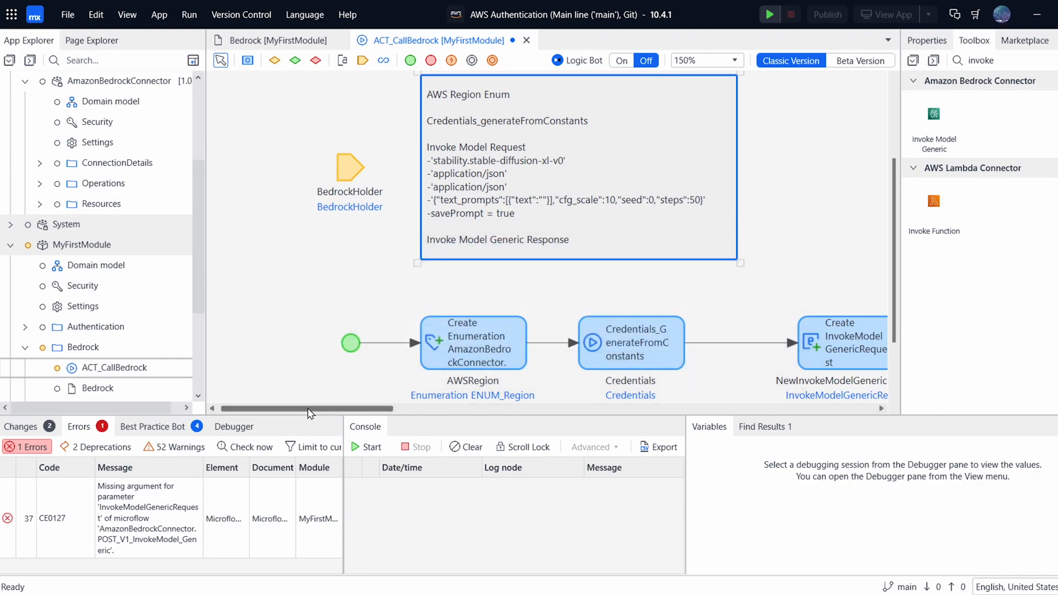
double_click(839, 341)
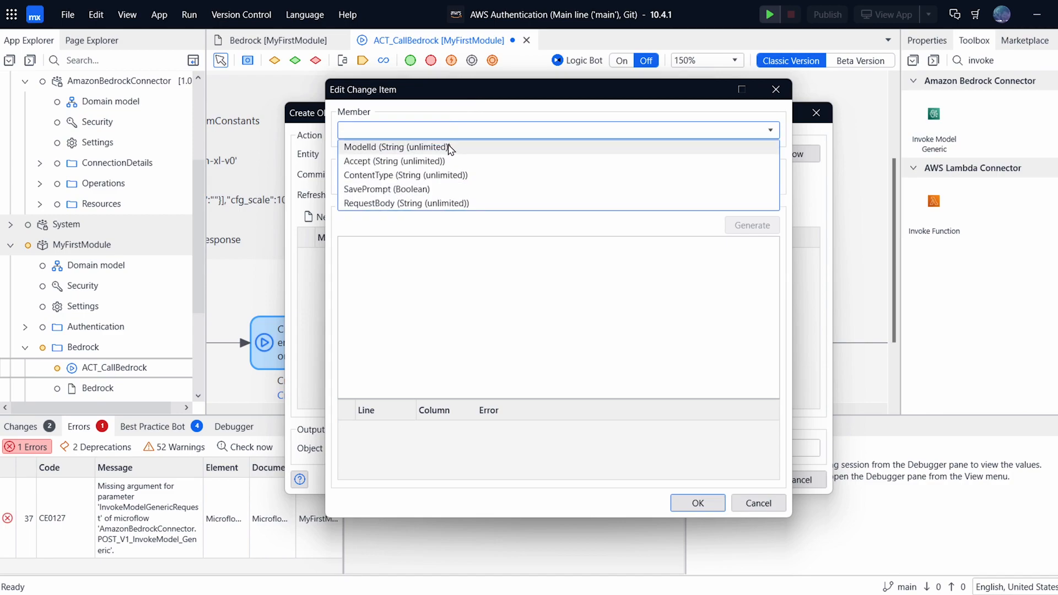
click(396, 146)
text('stability.stable-diffusion-xl-v0')
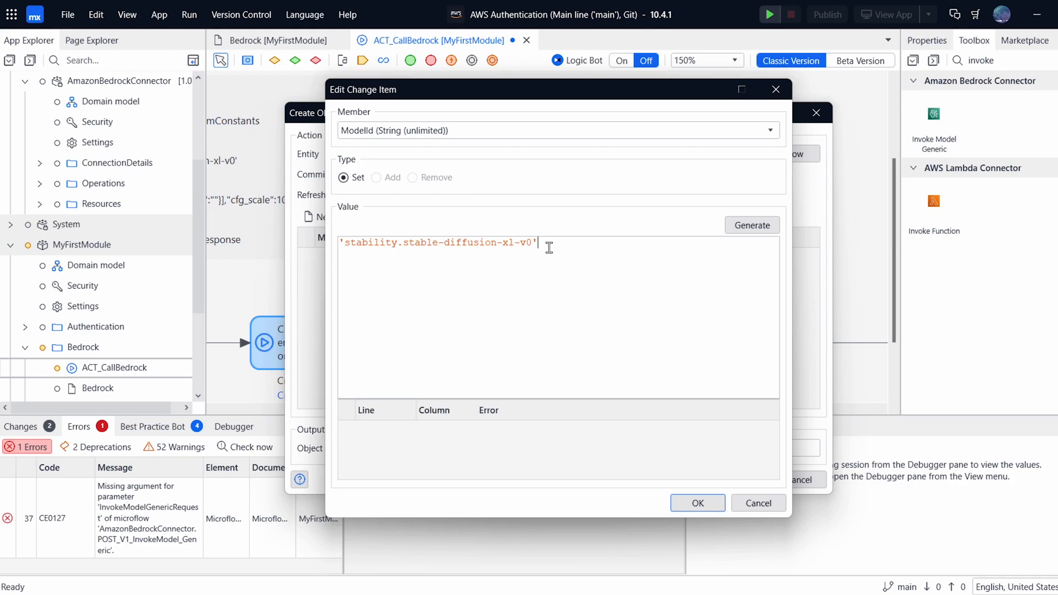
mouse_move(547, 258)
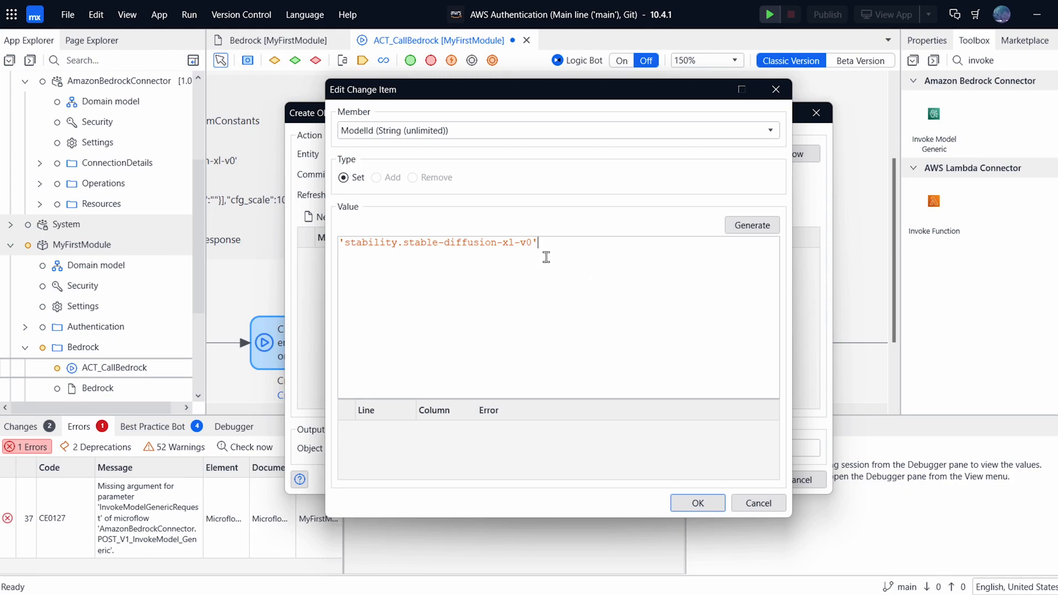
mouse_move(597, 276)
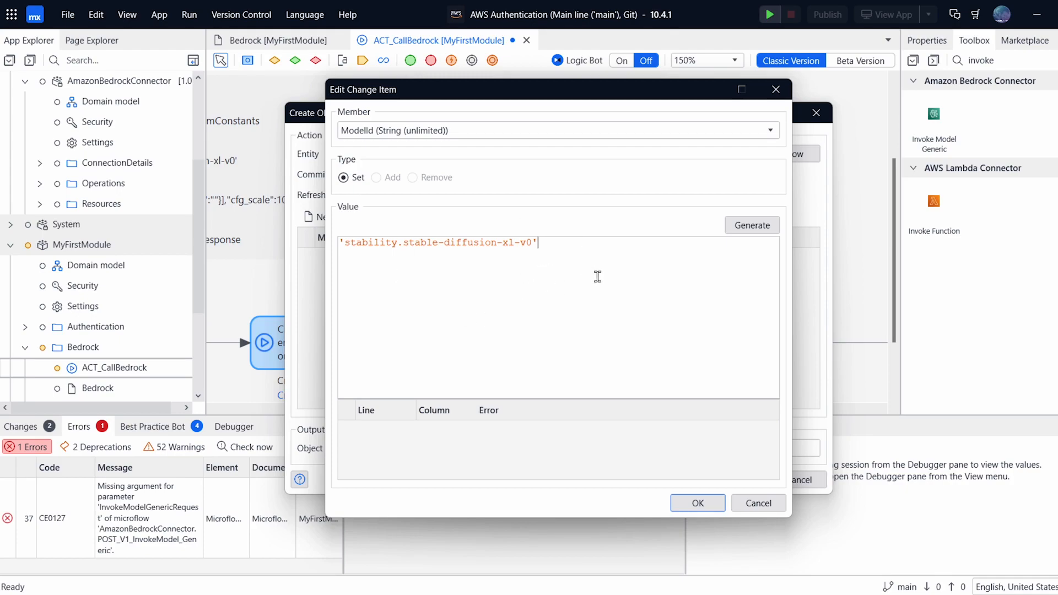
click(698, 503)
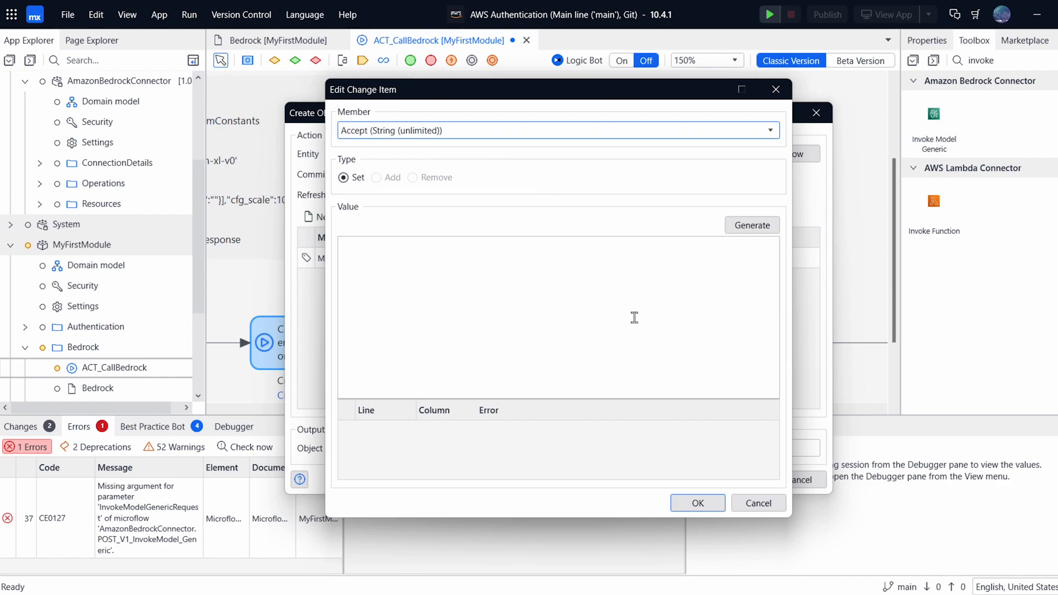
Set Accept and ContentType members to 'application/json'.
text('application/)
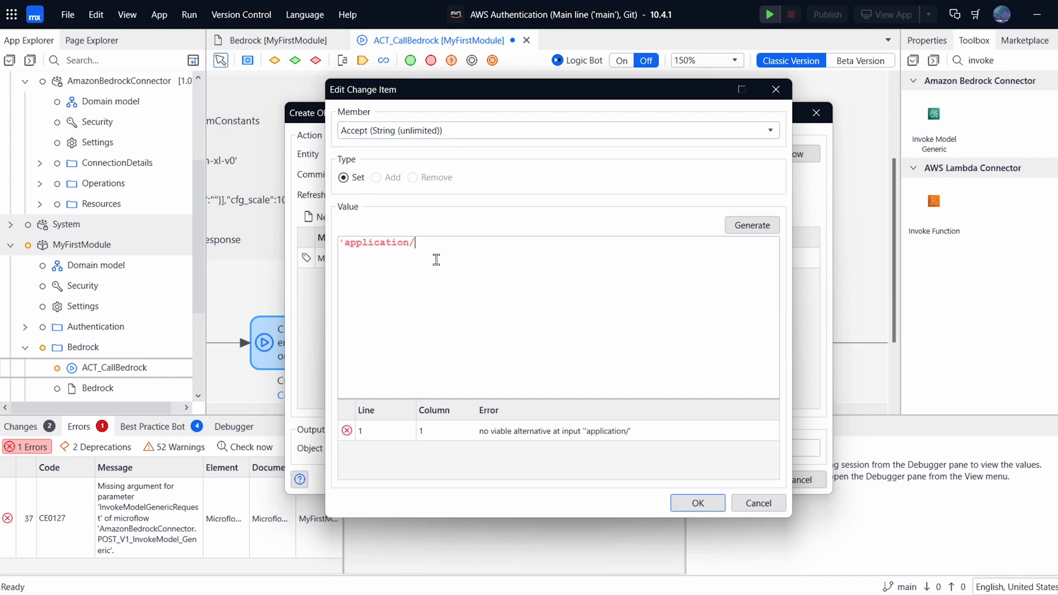
text(json')
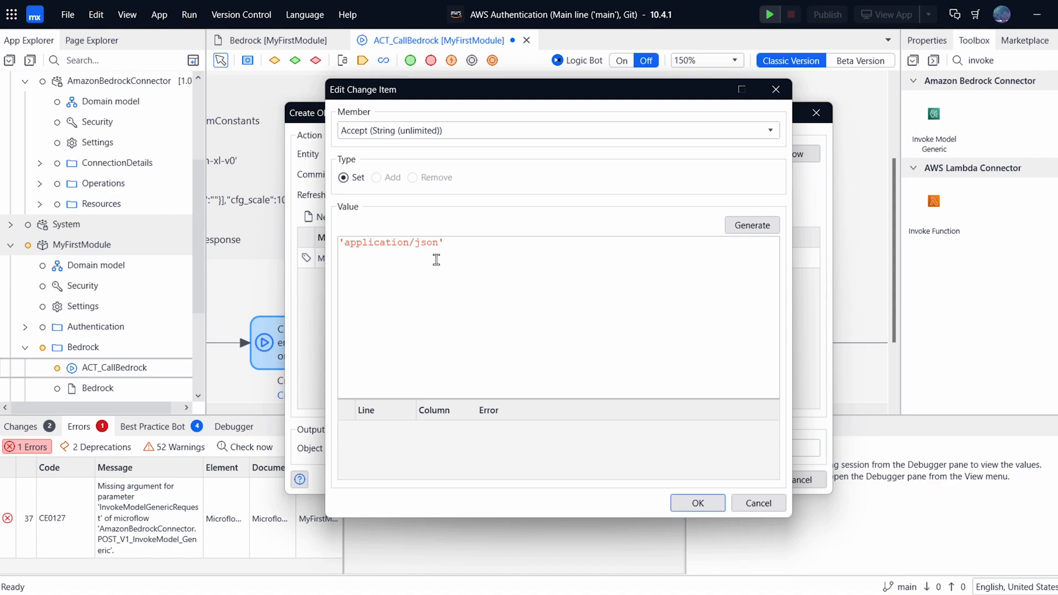
click(697, 502)
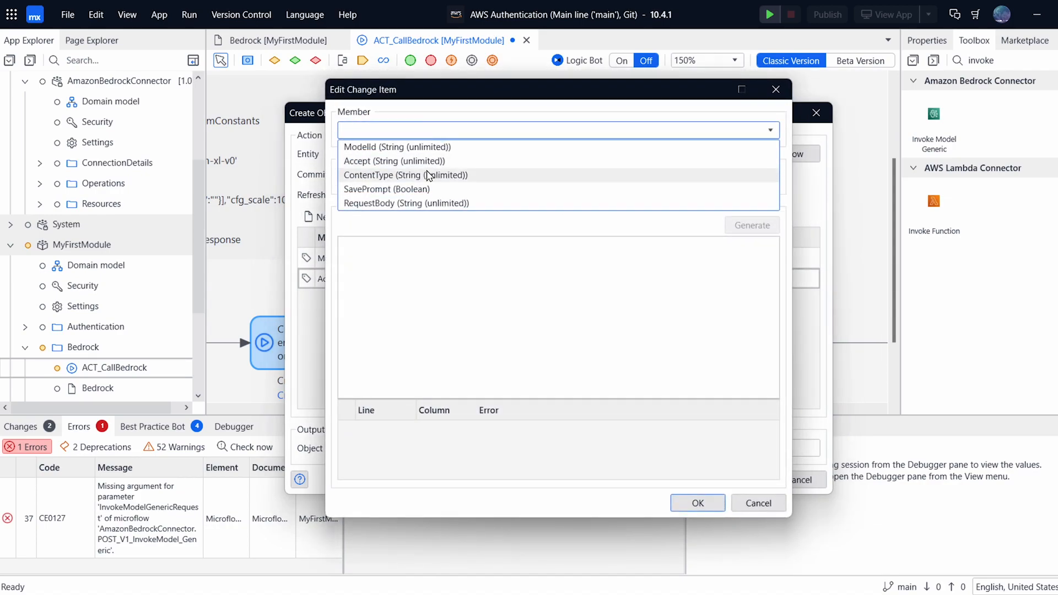
click(406, 174)
text('application/)
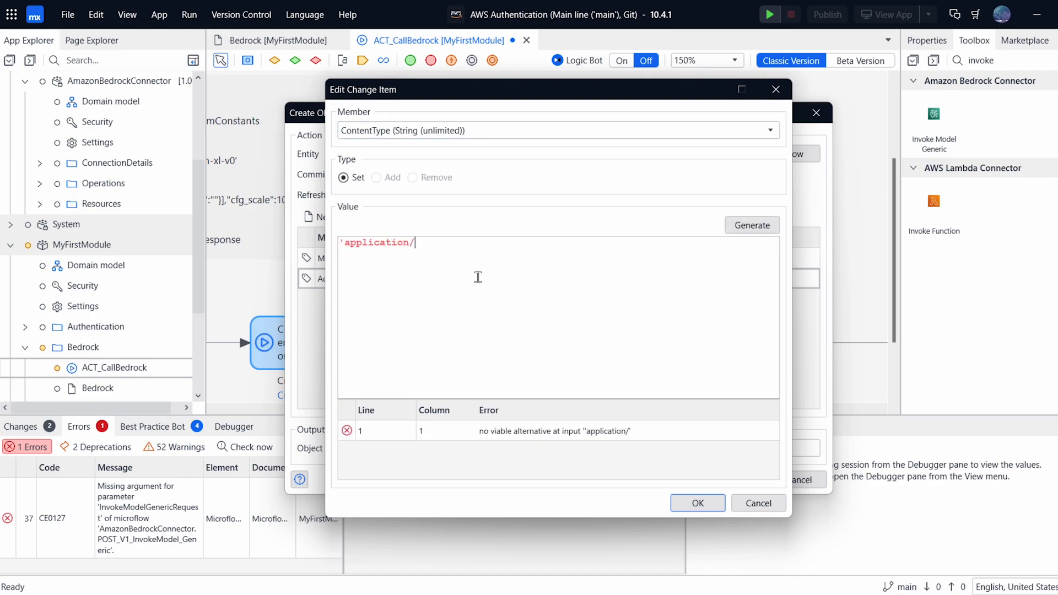
text(json')
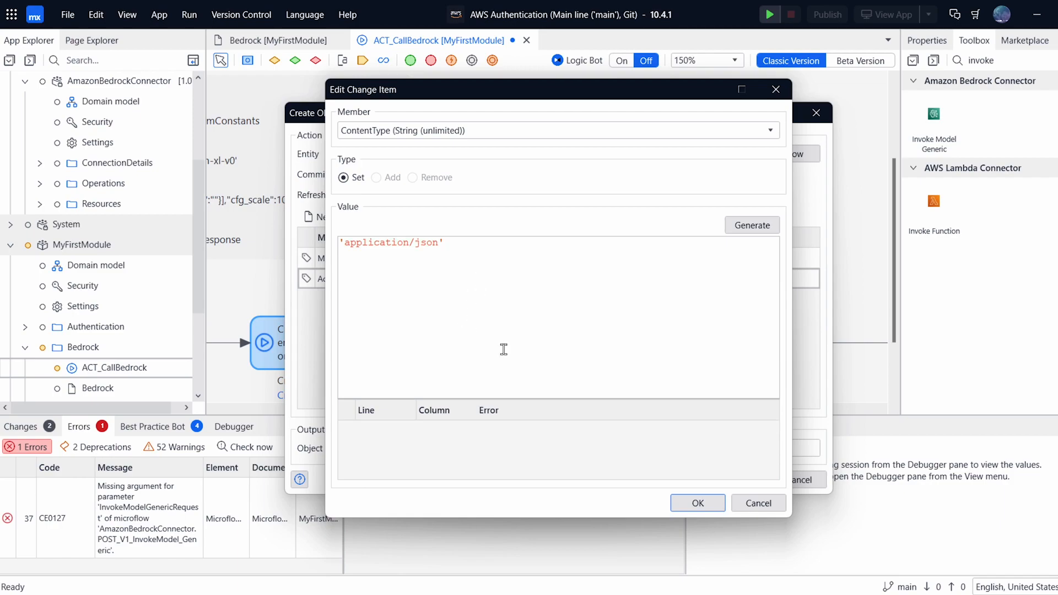
click(696, 503)
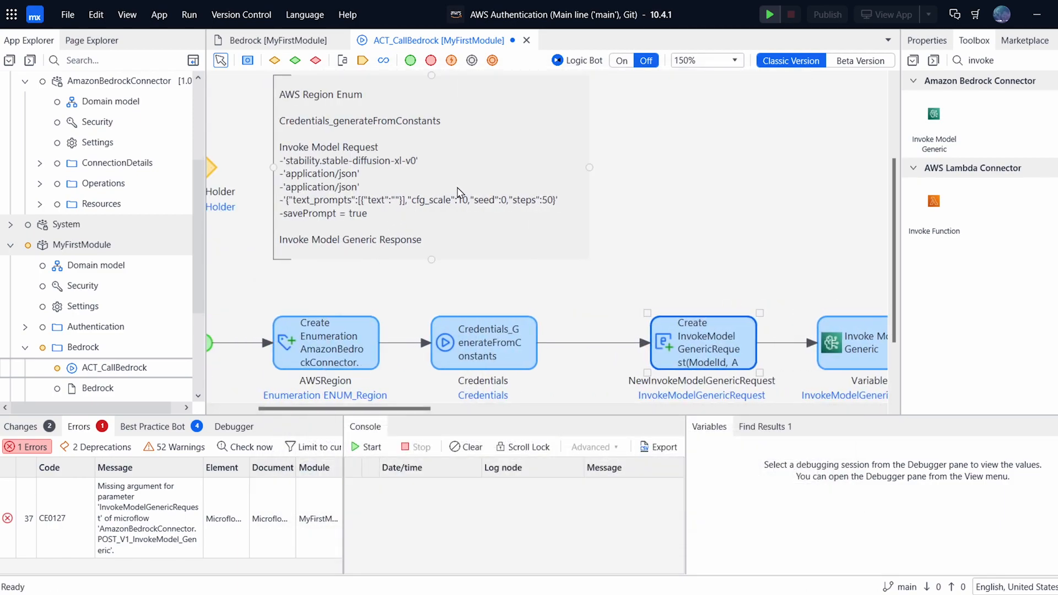
Edit RequestBody to concatenate $BedrockHolder/Query into the JSON prompt text.
click(703, 343)
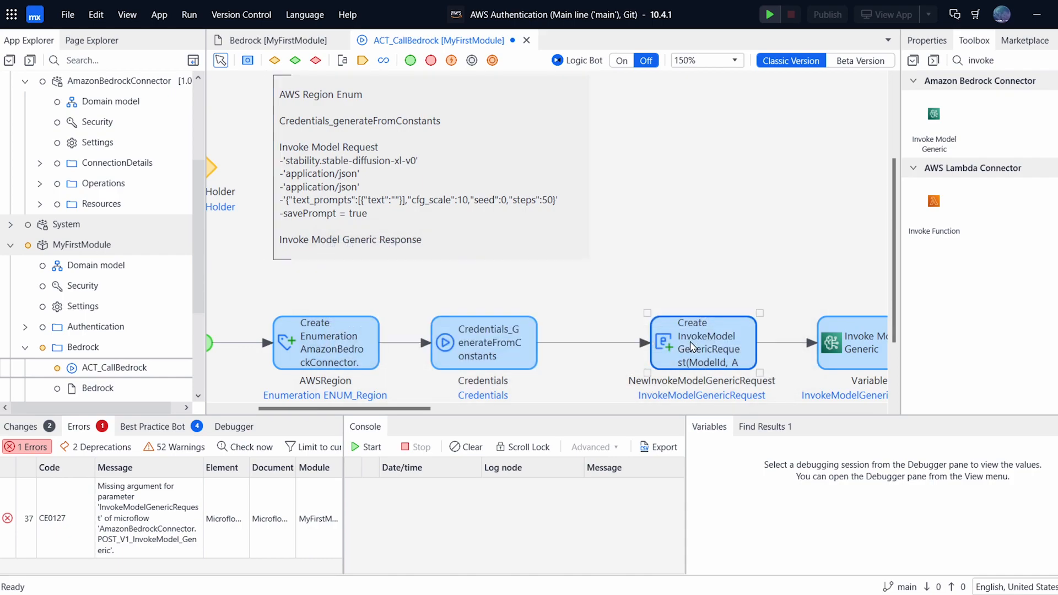
double_click(703, 344)
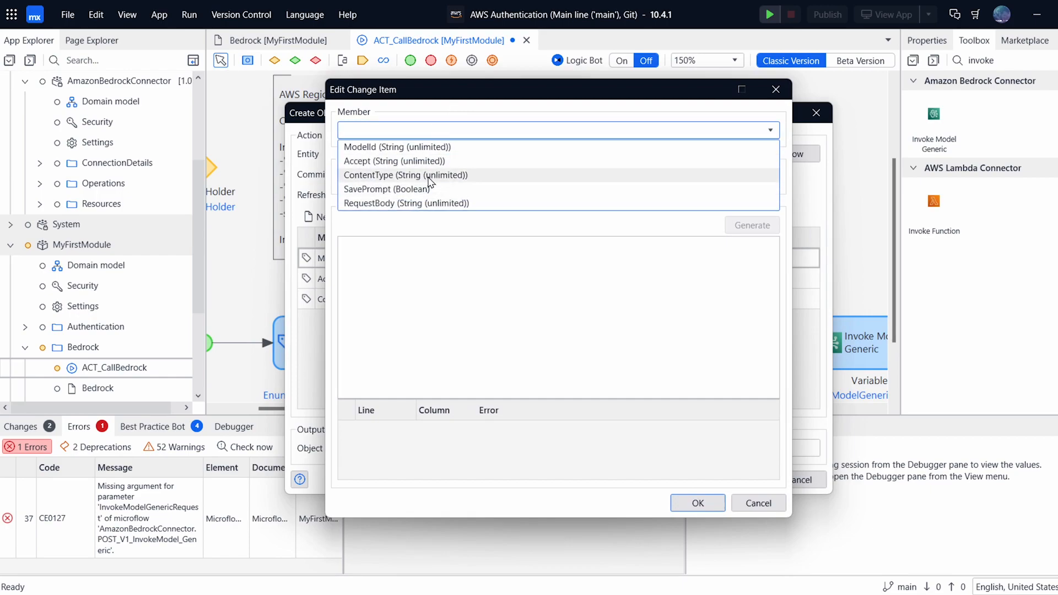
mouse_move(412, 198)
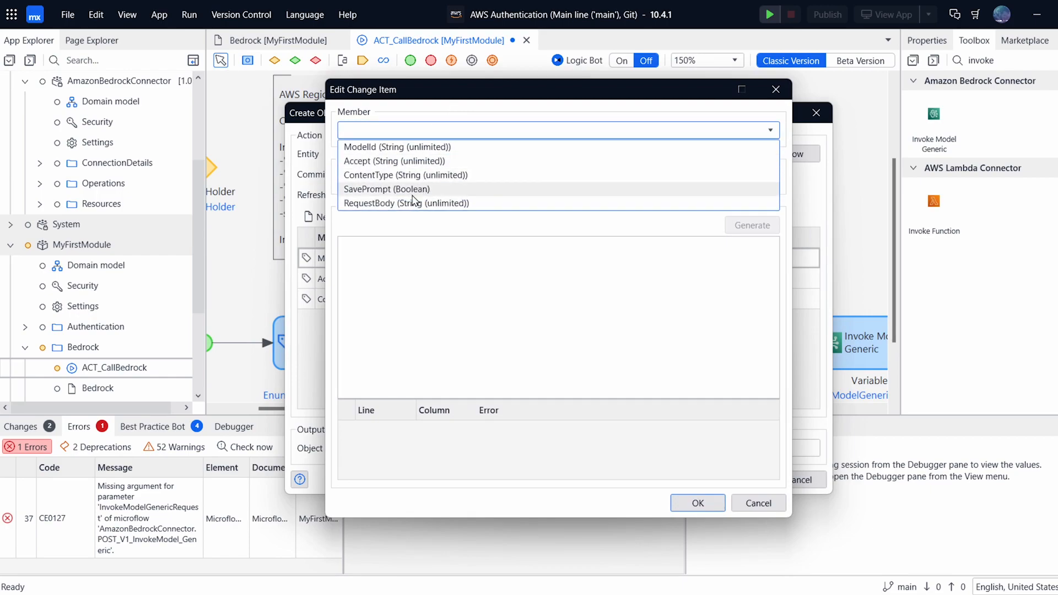
click(405, 203)
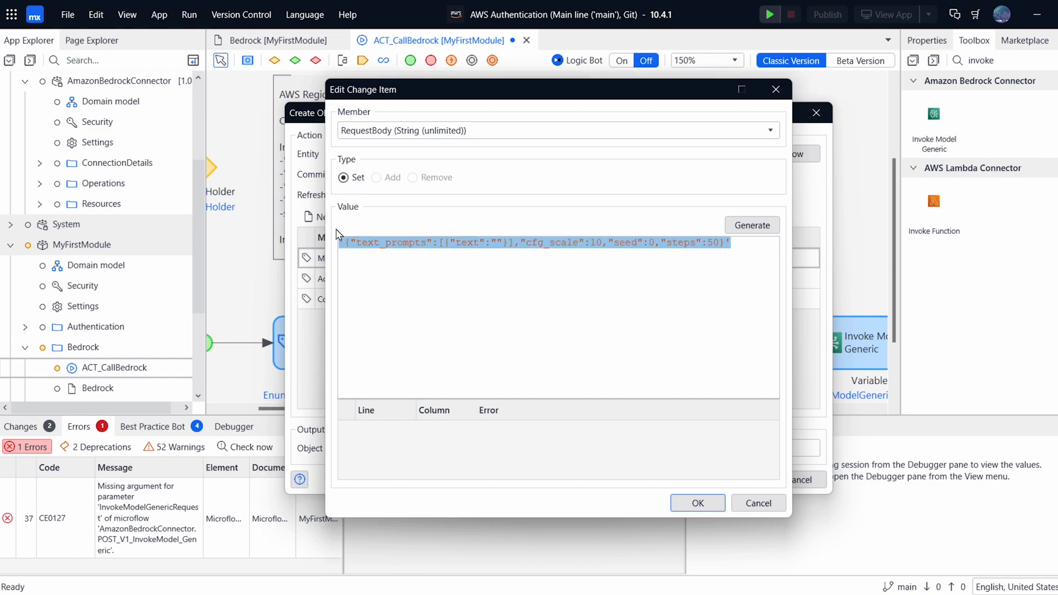
mouse_move(534, 95)
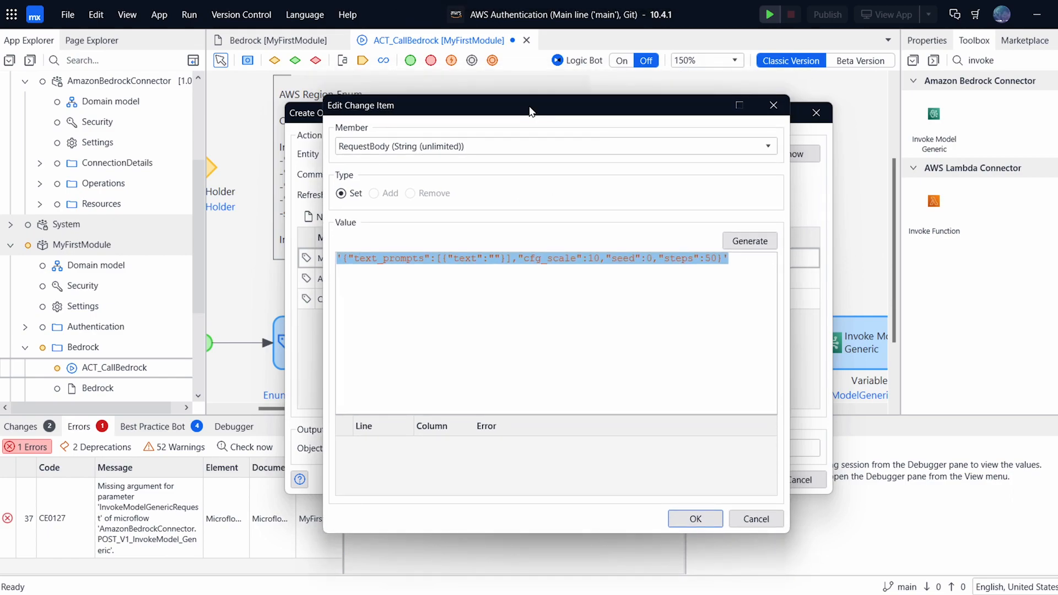
click(476, 258)
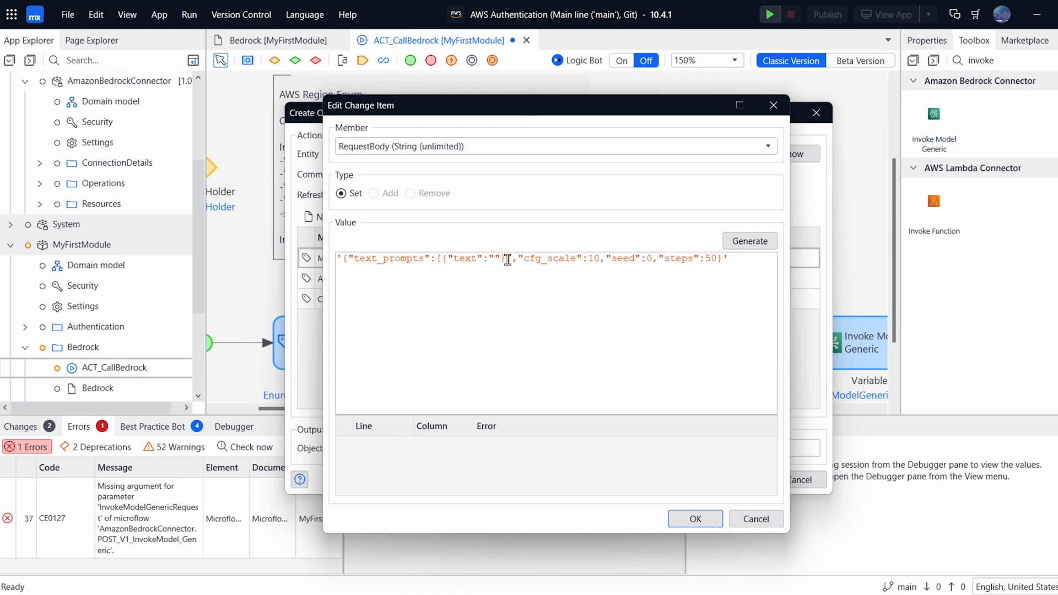
text(')
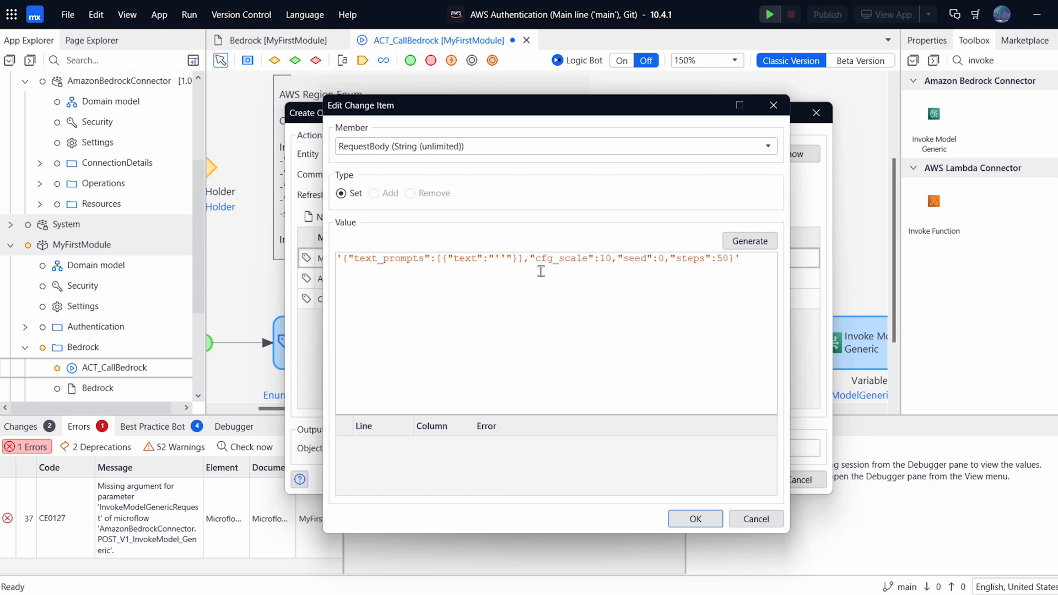
mouse_move(648, 373)
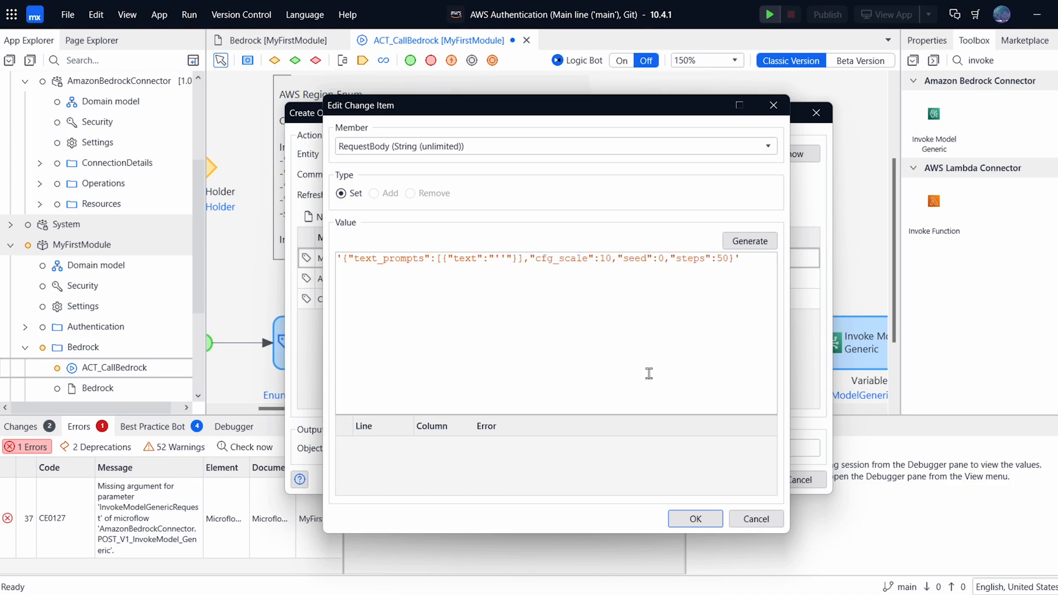
text(++)
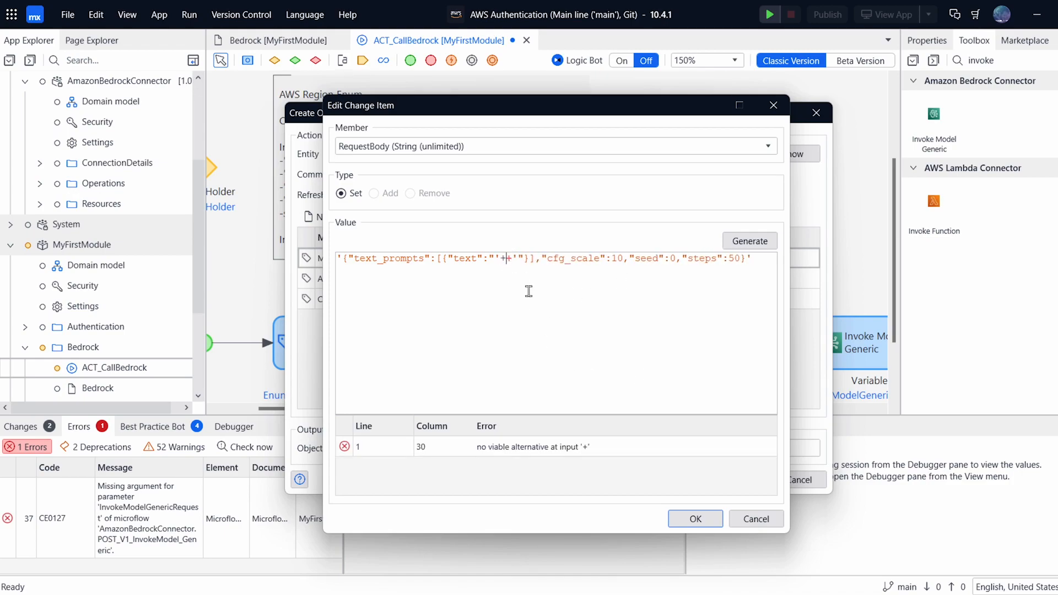
text($b)
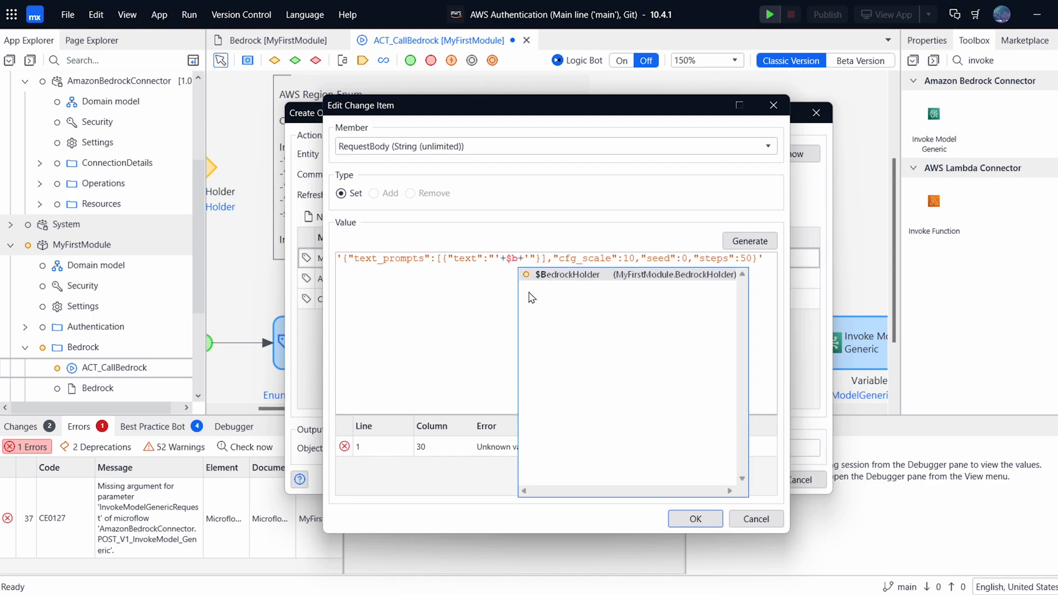
text(BedrockHolder/qu)
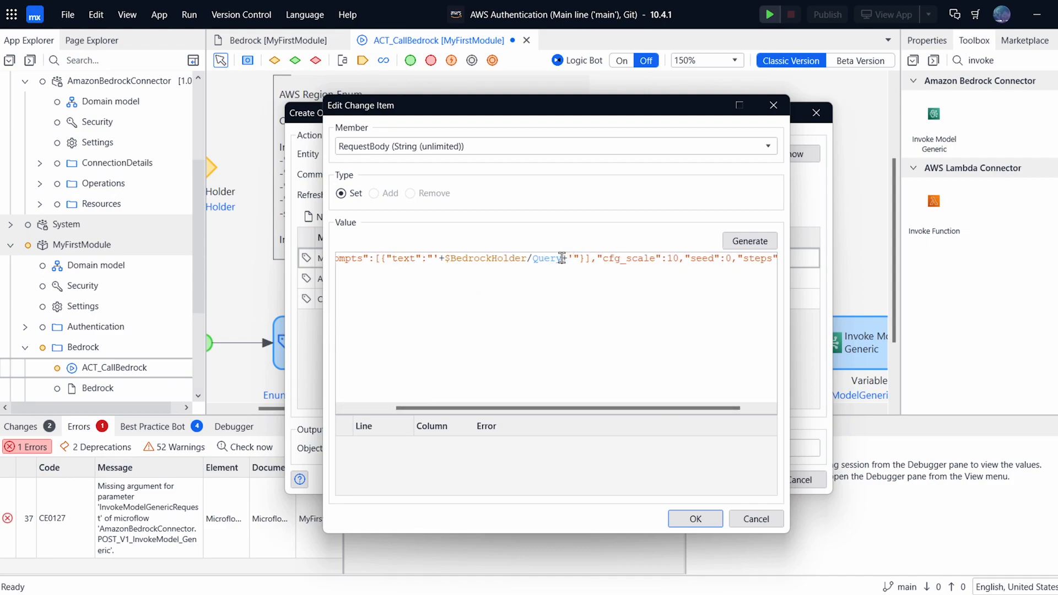
click(695, 518)
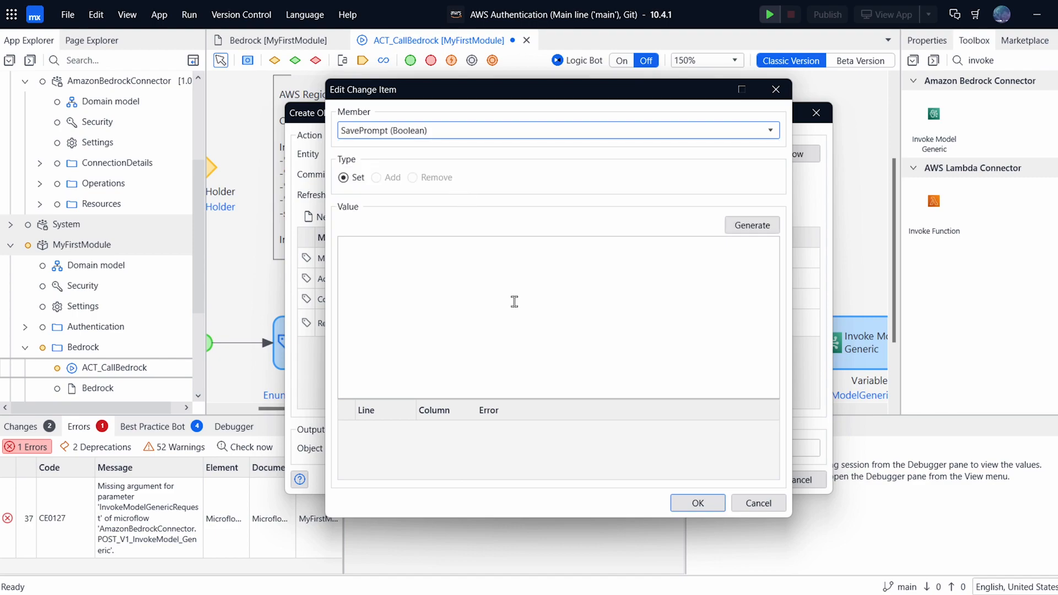
Set SavePrompt to true and save the request object's member settings.
text(true)
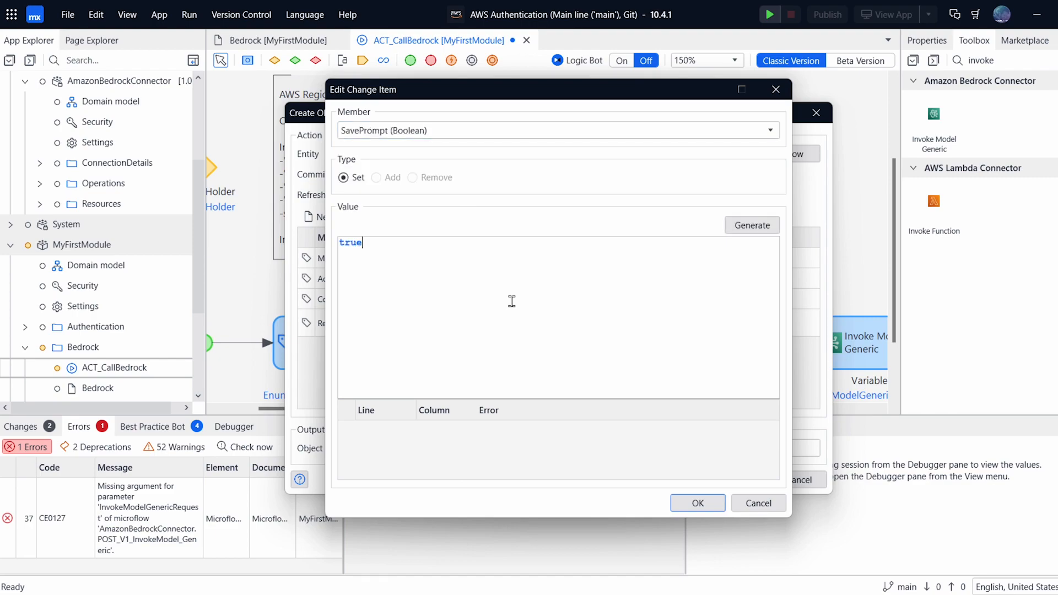
click(697, 503)
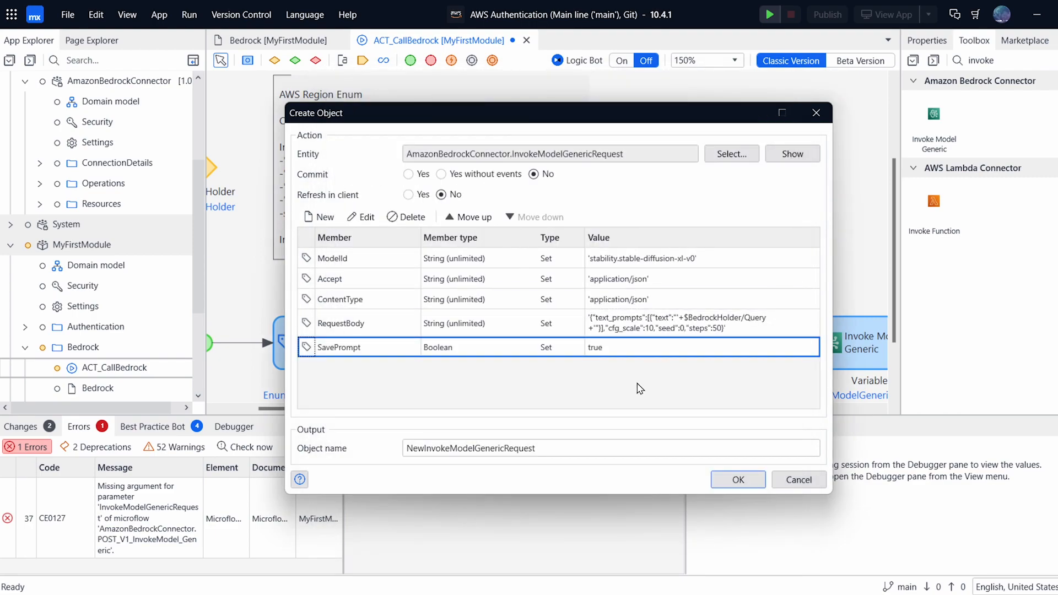
click(738, 480)
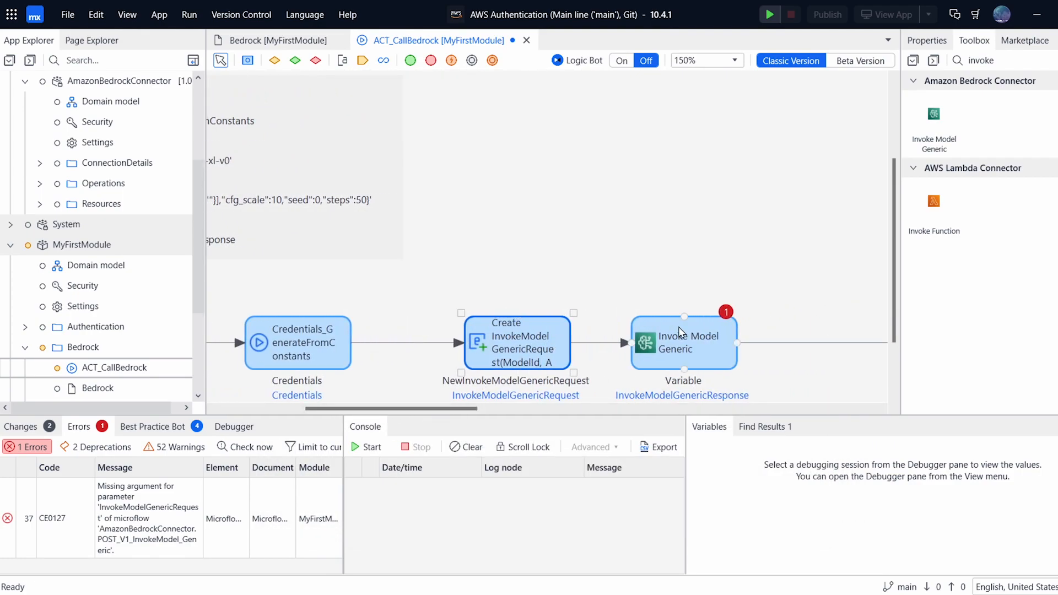
mouse_move(705, 357)
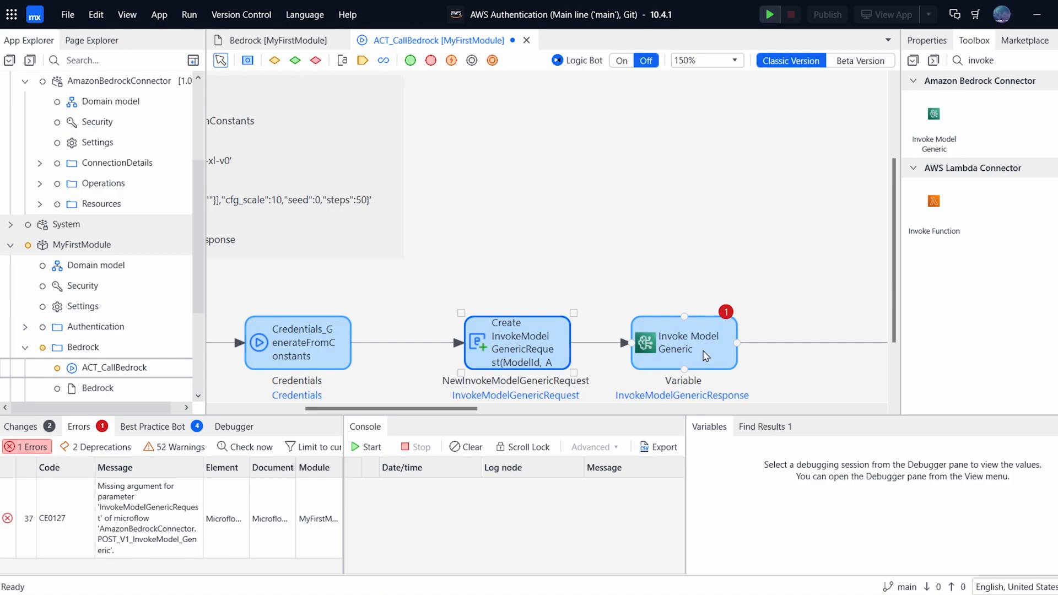
Name the Invoke Model Generic output object InvokeModelGenericResponse, copied from the return type.
double_click(684, 343)
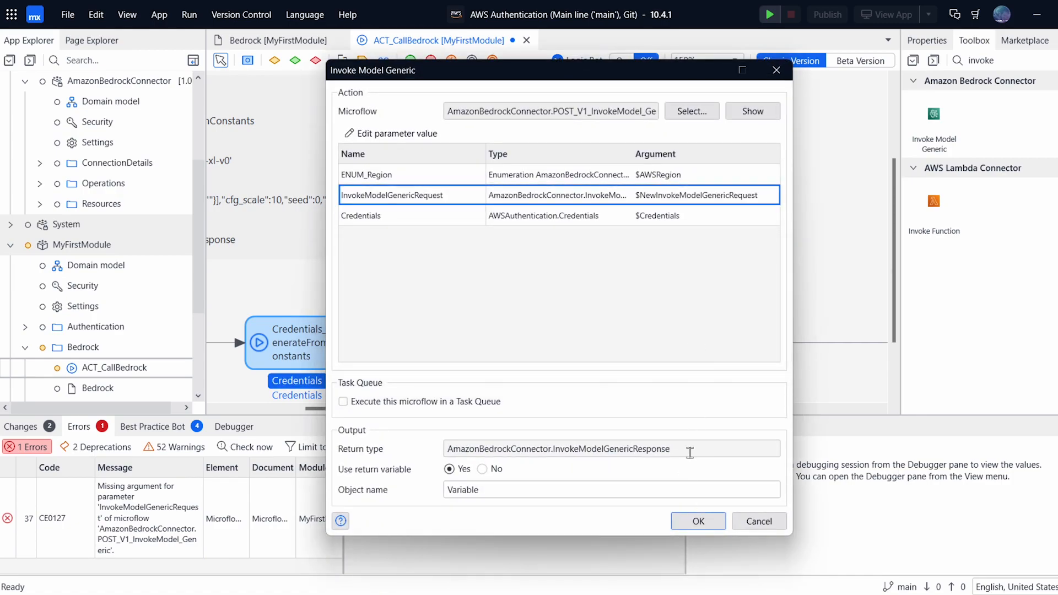
double_click(609, 450)
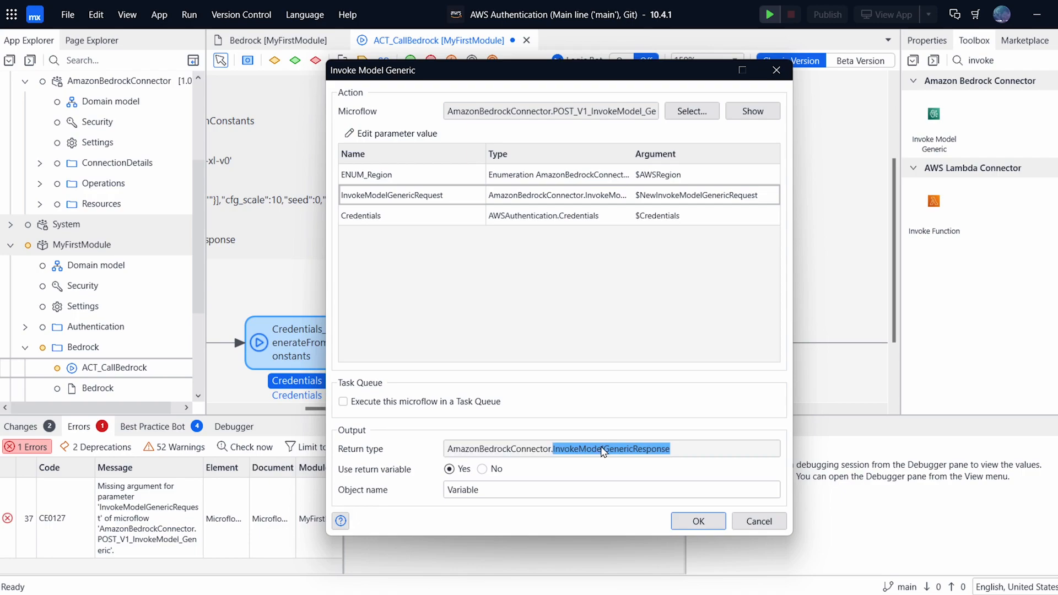
click(699, 521)
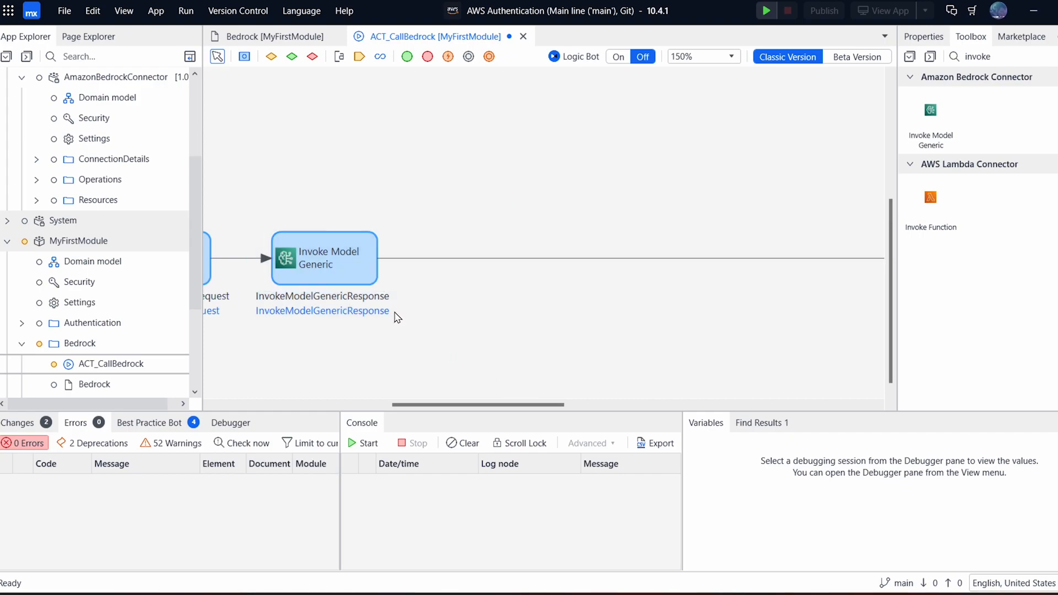
Recheck the invoke step's settings and start inserting a new action after it.
double_click(323, 258)
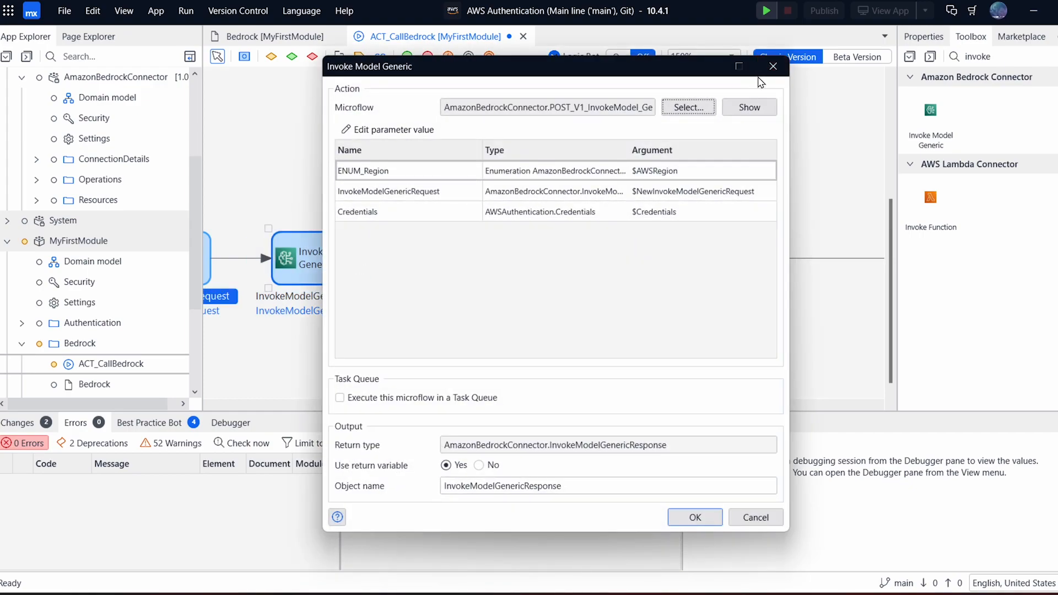
click(694, 517)
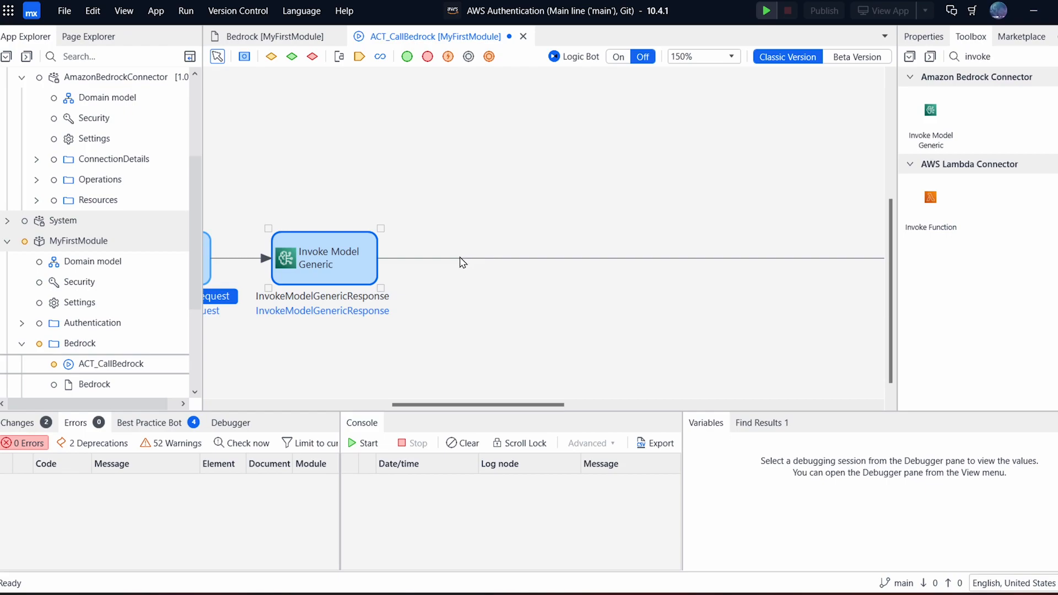
click(461, 259)
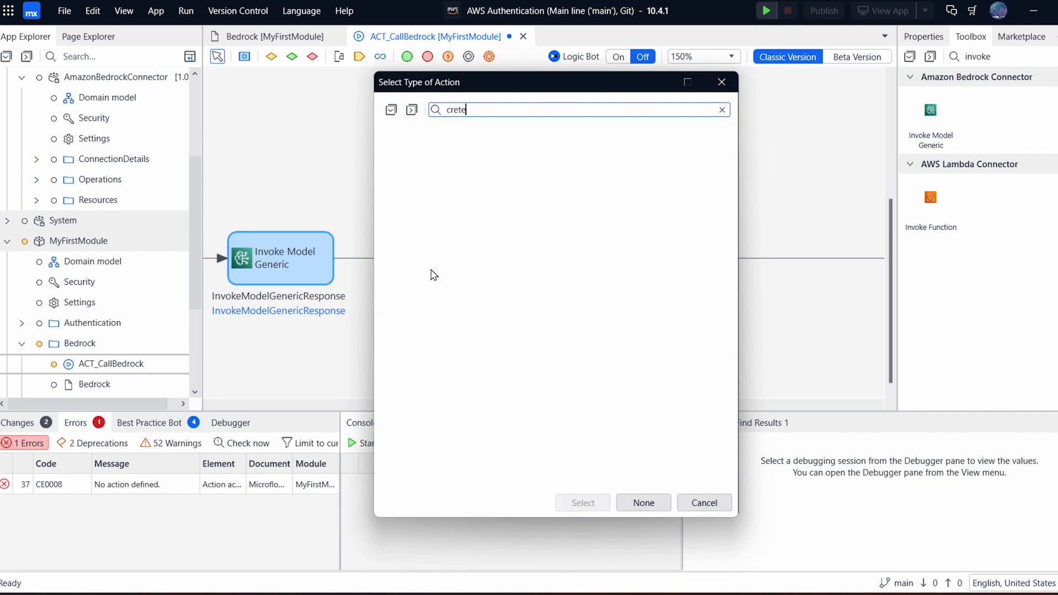
Add a Create variable activity of type String valued $InvokeModelGenericResponse/ResponseBody.
text(create)
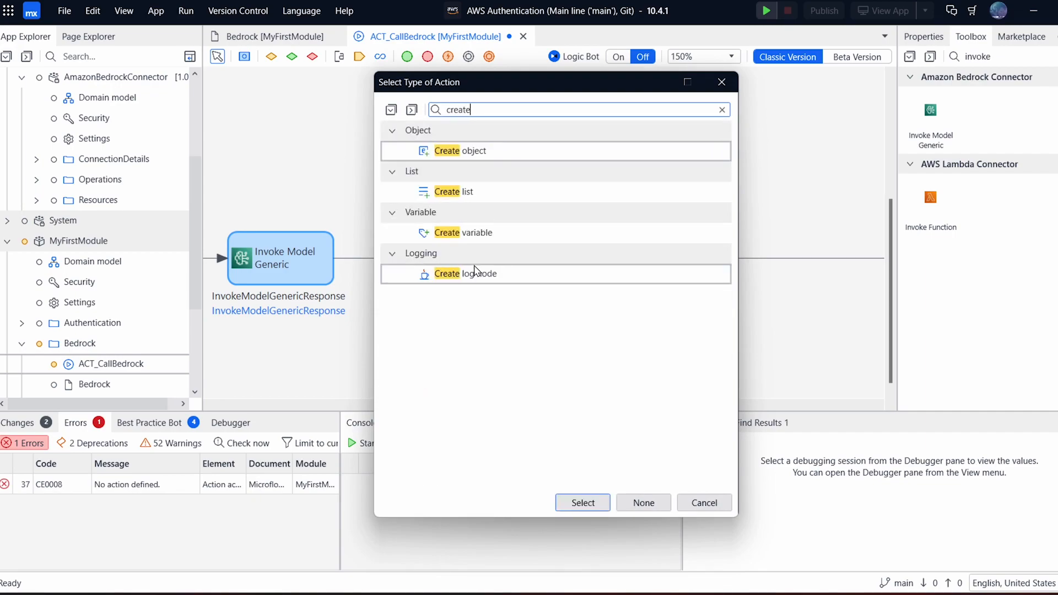
click(463, 233)
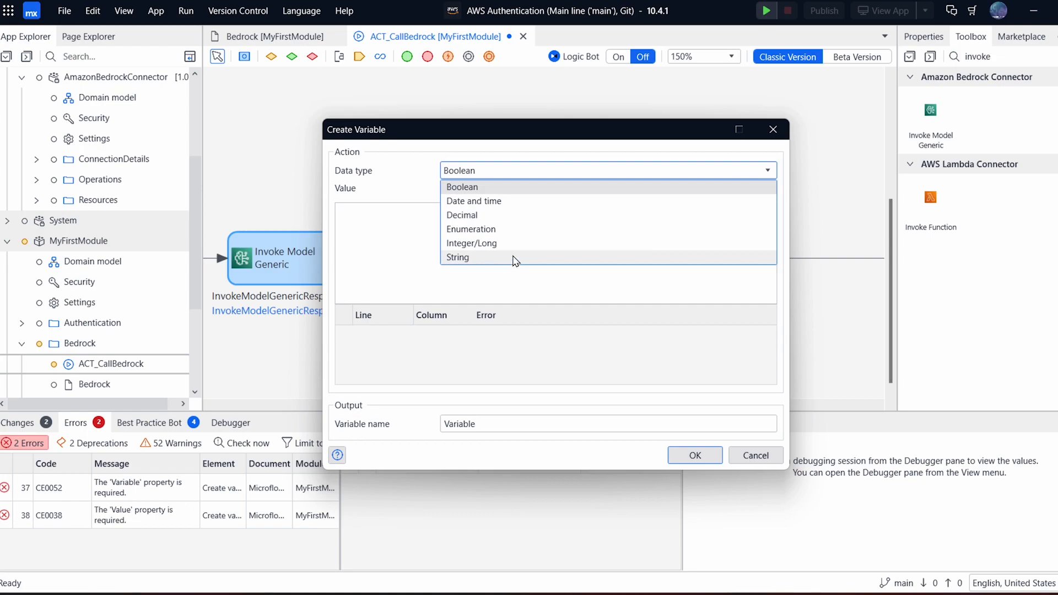
click(458, 258)
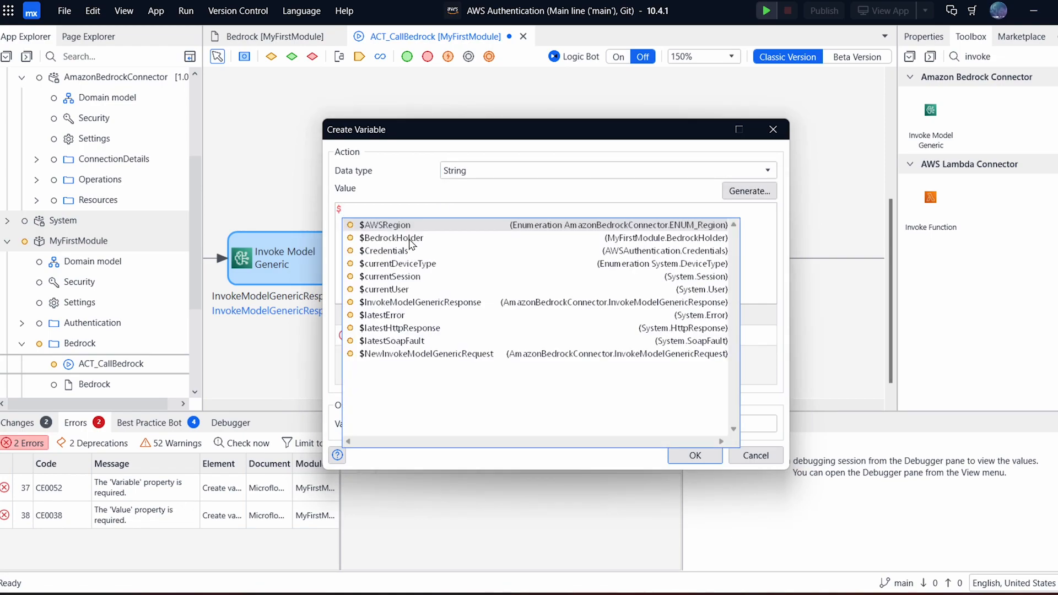
text(inv)
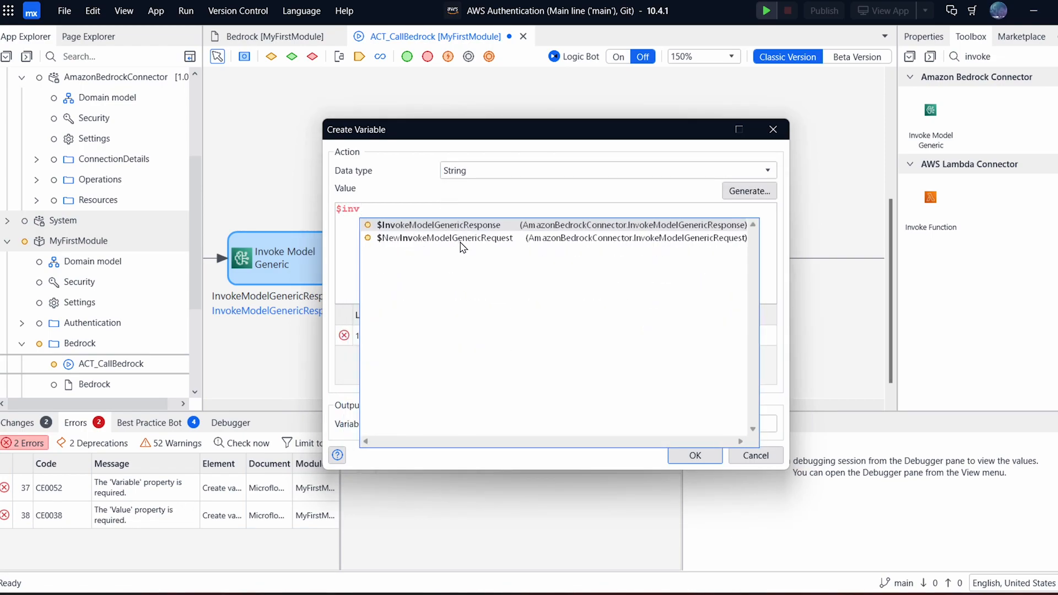
click(441, 224)
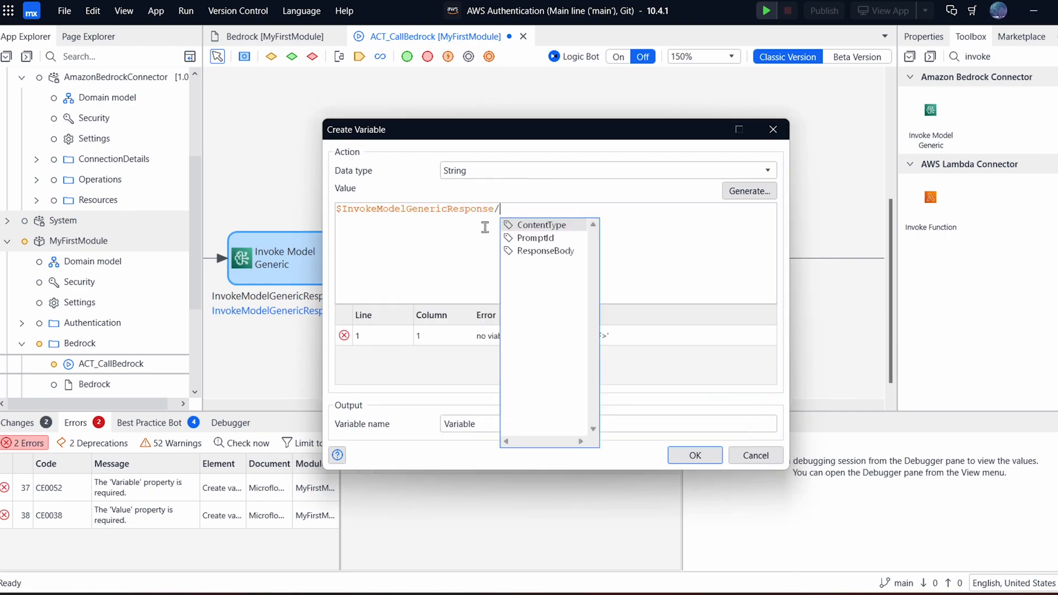
click(546, 251)
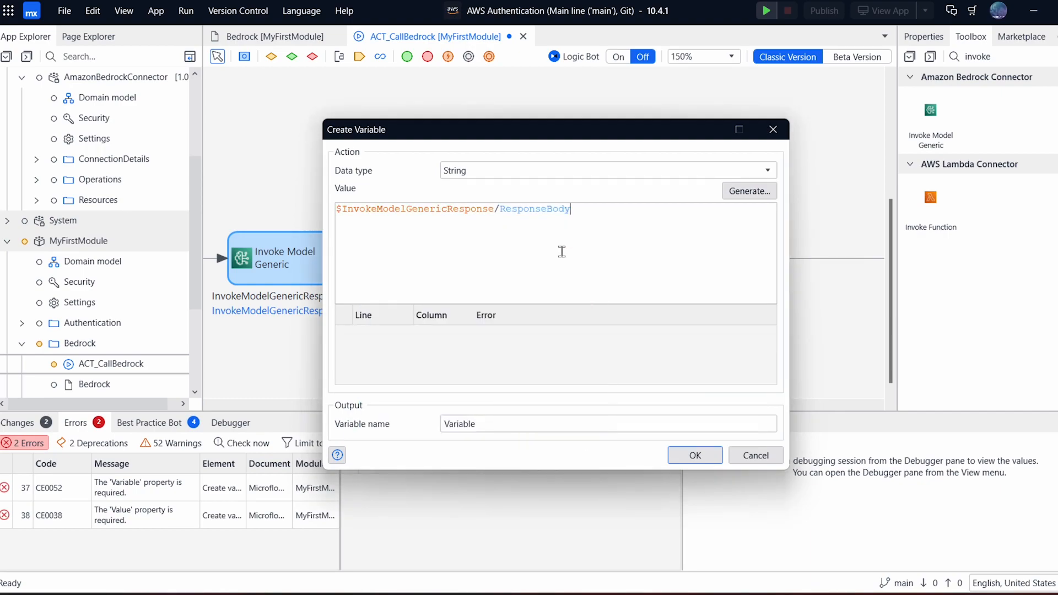
Name the variable ResponseBody and confirm it, leaving the next empty activity selected.
text(ResponseBody)
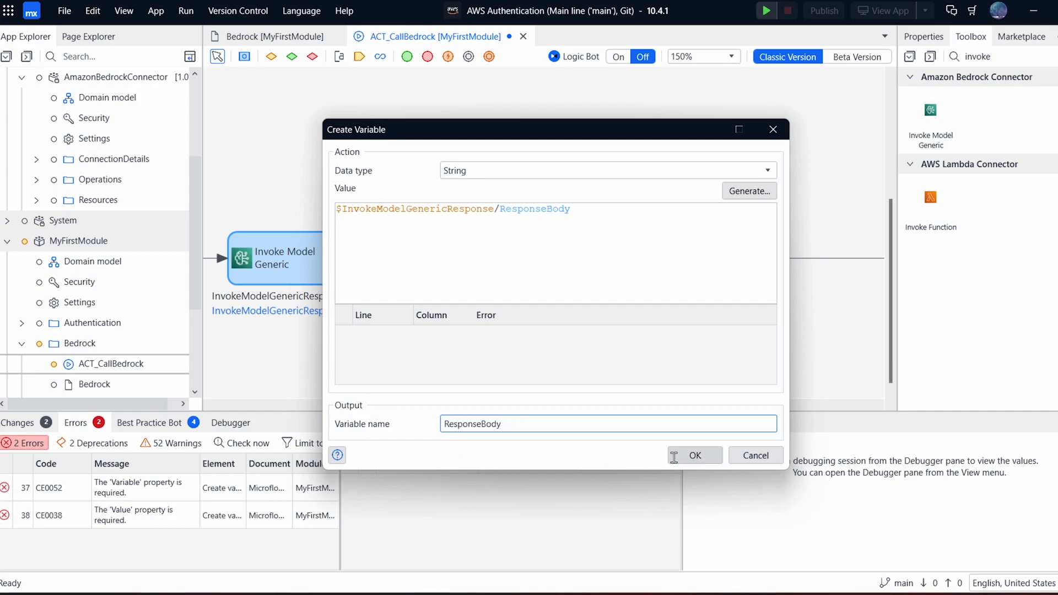
click(696, 455)
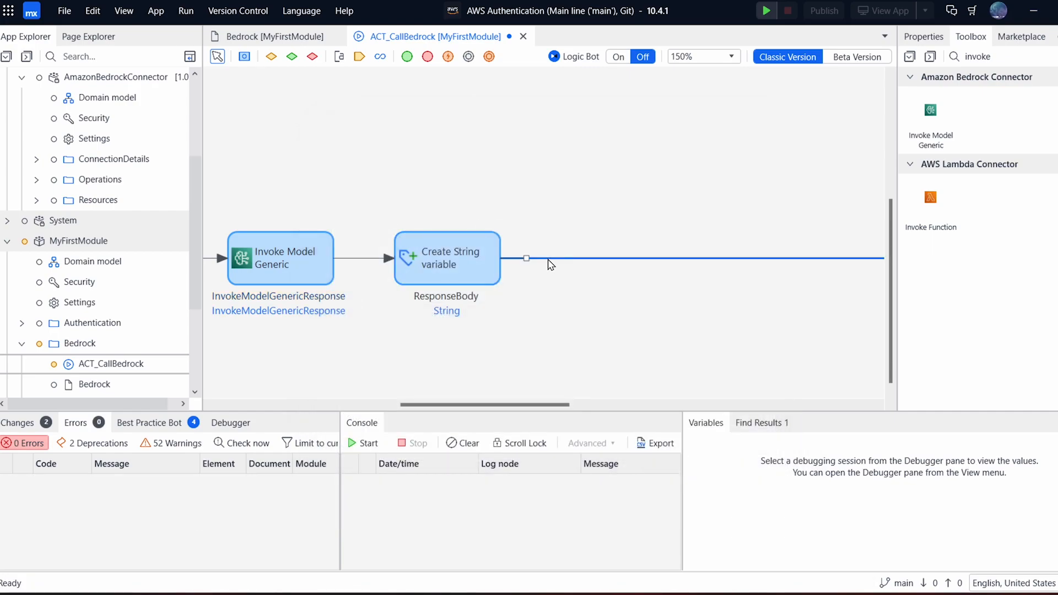
click(526, 257)
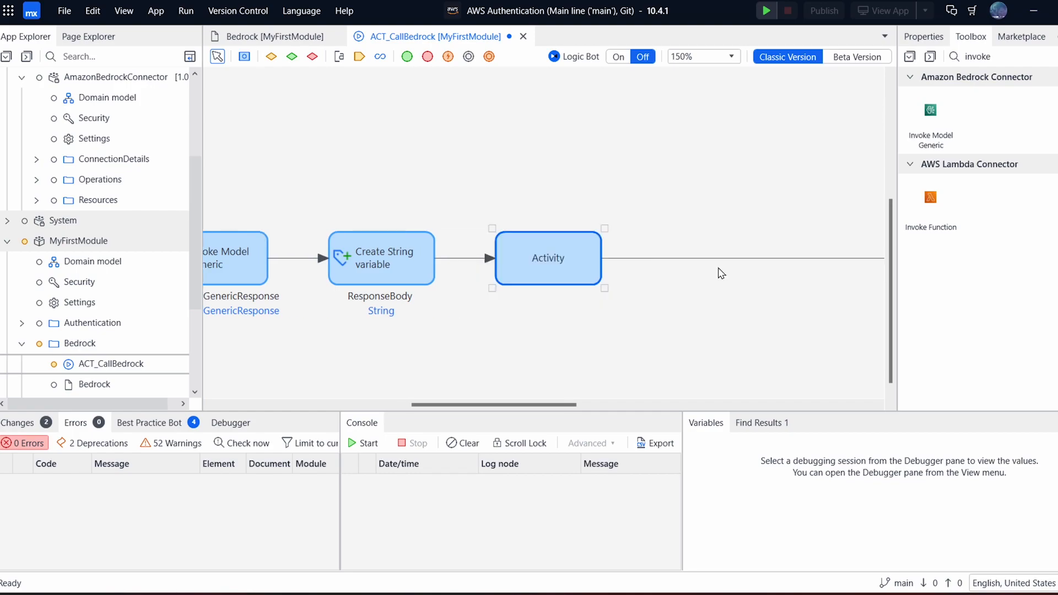
Turn the empty activity into Import with mapping on ResponseBody using Import_mapping_BedrockResponse, then show it.
click(547, 257)
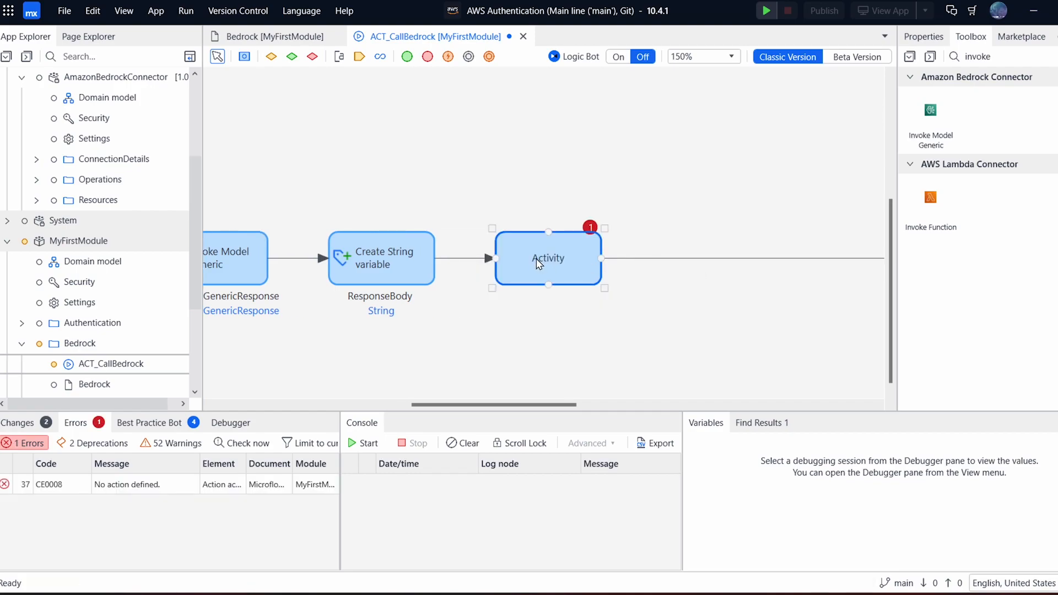
double_click(548, 258)
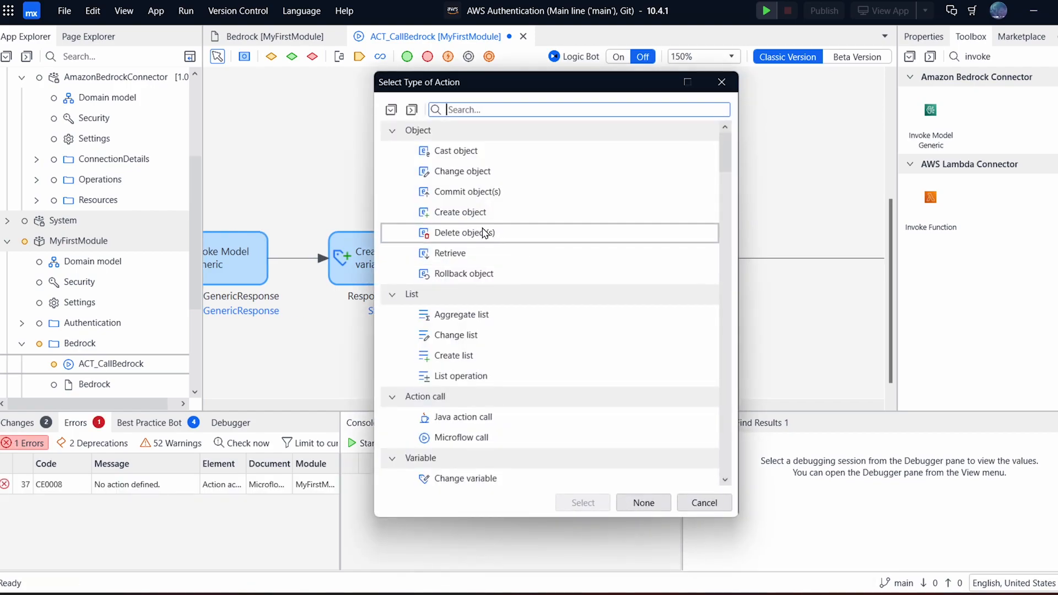
text(import)
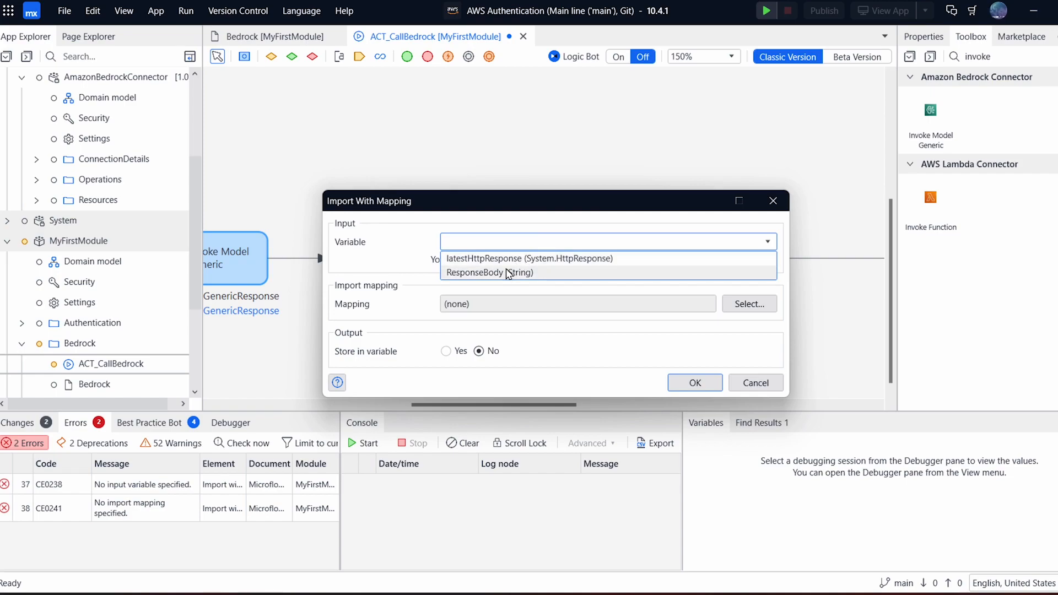
click(489, 272)
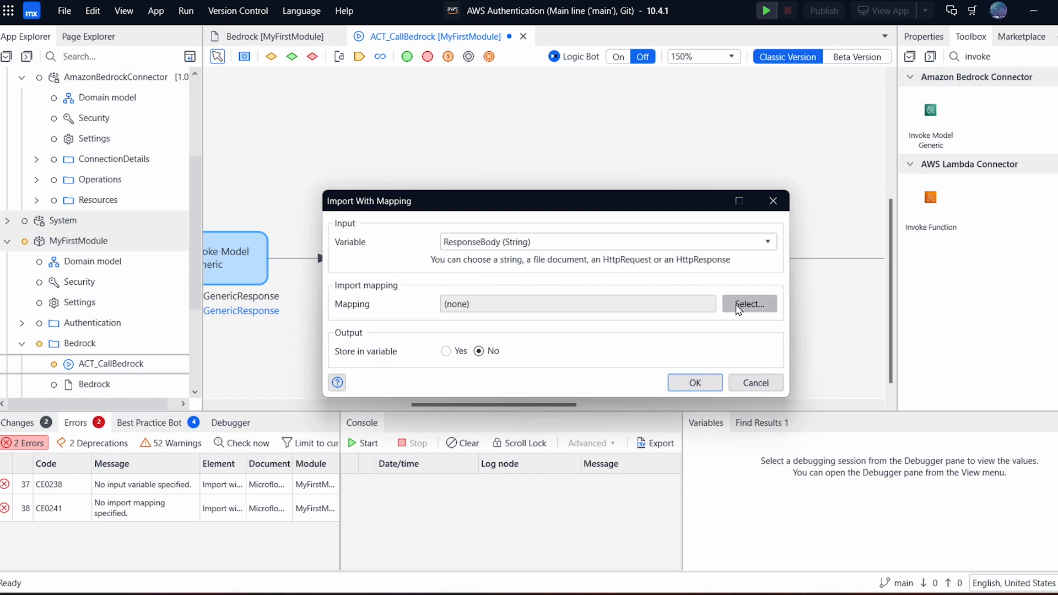
click(749, 304)
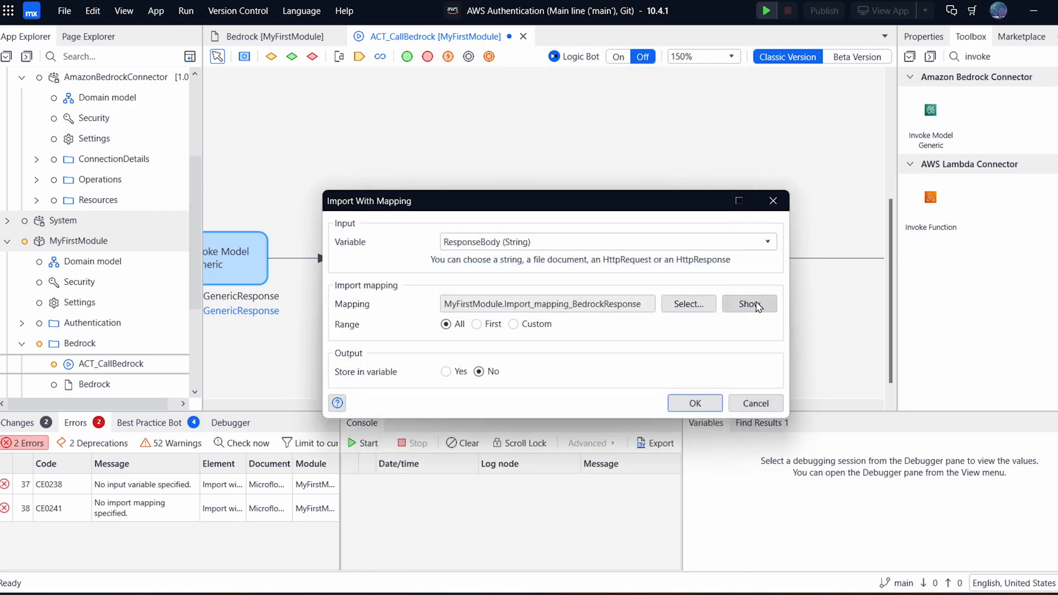
click(445, 372)
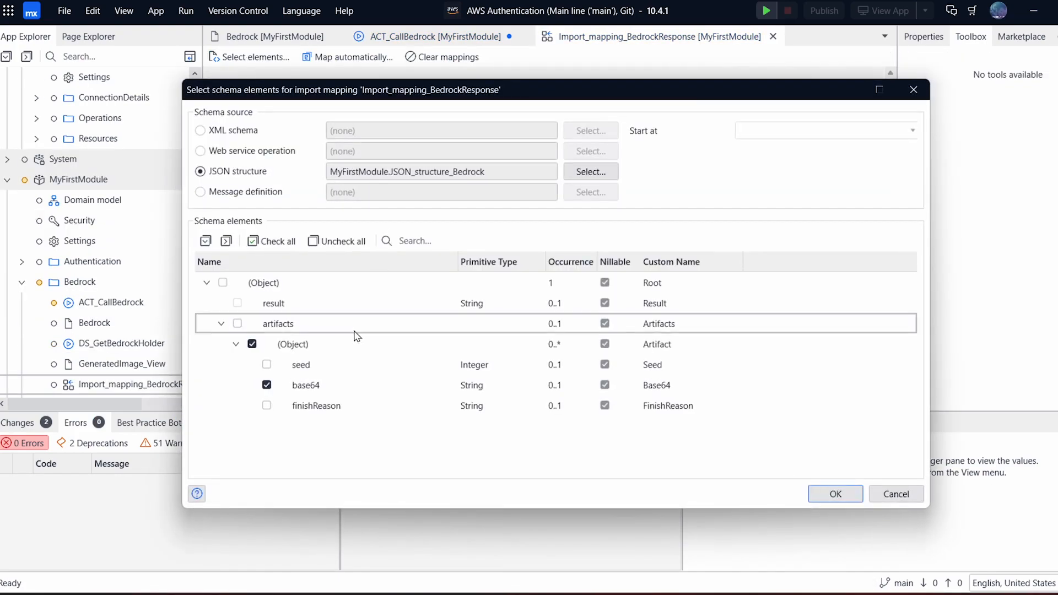
Review the artifacts base64 schema element, close the selection and return to ACT_CallBedrock.
click(304, 386)
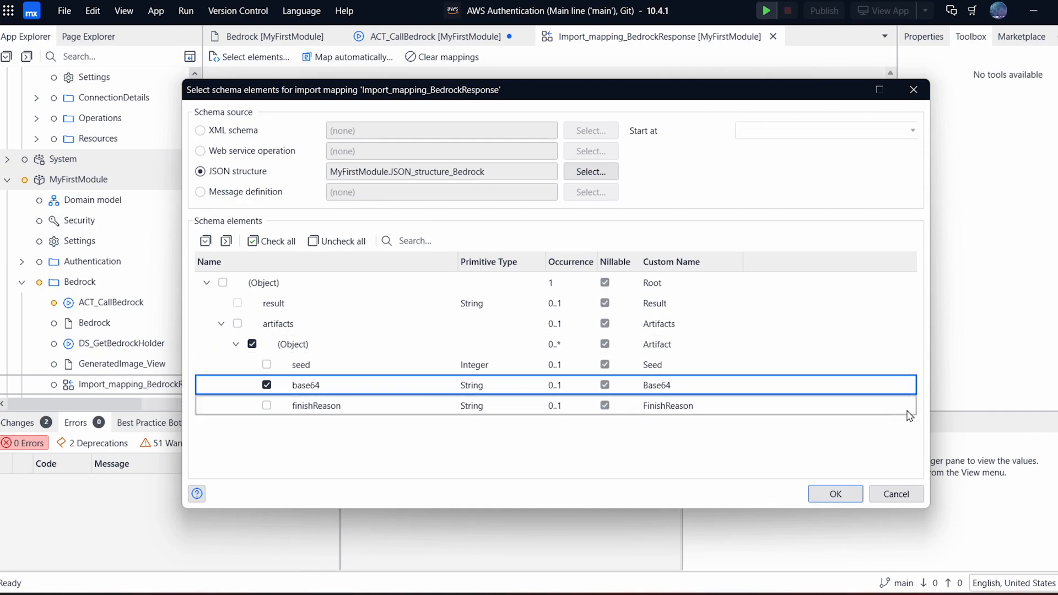
click(835, 494)
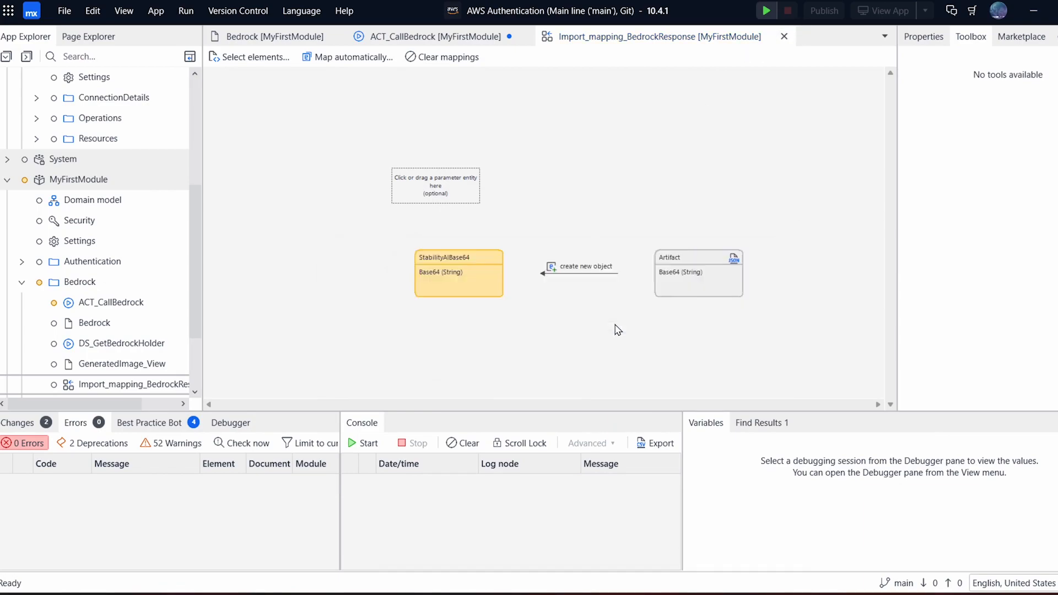
click(432, 36)
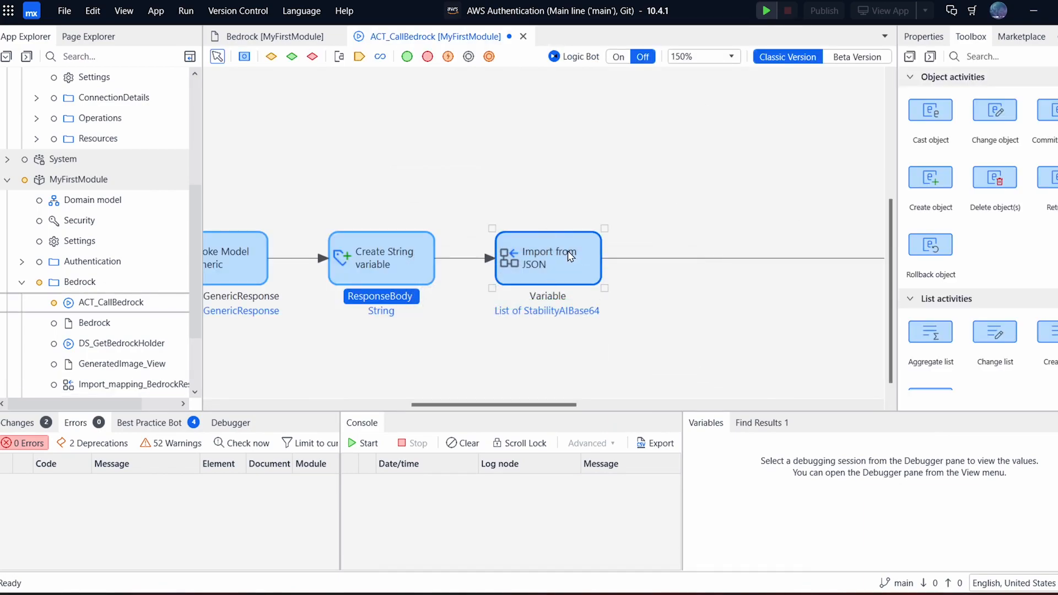
Store the JSON import's first result in a variable named StabilityAIBase64 and verify the settings.
double_click(547, 258)
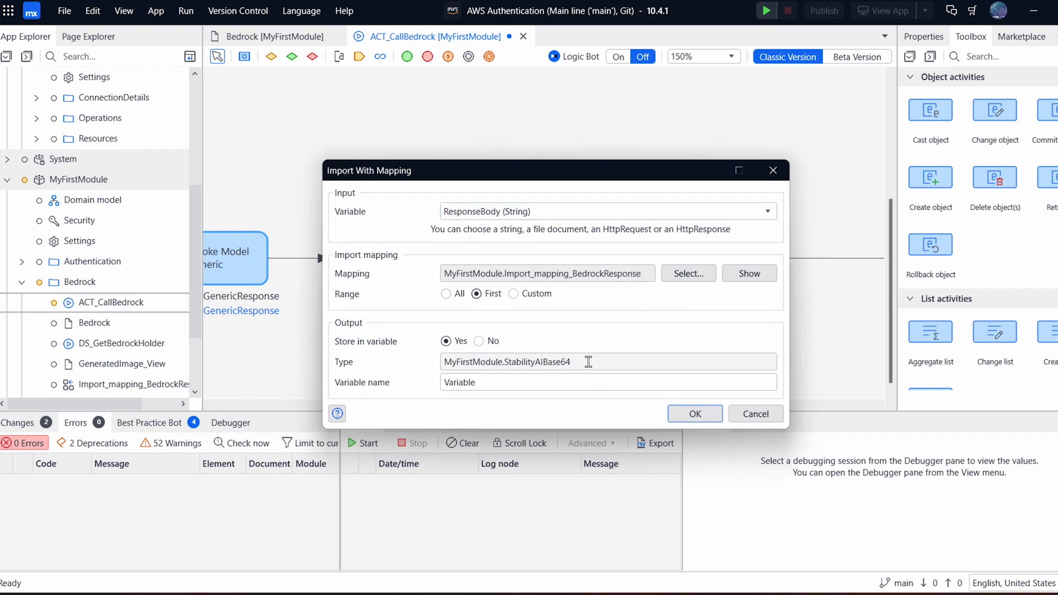
double_click(538, 362)
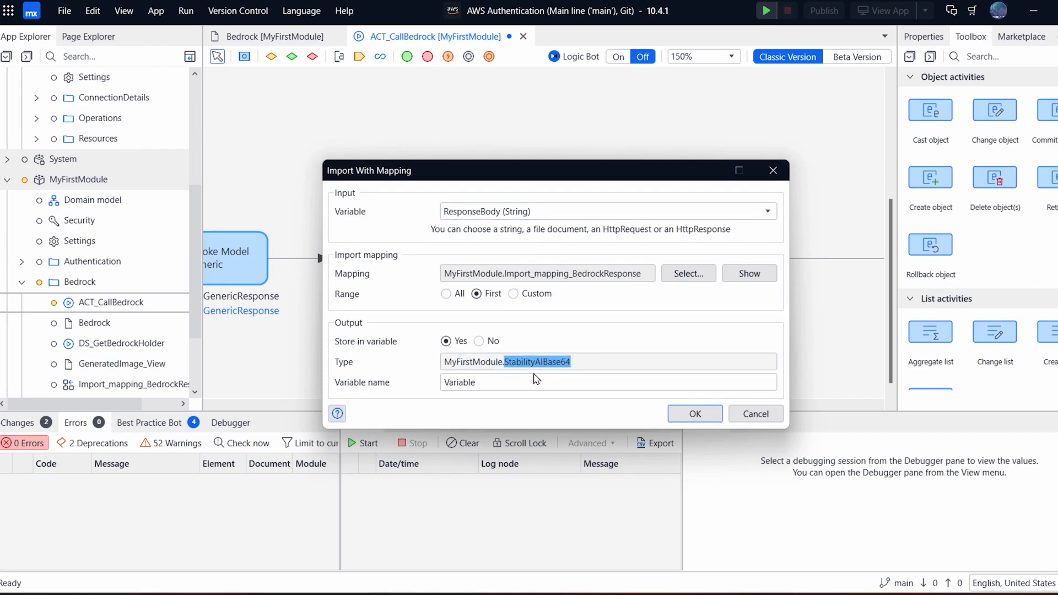
click(694, 413)
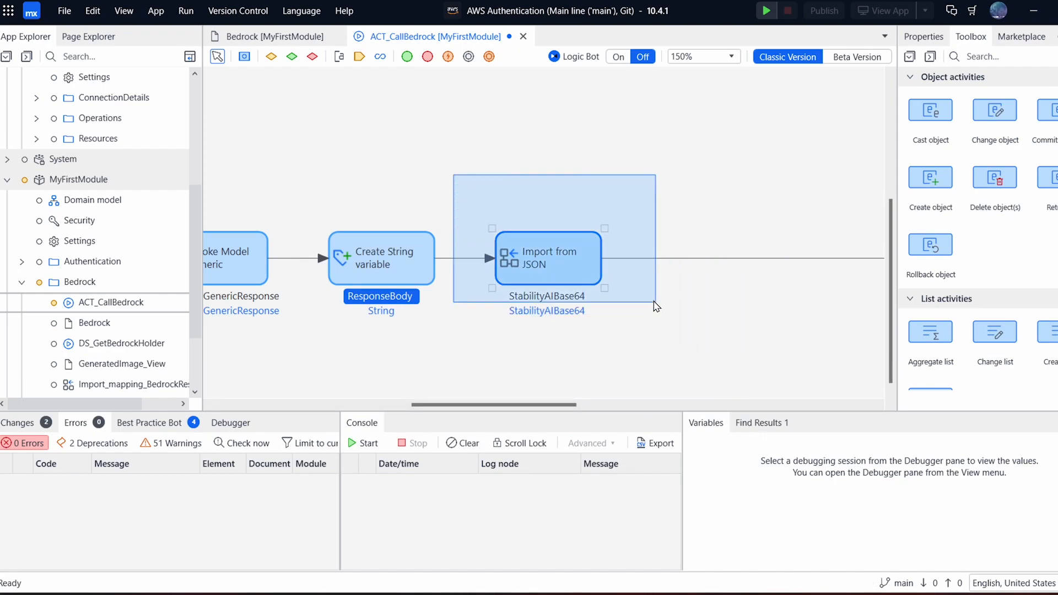
double_click(547, 258)
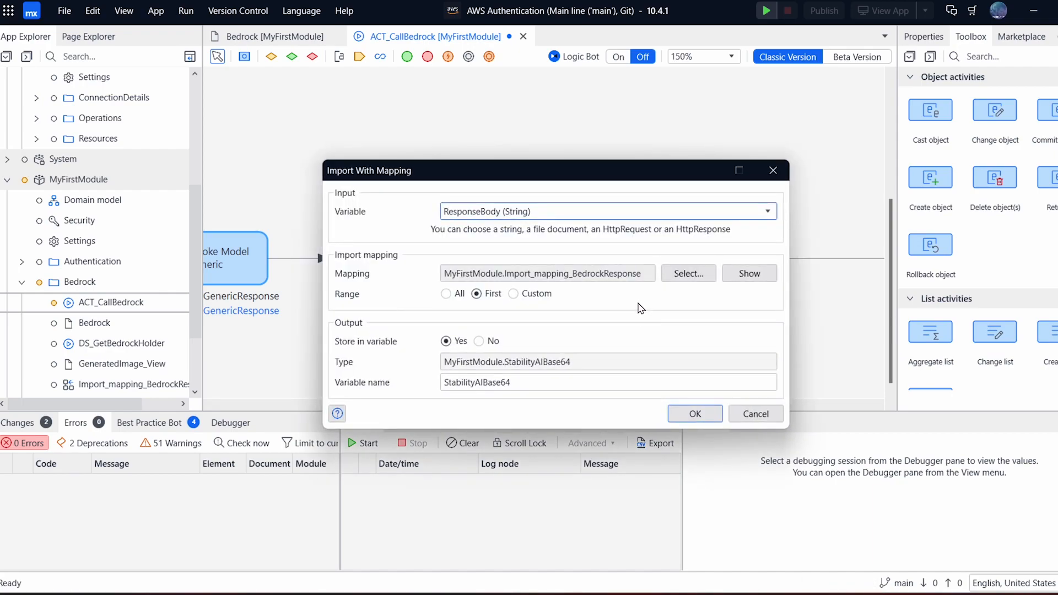
click(694, 414)
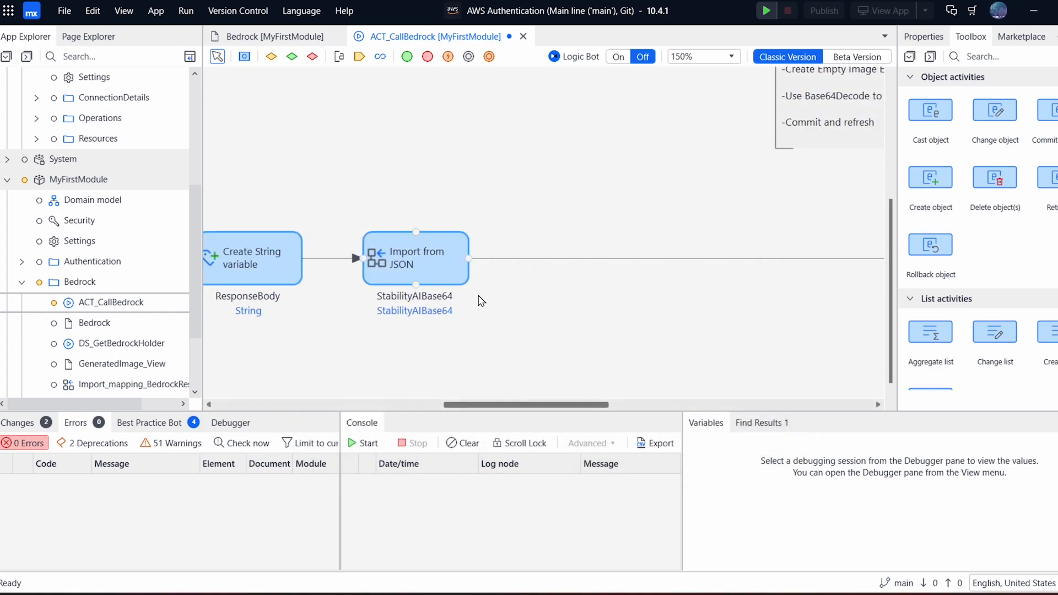
mouse_move(440, 241)
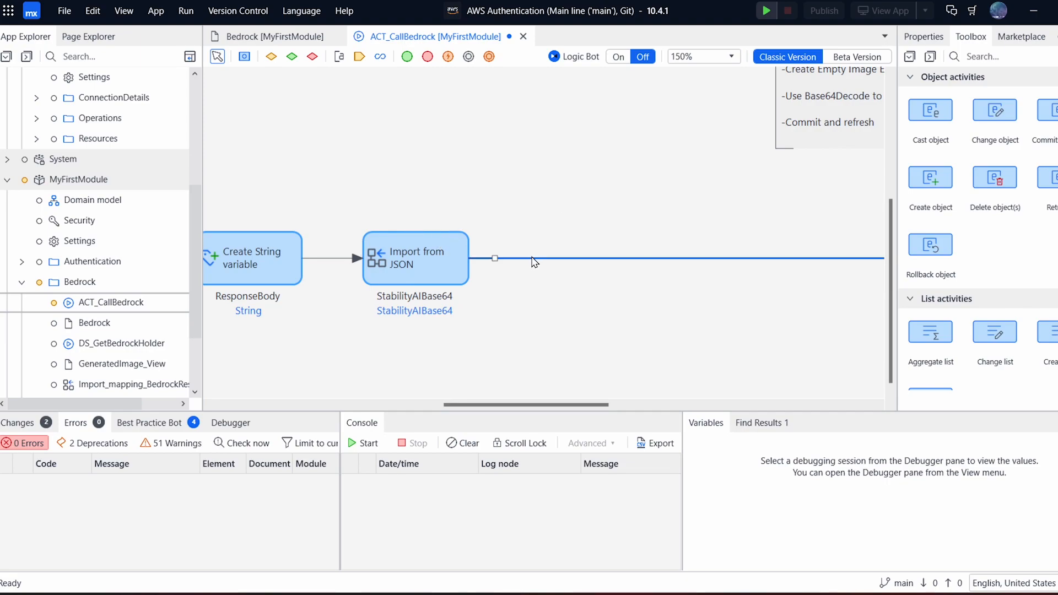
mouse_move(664, 268)
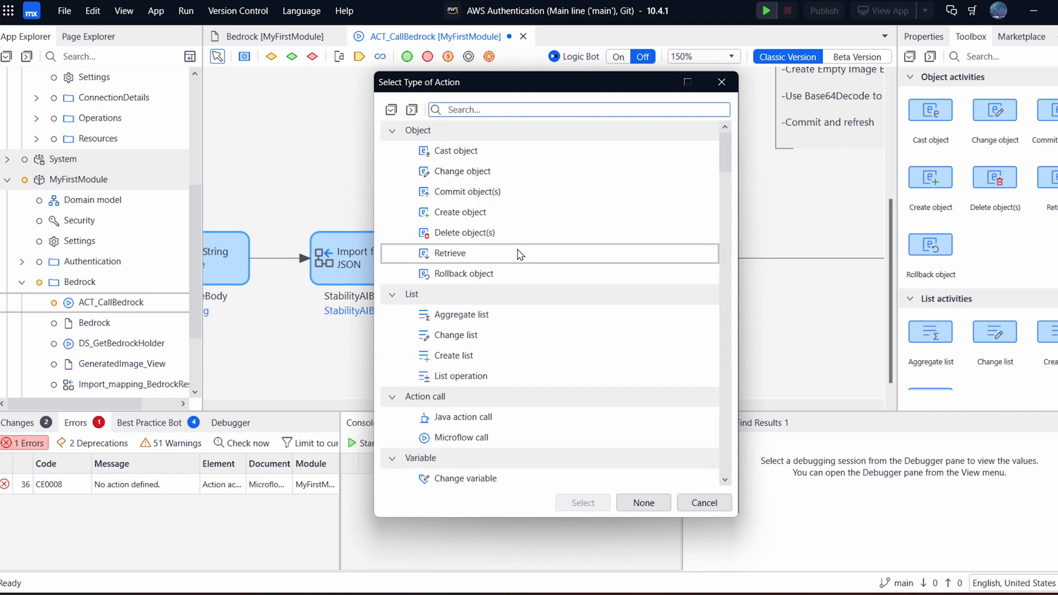
Insert a Java action call and pick the Base64DecodeToFile action.
text(java)
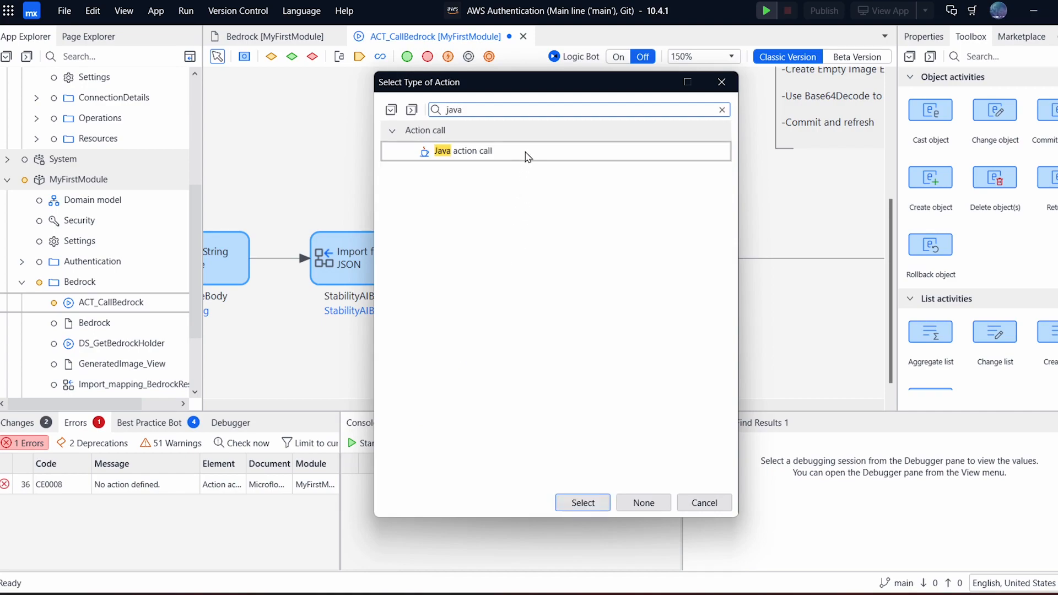
click(582, 502)
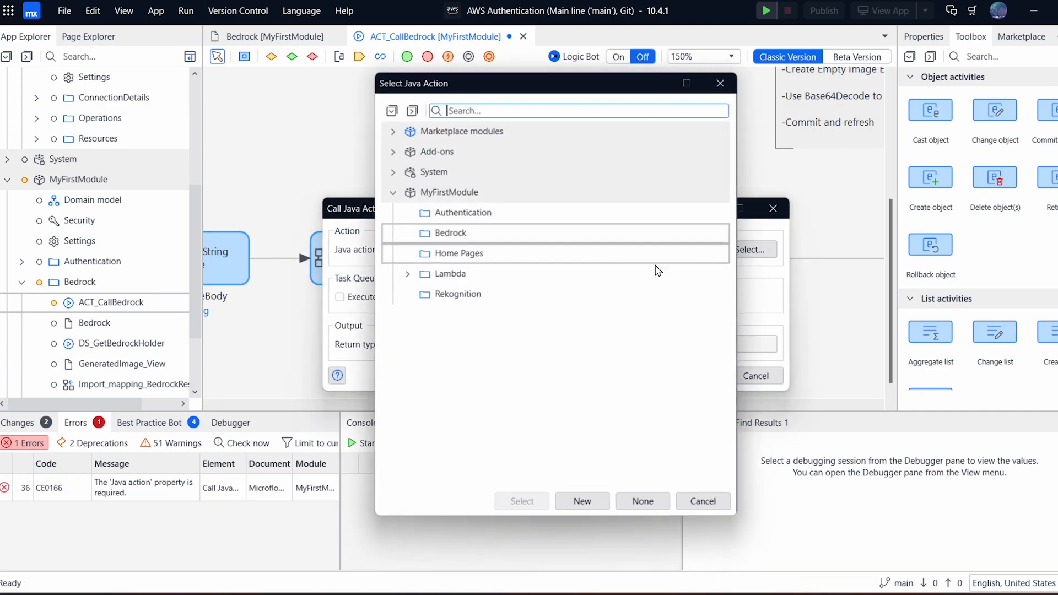
text(base6)
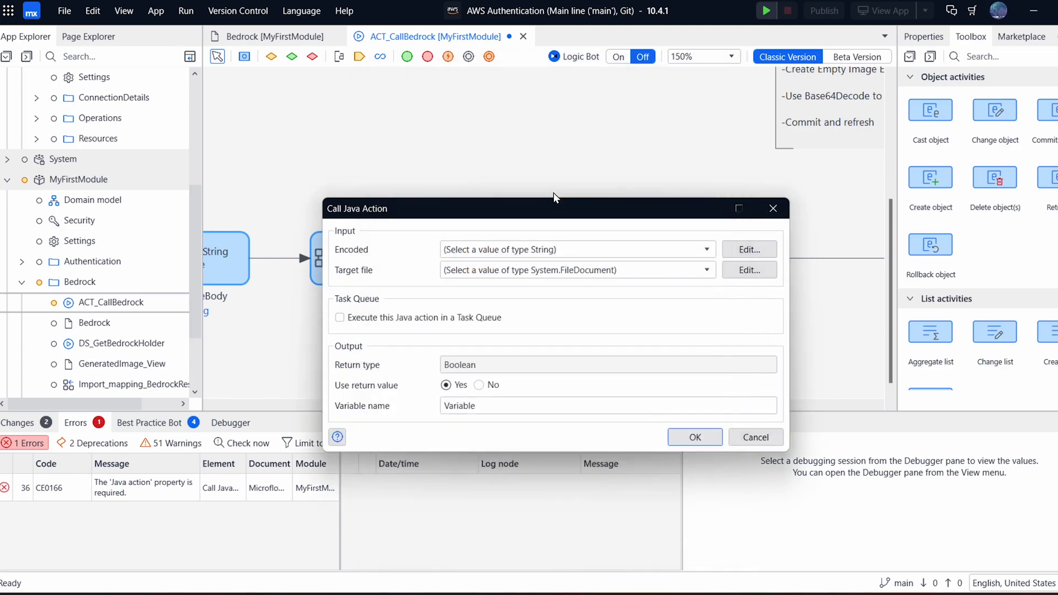
drag(555, 203, 560, 162)
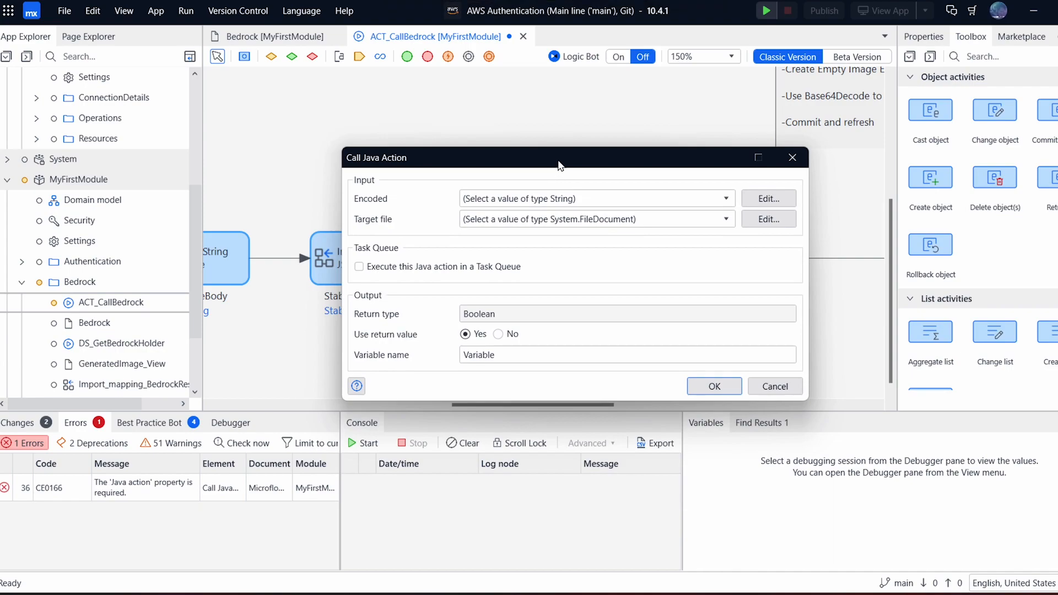
drag(558, 165, 521, 150)
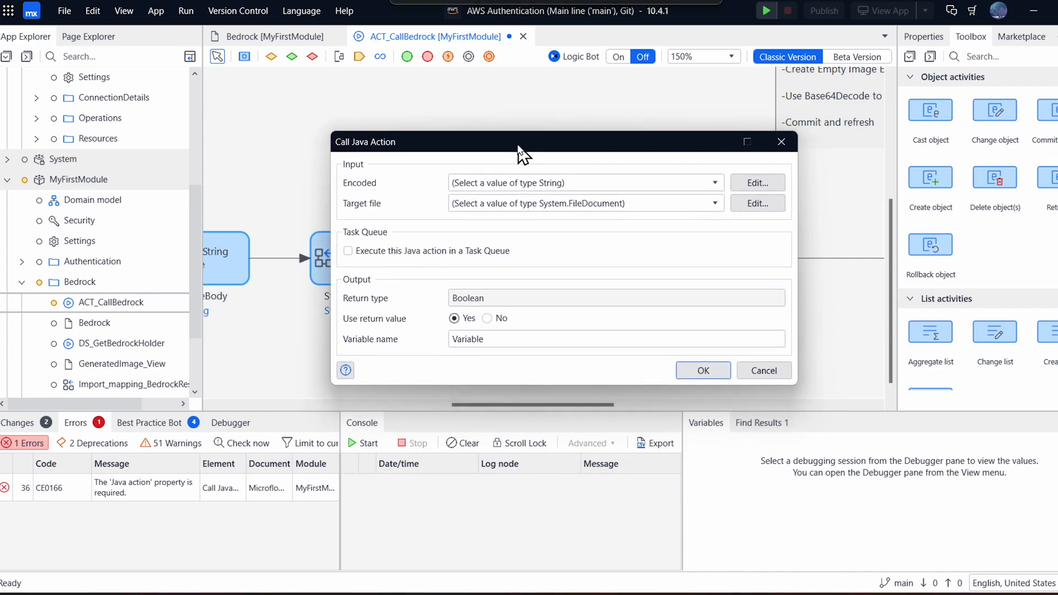
Set the Encoded input to the StabilityAIBase64 string and confirm, target file still unset.
click(714, 183)
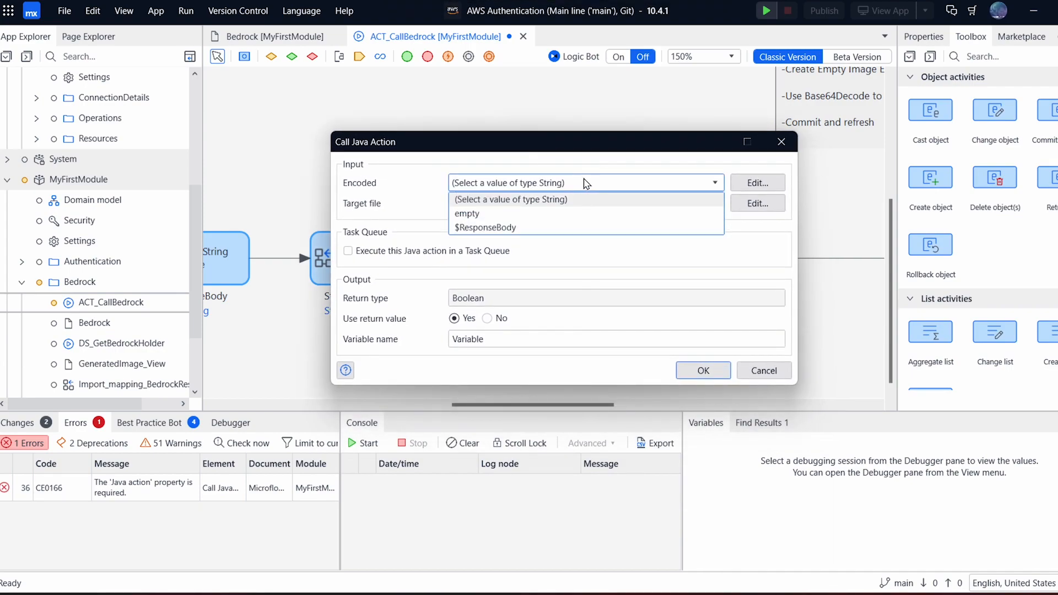
click(485, 227)
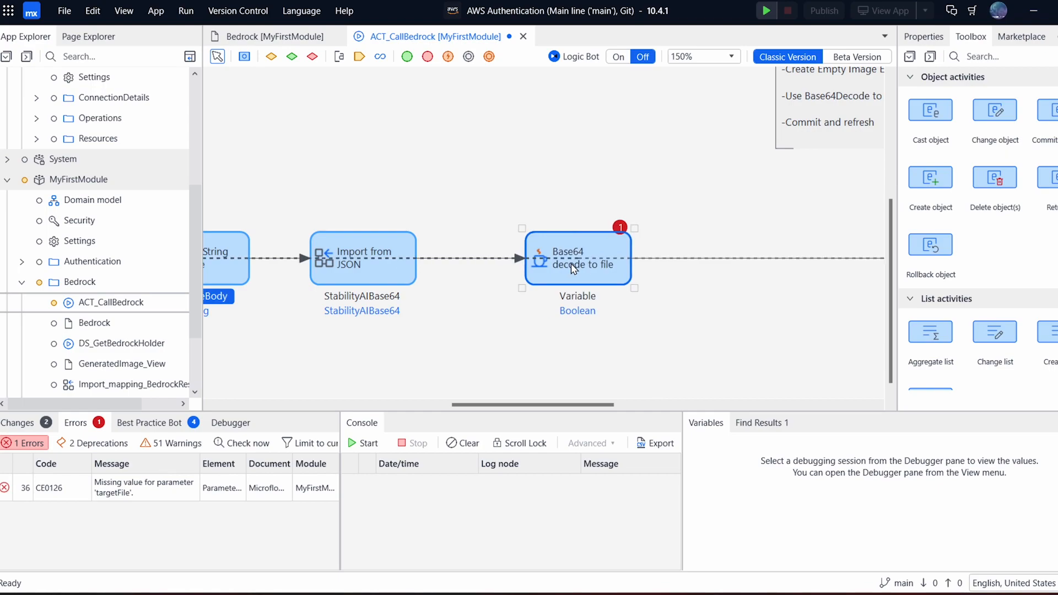
right_click(442, 258)
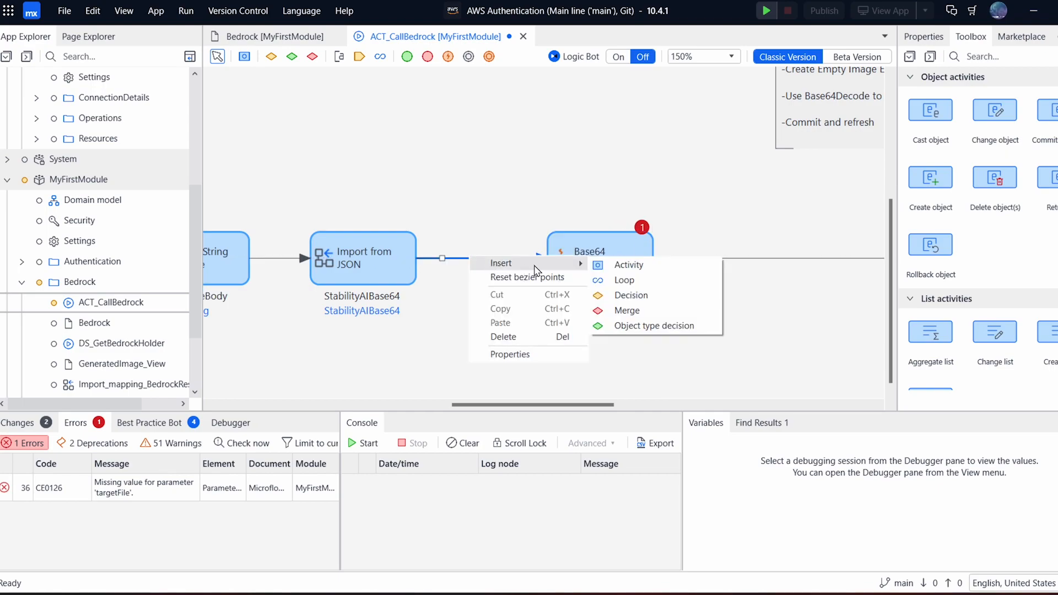
Insert a Create GeneratedImage object activity with Prompt set to $BedrockHolder/Query.
click(628, 265)
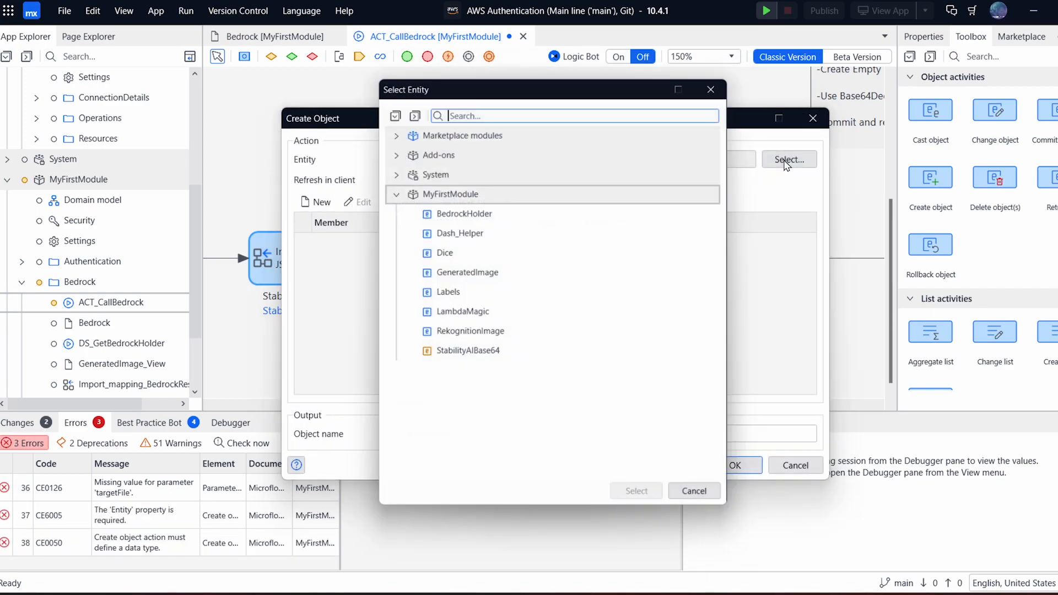
click(466, 272)
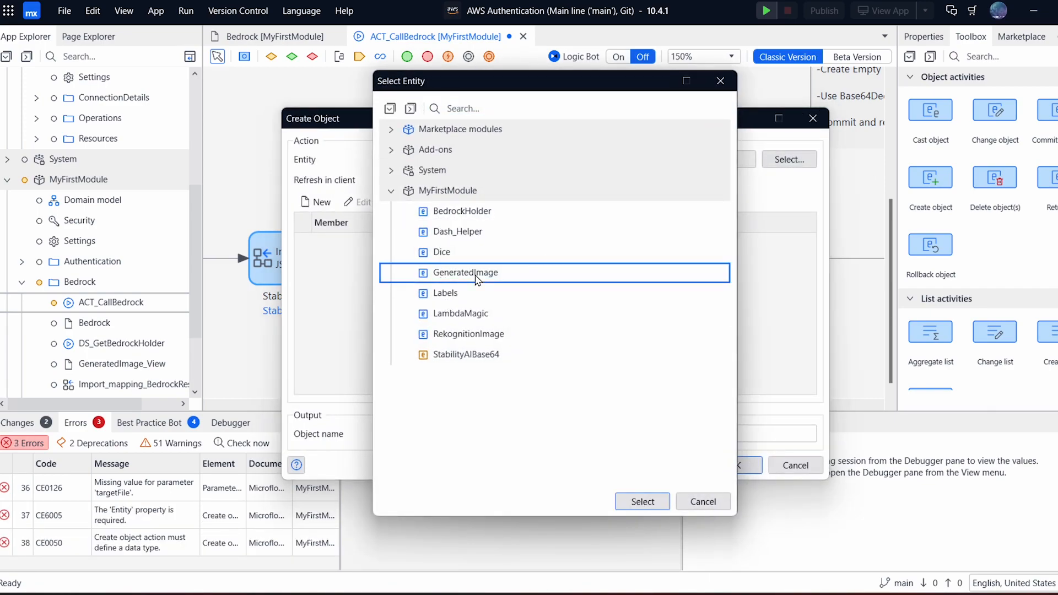
click(641, 501)
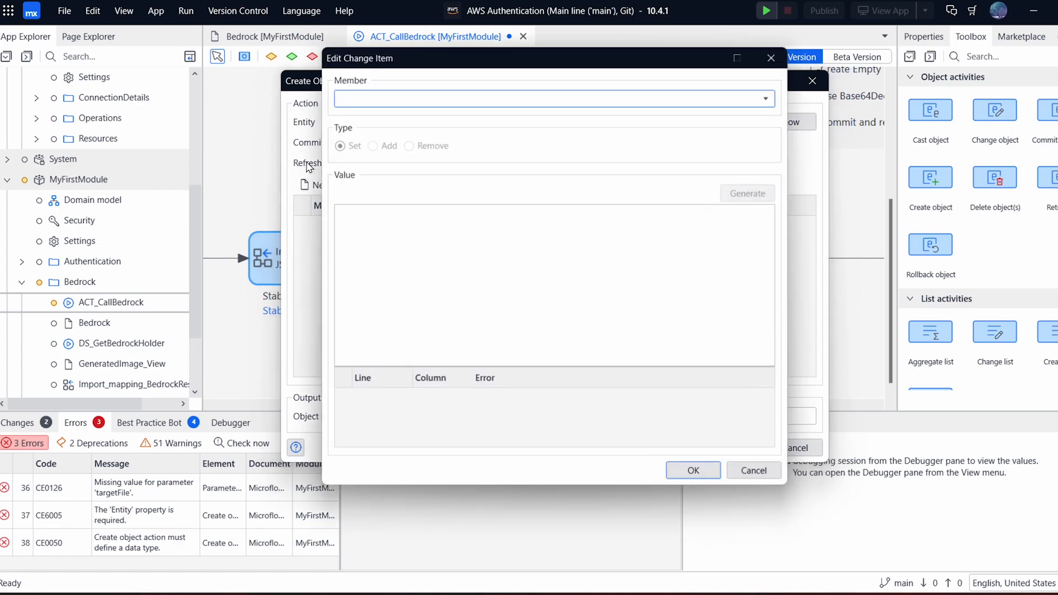
click(764, 98)
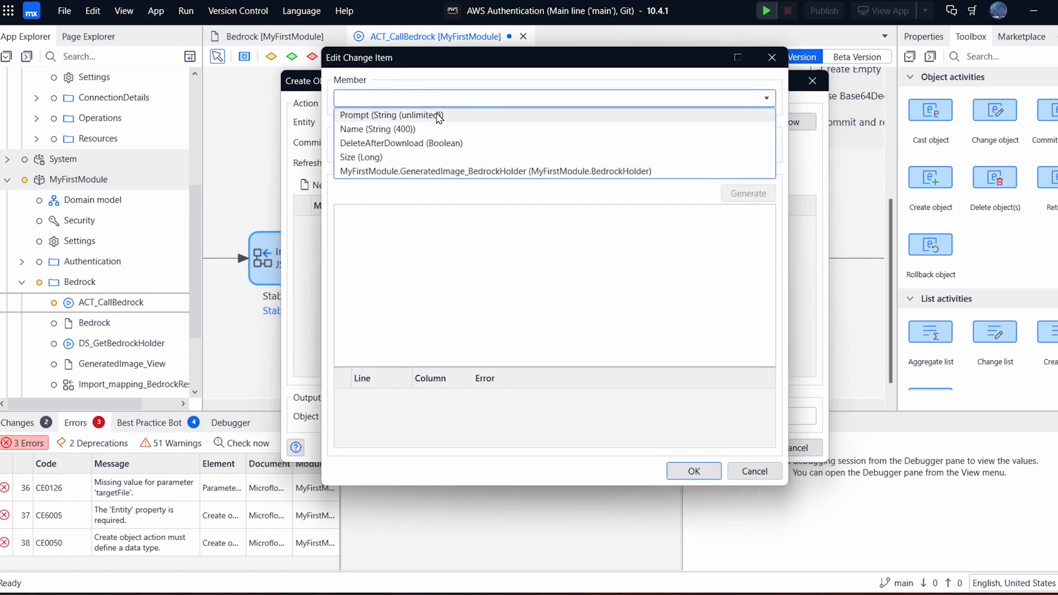
click(392, 116)
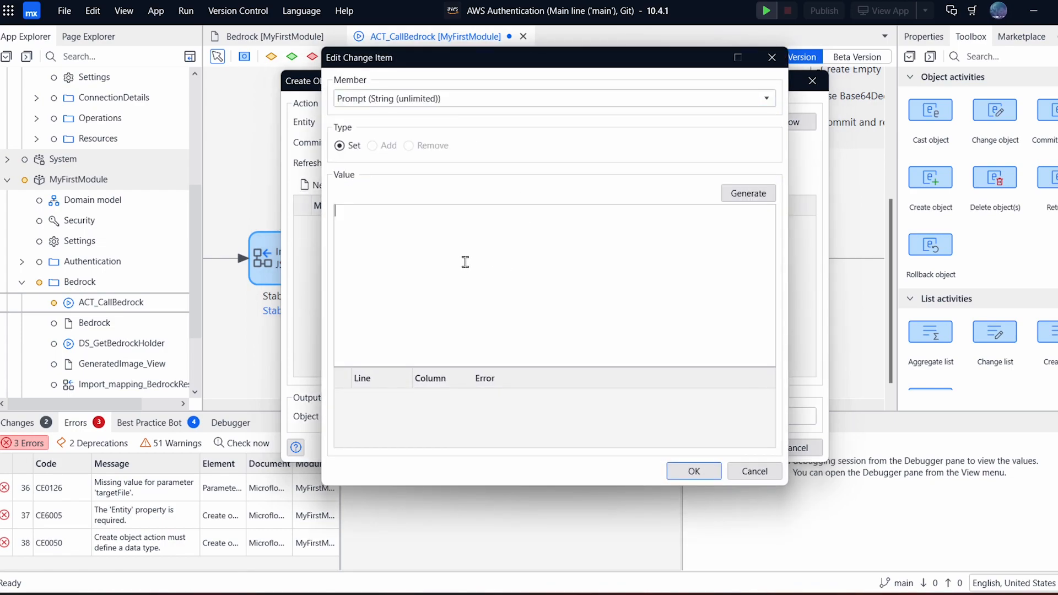
text($bedro)
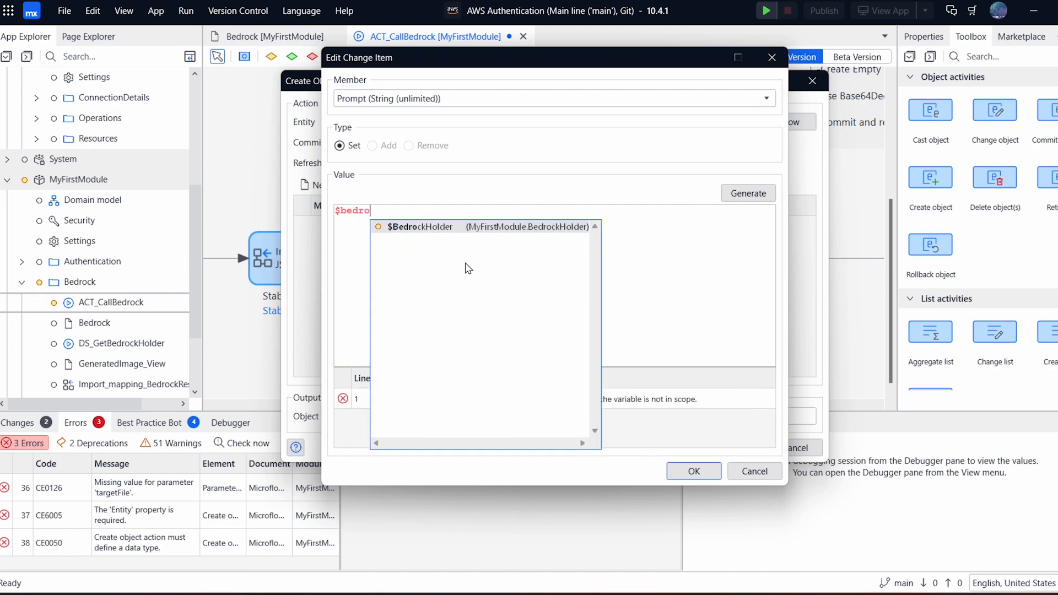
text(BedrockHolder/p)
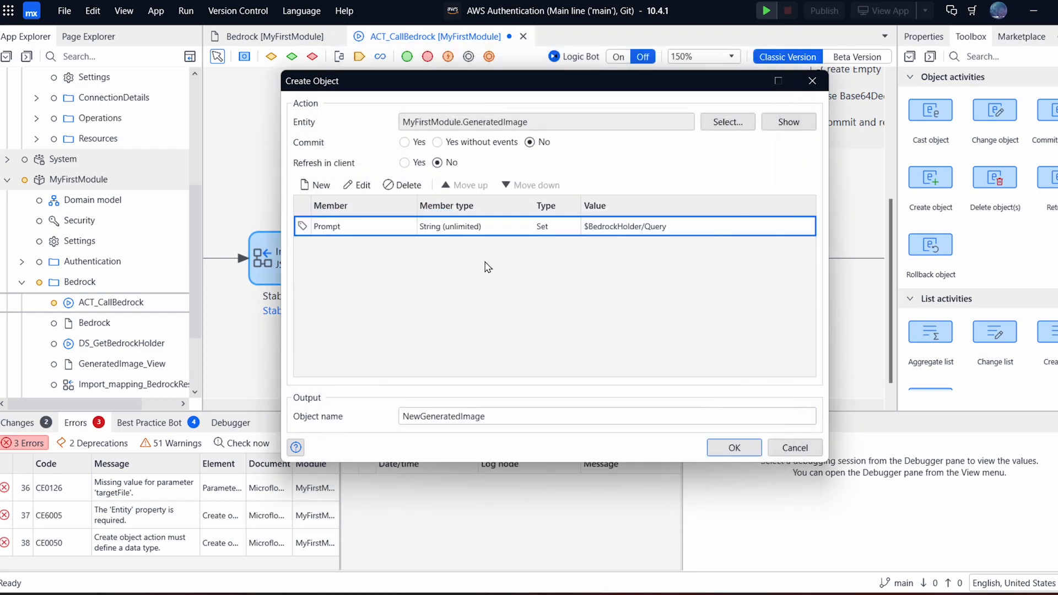
Add the GeneratedImage_BedrockHolder association set to $BedrockHolder and confirm.
double_click(349, 227)
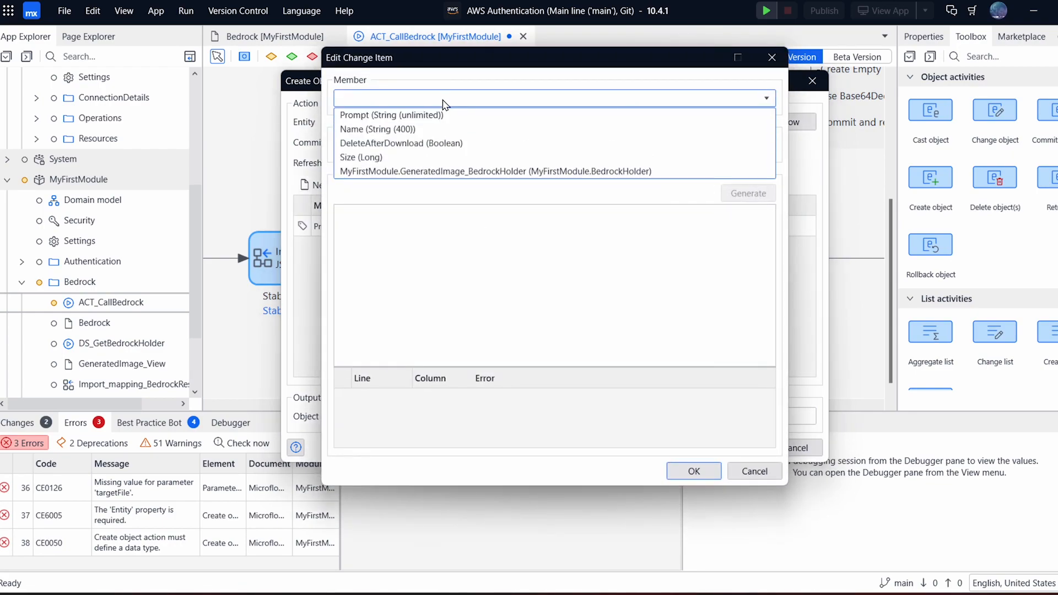
click(495, 171)
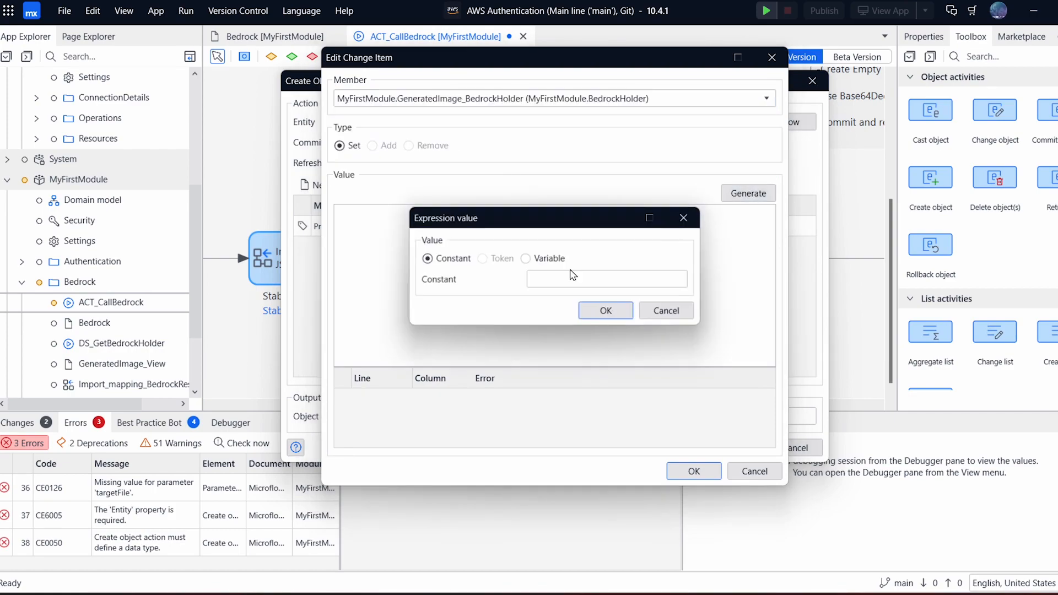
click(605, 311)
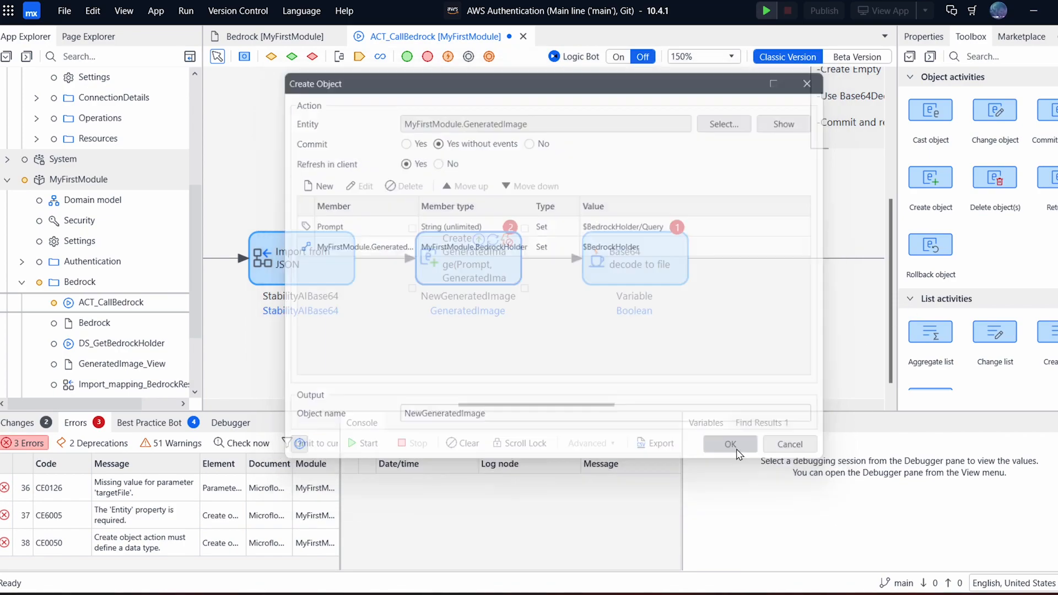
click(729, 445)
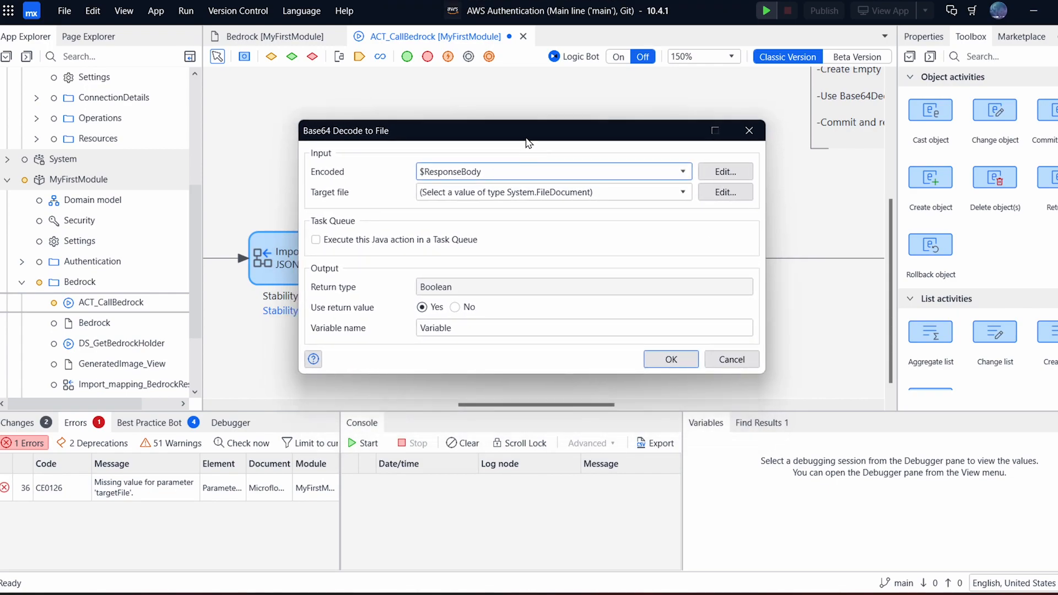
Set the decode's Target file to $NewGeneratedImage and name the Boolean result Converted.
click(681, 192)
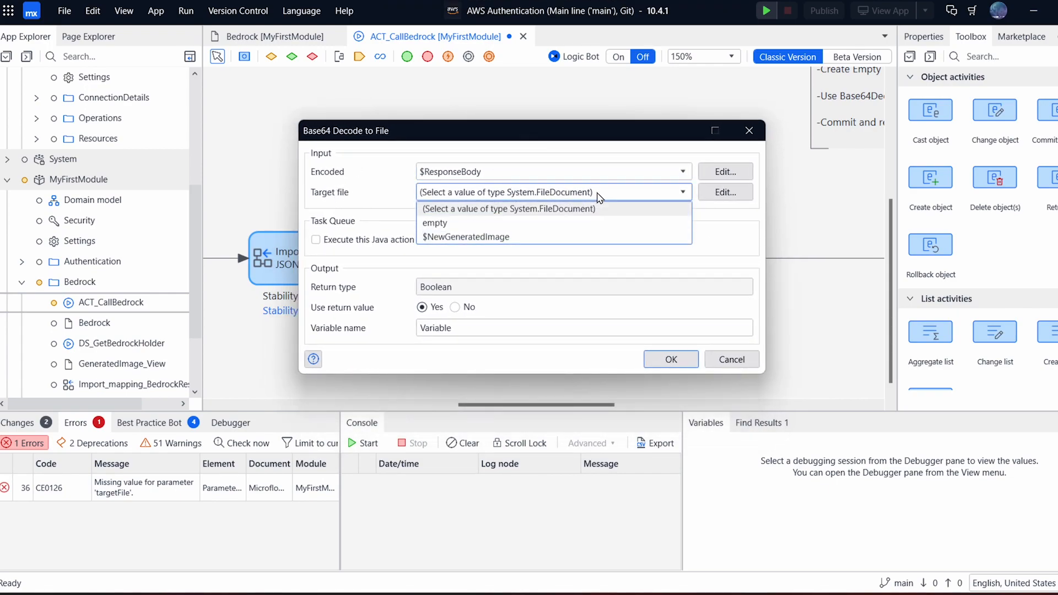
click(468, 236)
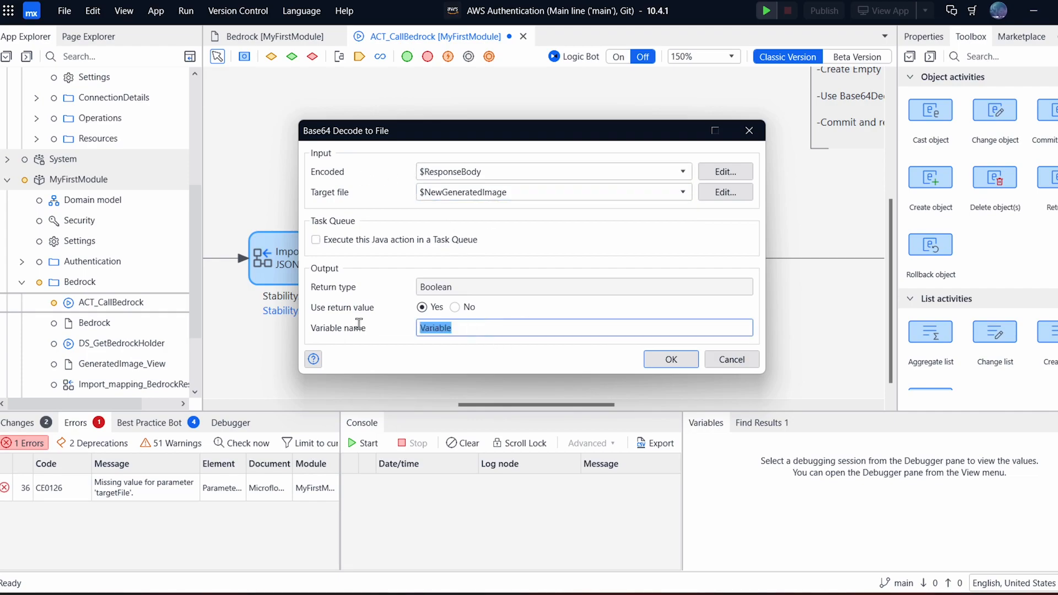
text(Converted)
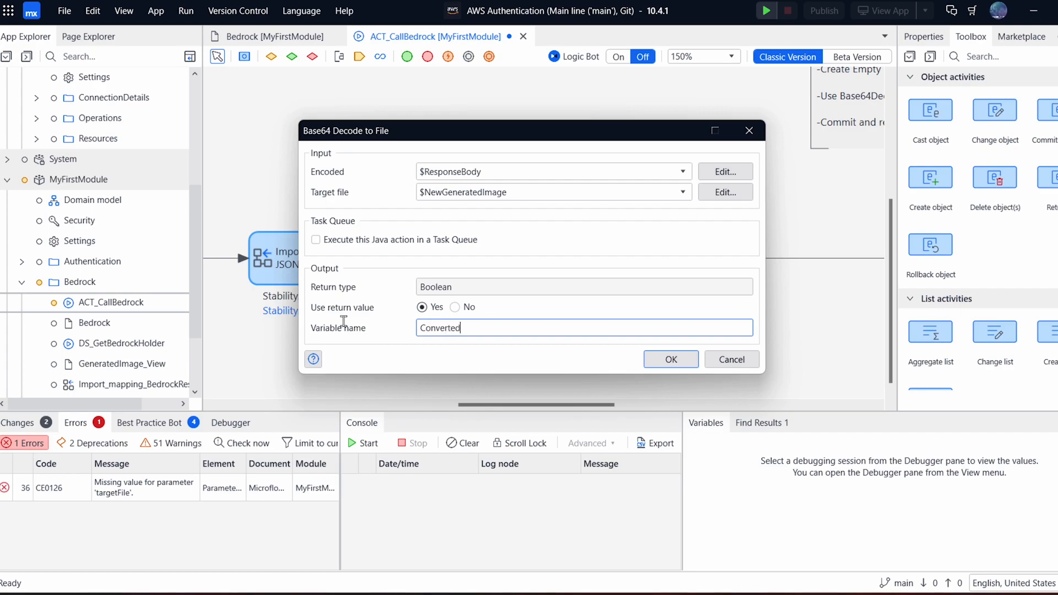
click(669, 360)
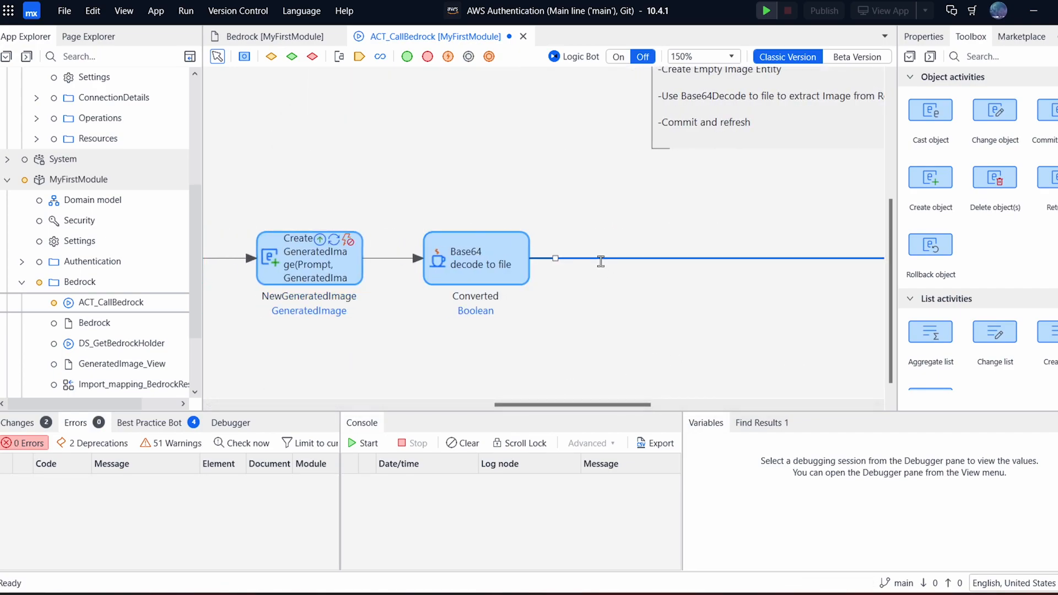
Commit NewGeneratedImage after the decode step and run the app locally.
right_click(601, 259)
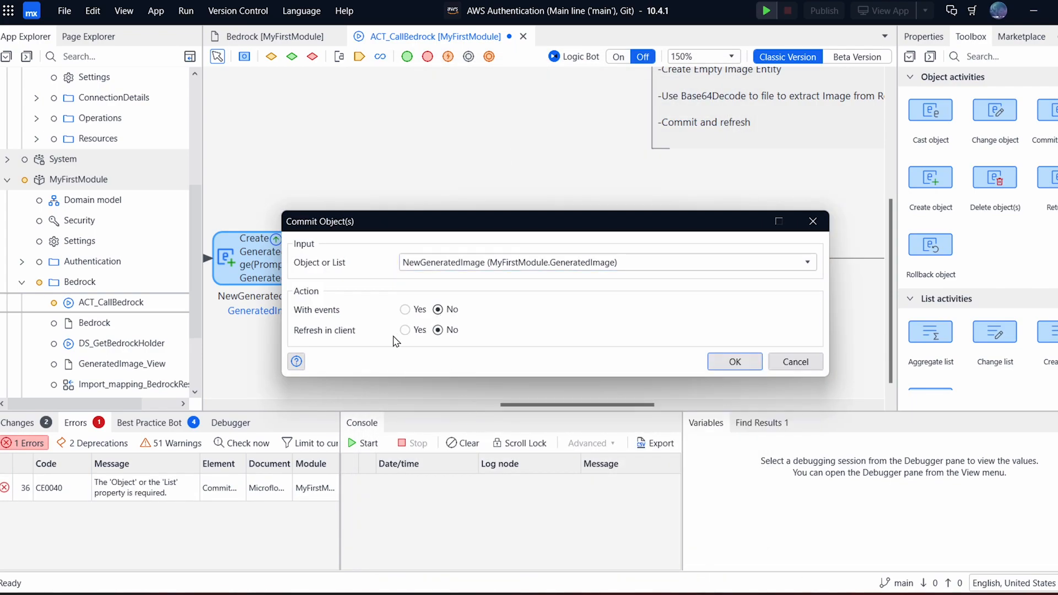
click(734, 361)
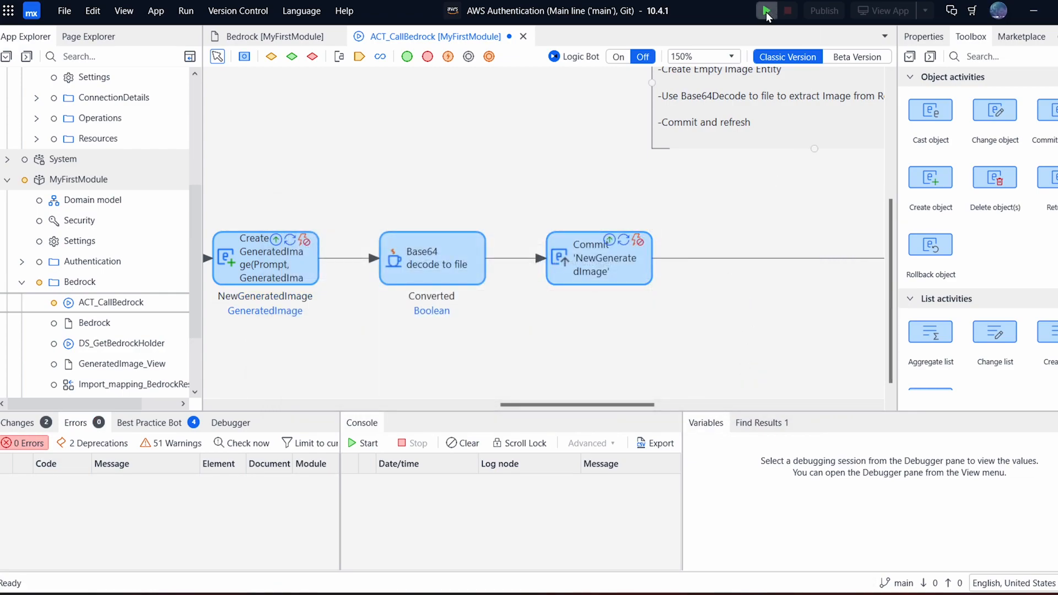
click(766, 10)
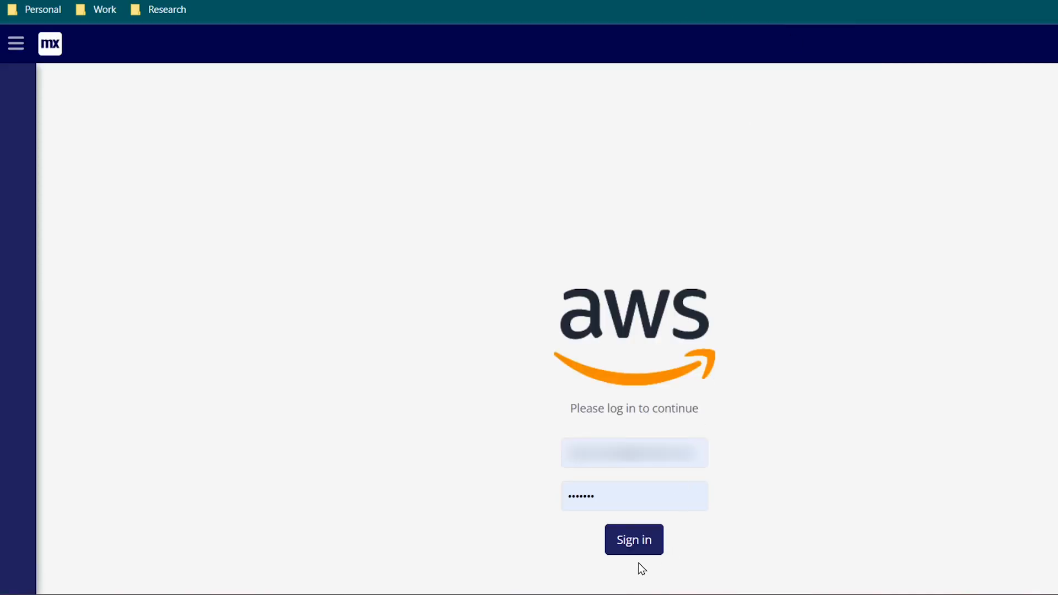
Sign in and generate an image from the prompt 'MX in a bold white font, inside of a blue square with rounded corners'.
click(634, 540)
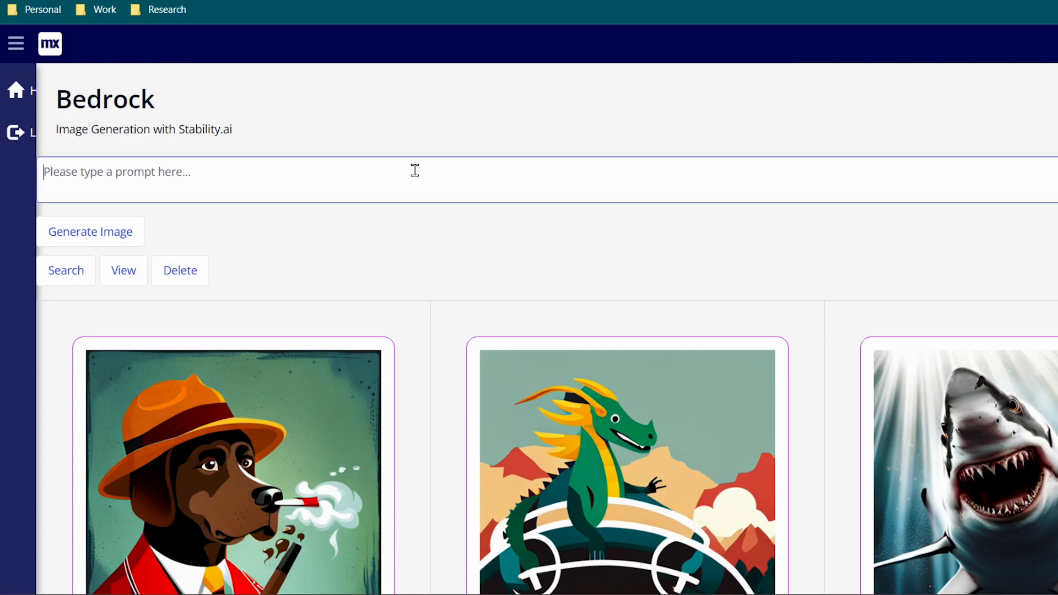
mouse_move(247, 164)
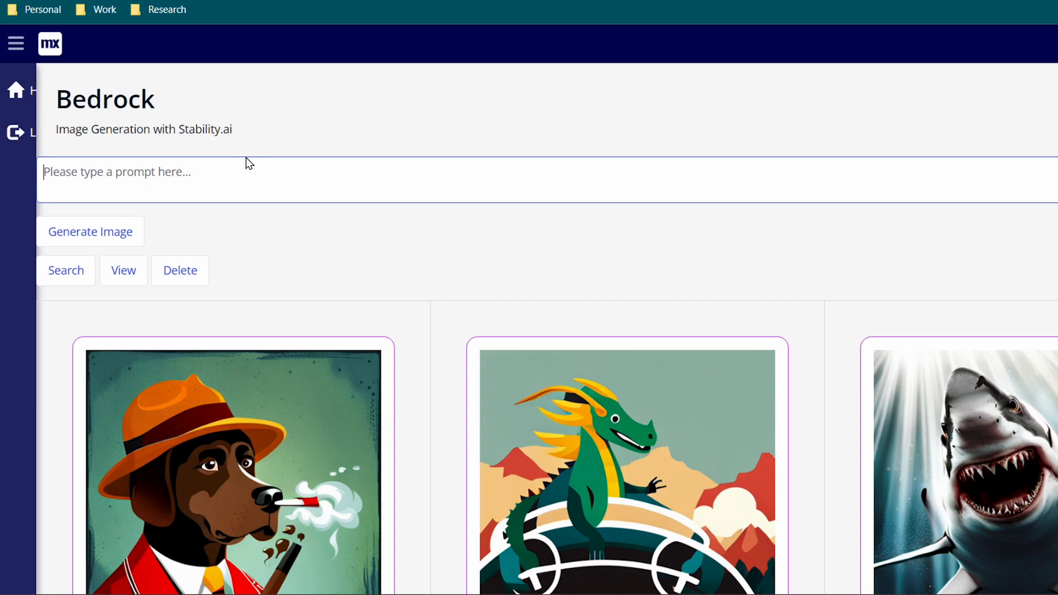
text(M)
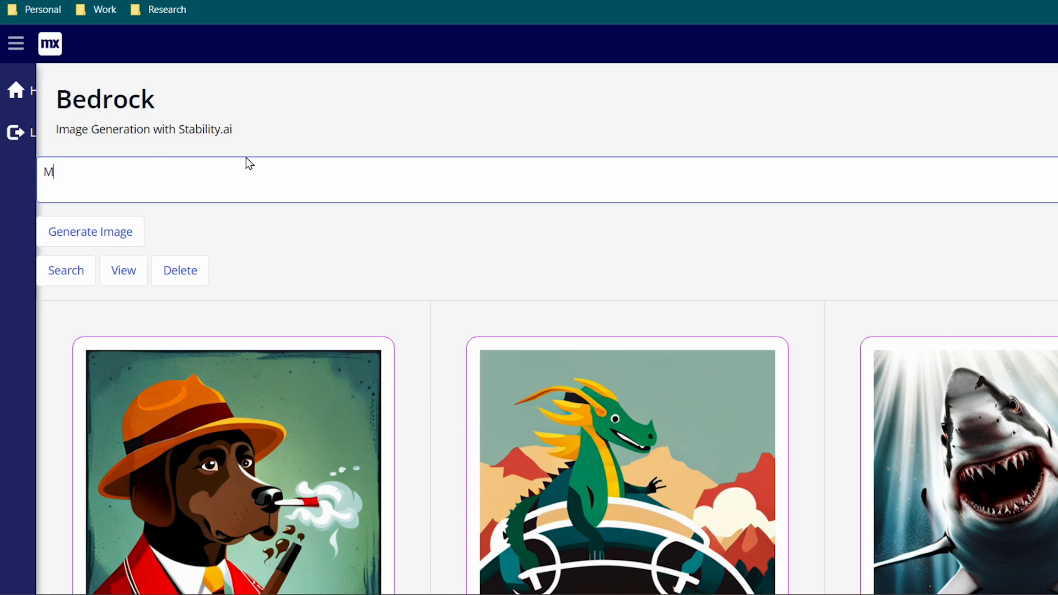
text(X)
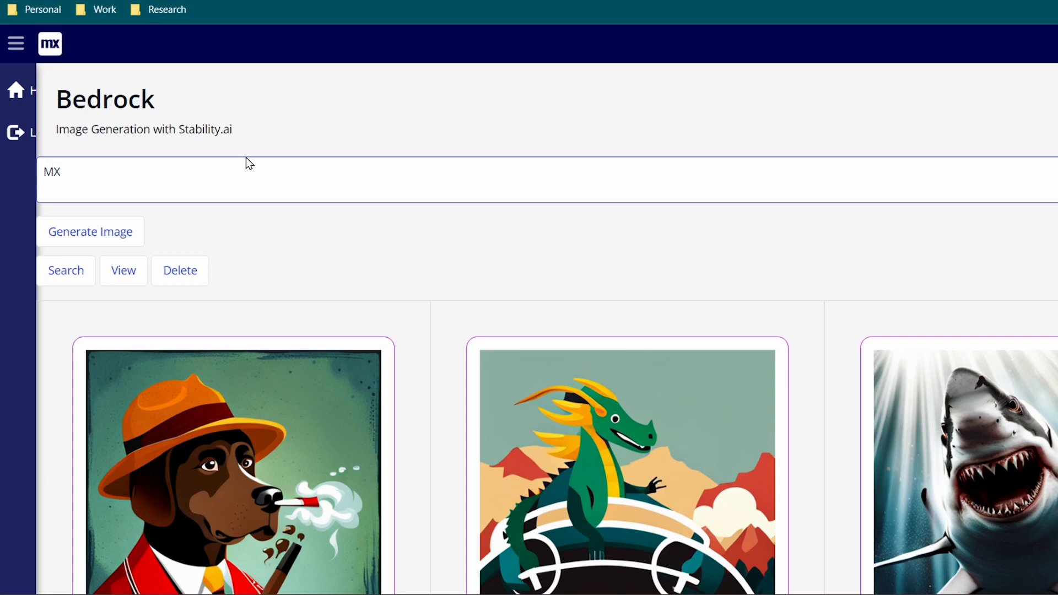
text(in)
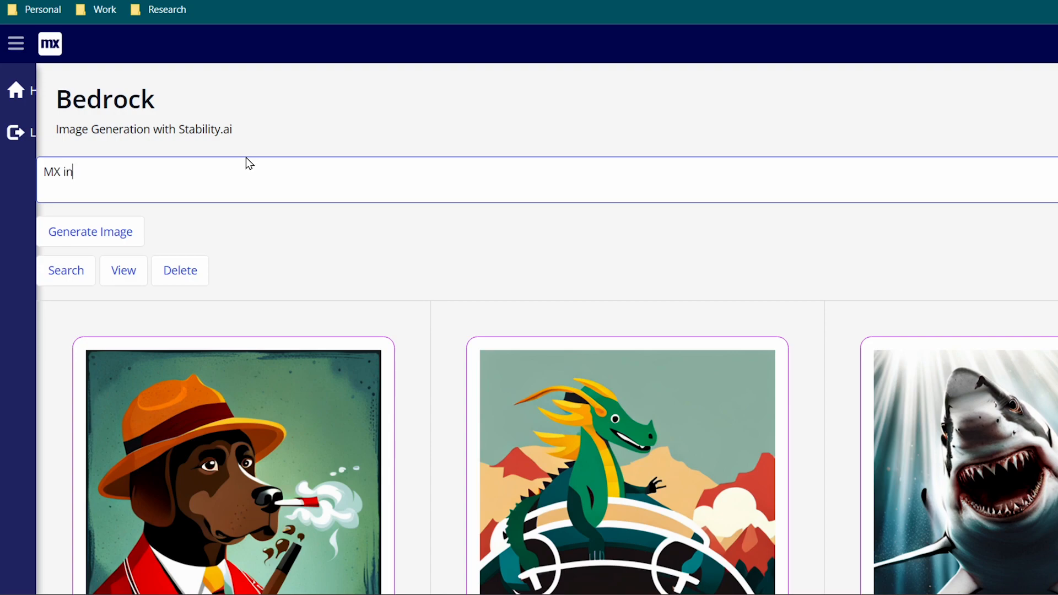
text(a bold white font)
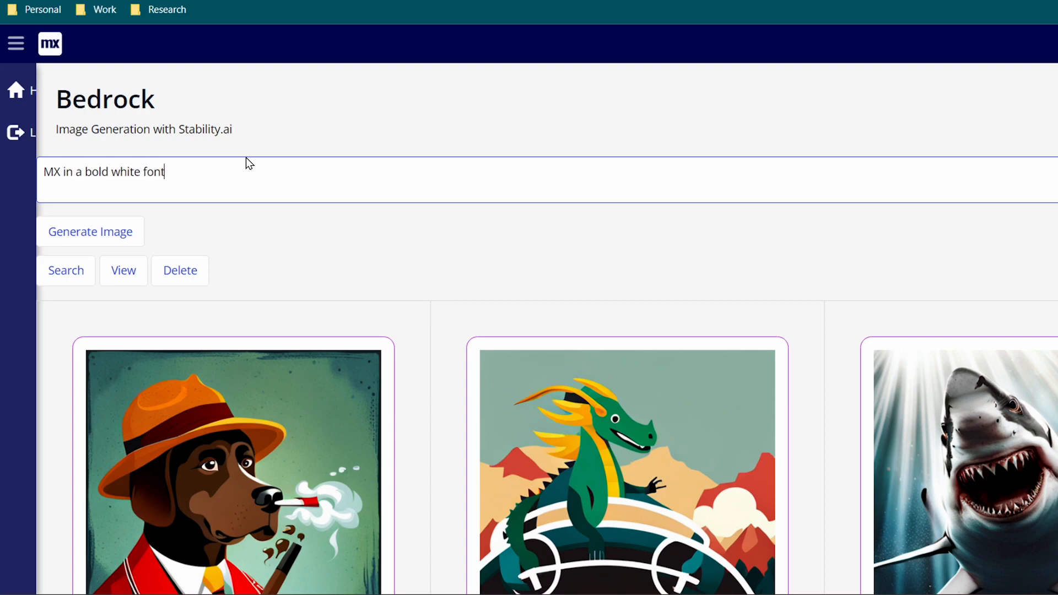
text(, inside of)
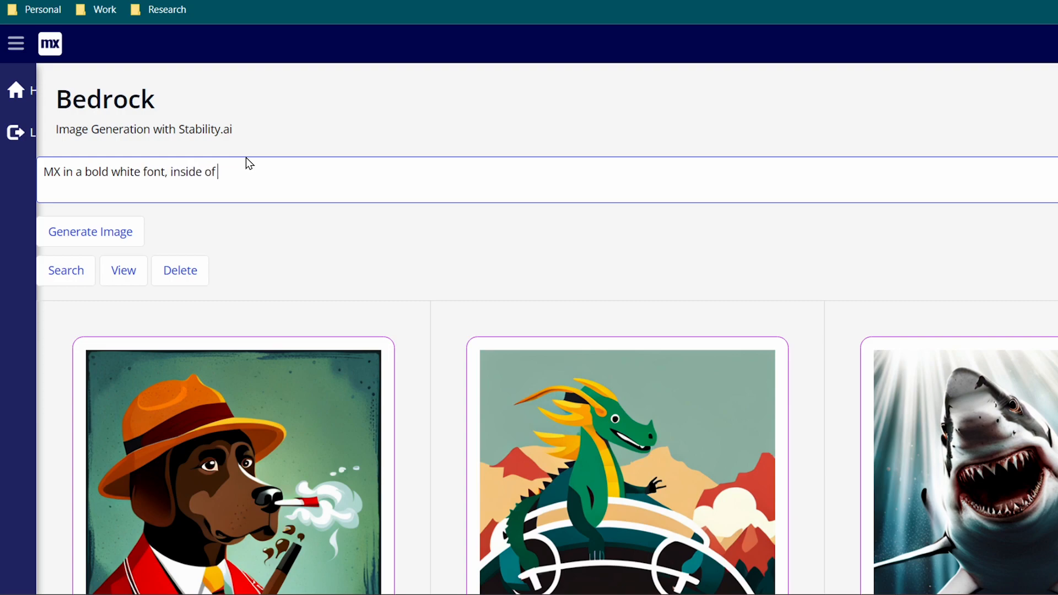
text(a blue squ)
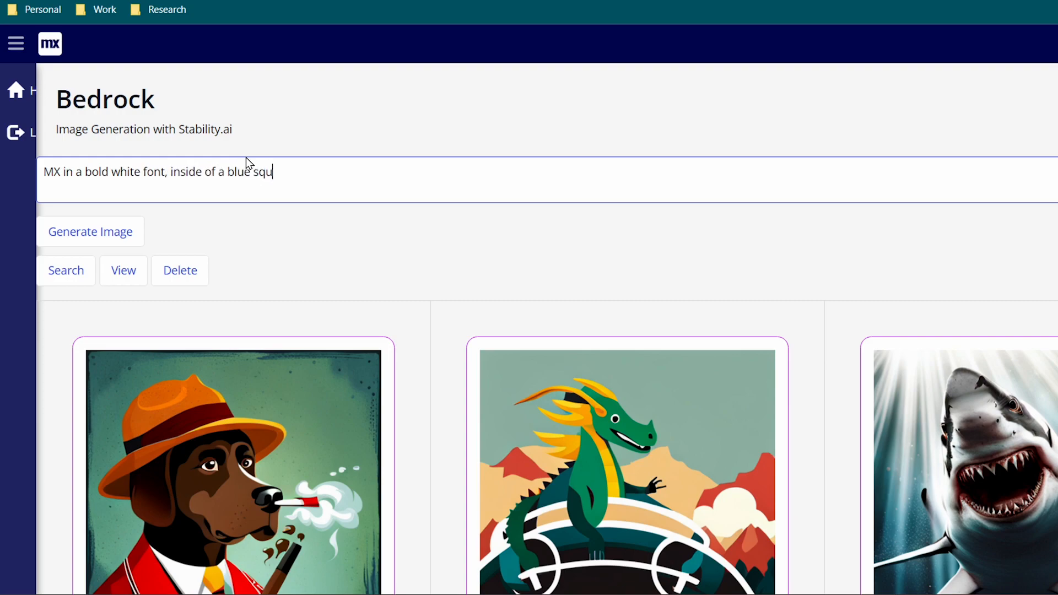
text(are with)
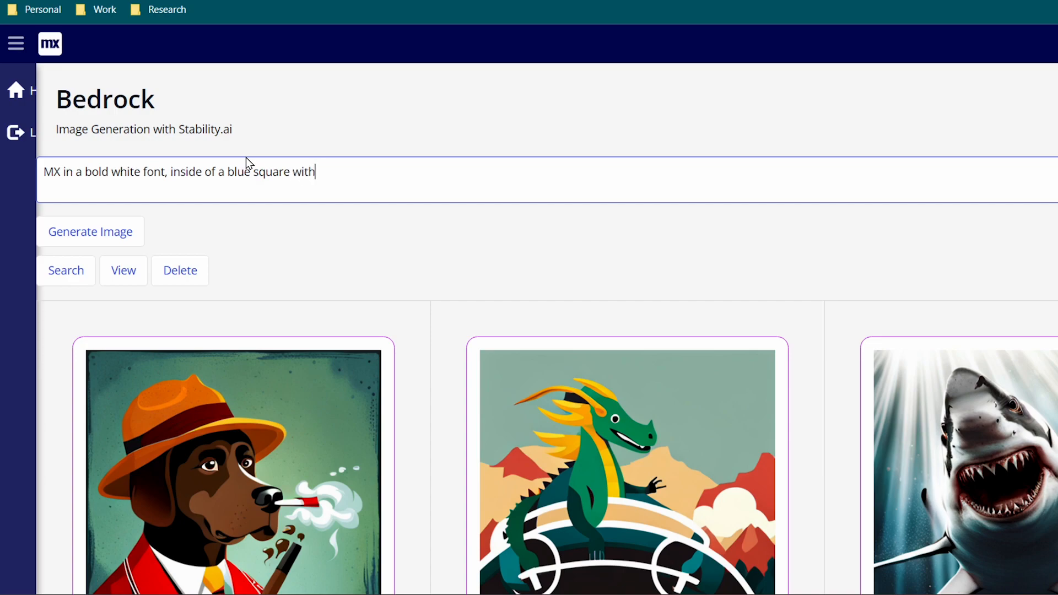
text(rounded corners)
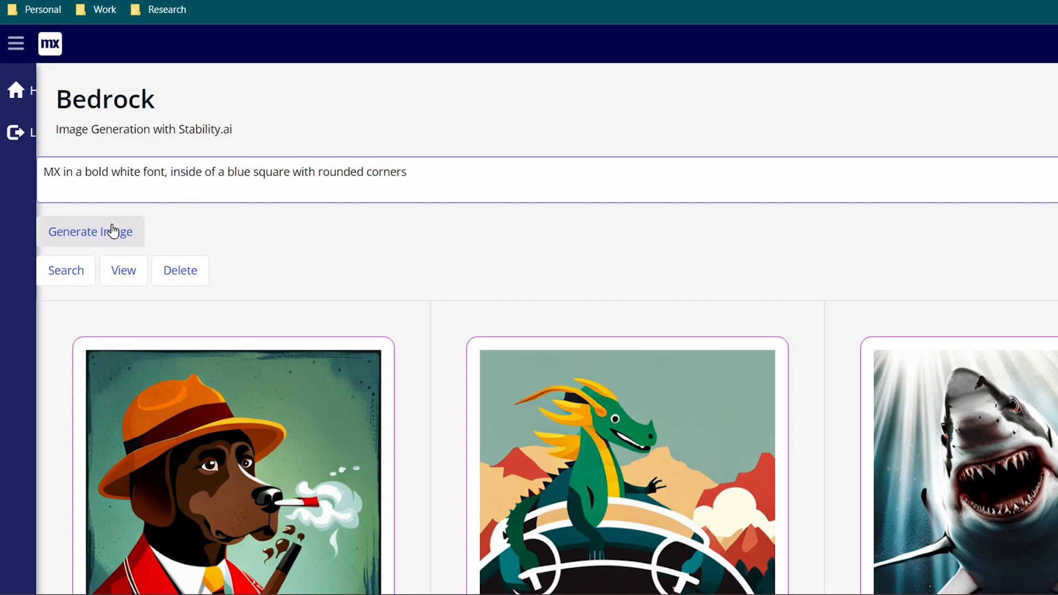
click(90, 231)
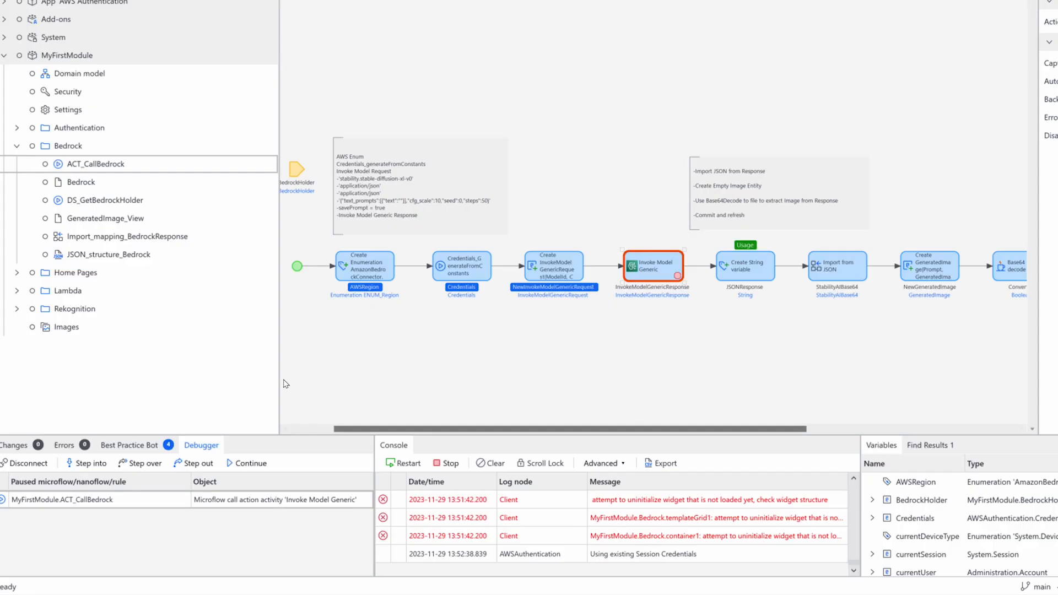
mouse_move(139, 463)
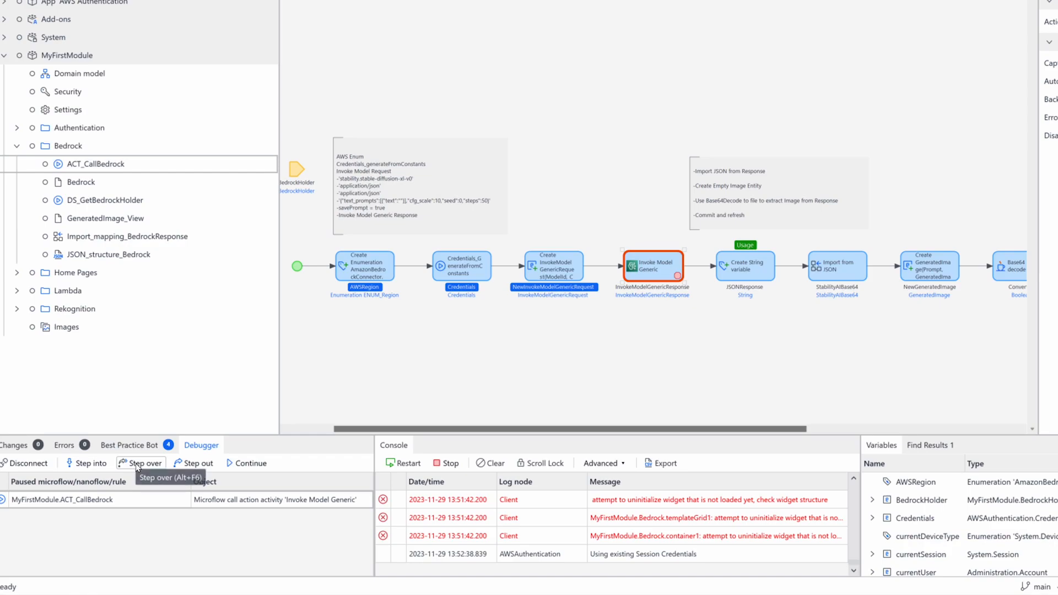
Step over the Invoke Model Generic breakpoint and continue so the MX logo image appears.
click(141, 462)
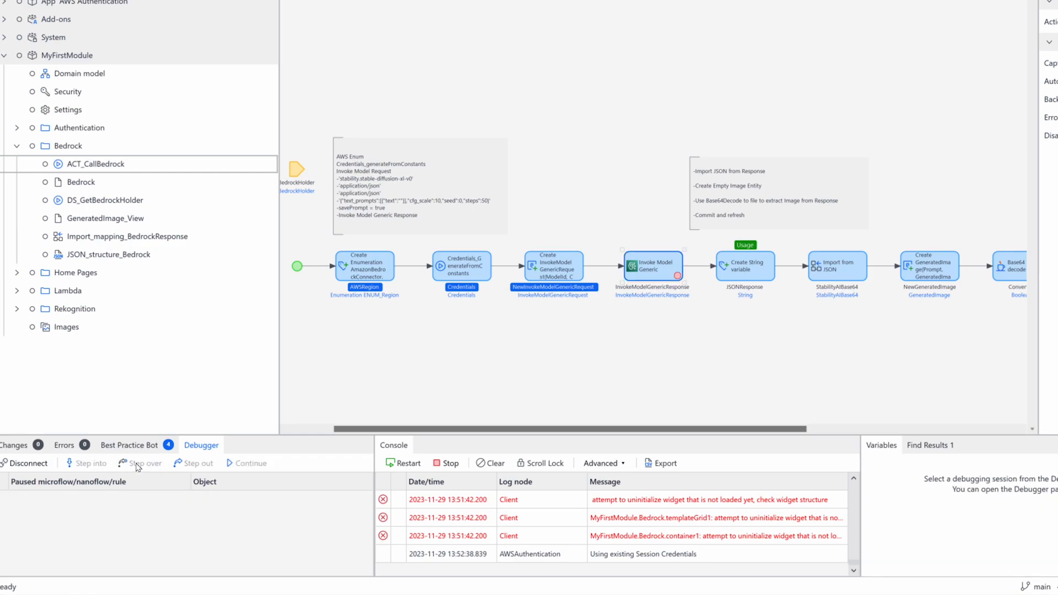
click(139, 463)
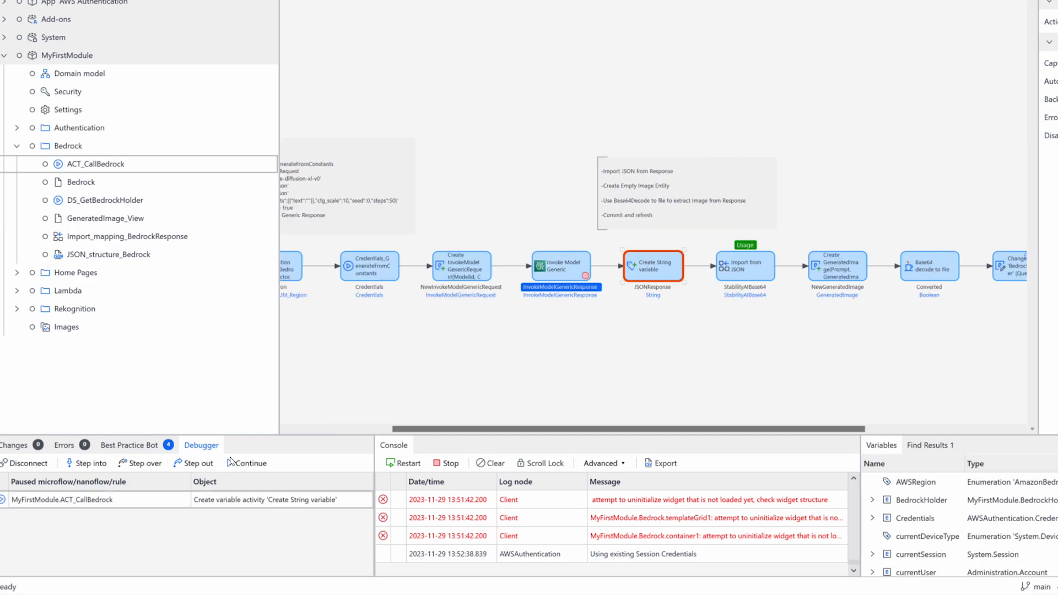
click(246, 462)
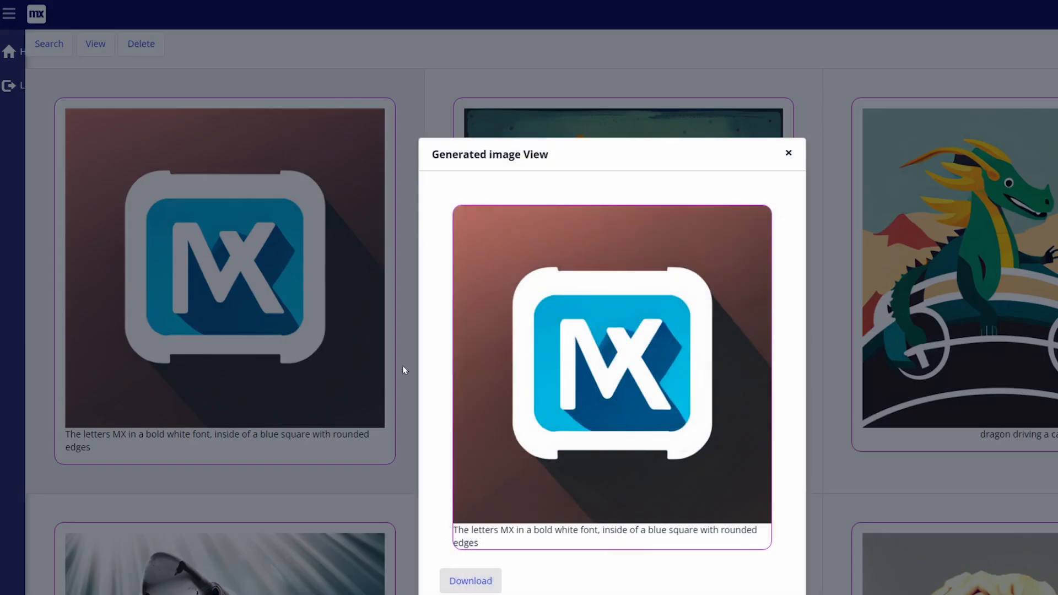
mouse_move(405, 367)
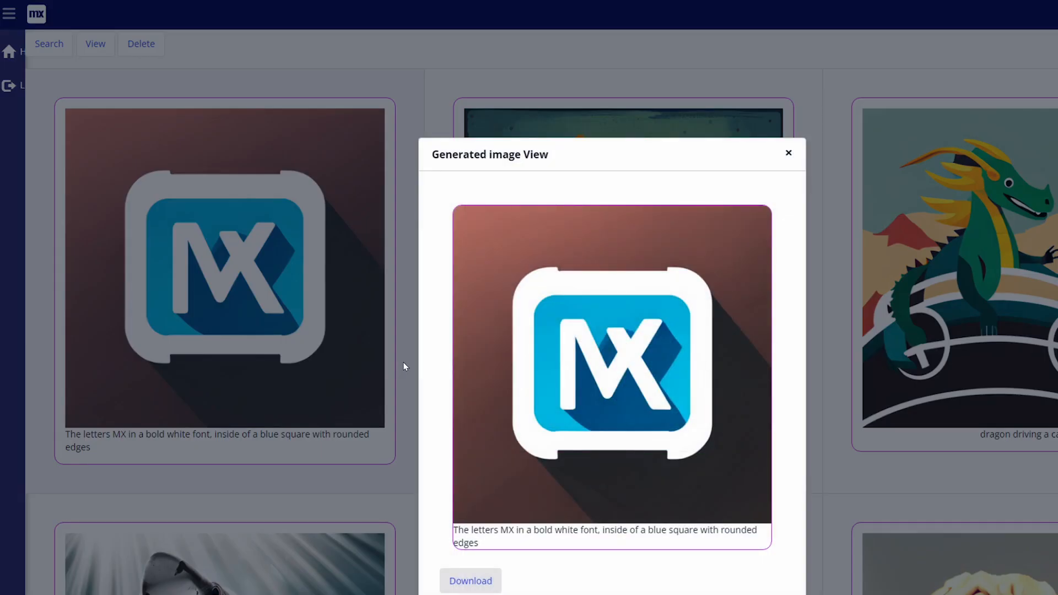
mouse_move(787, 152)
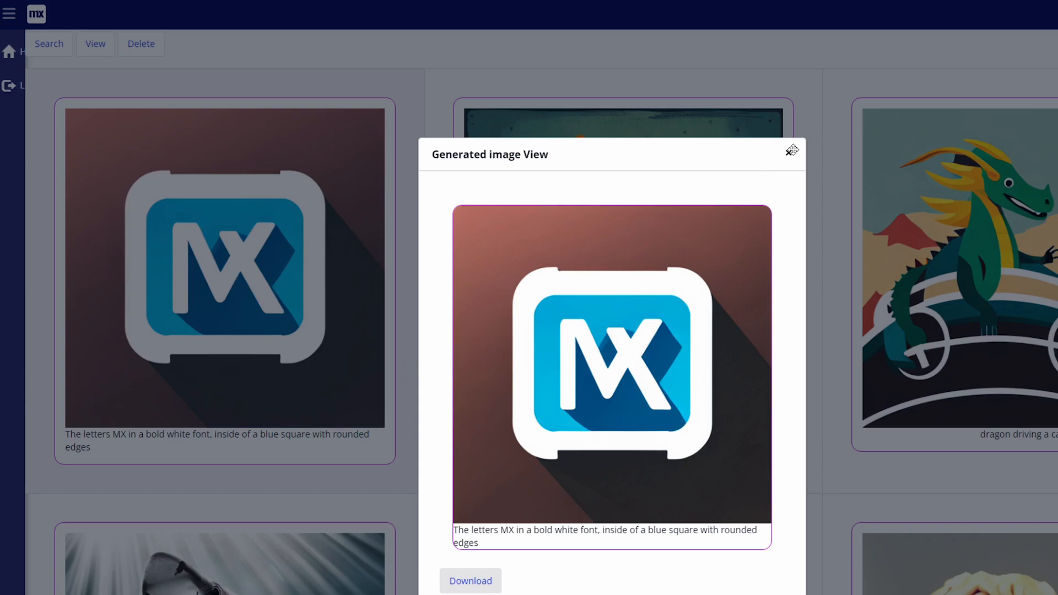